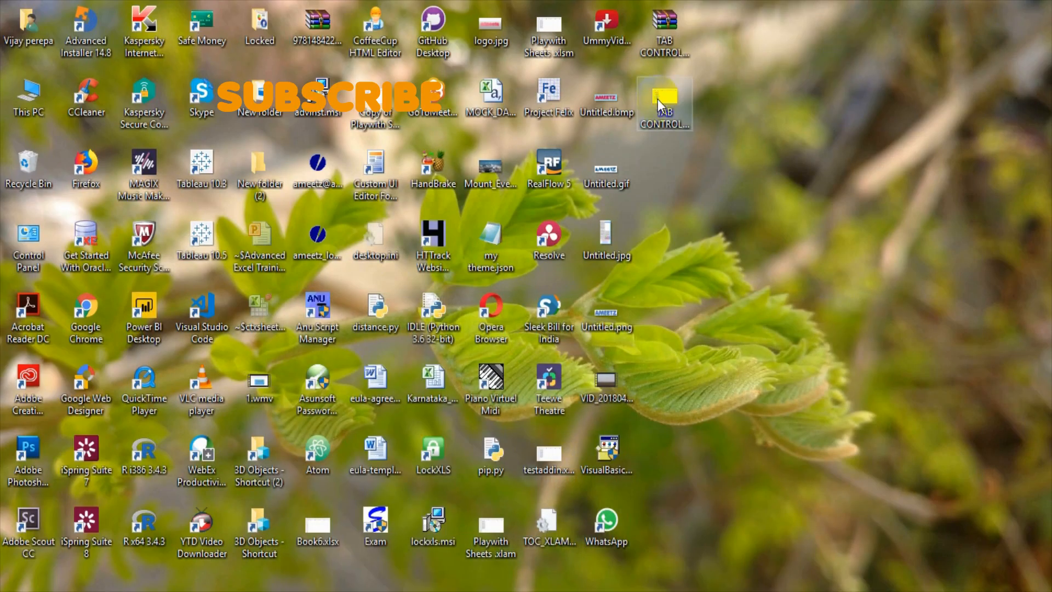
# Step: Select the TAB CONTROL.xlam add-in file on the desktop
pyautogui.click(664, 101)
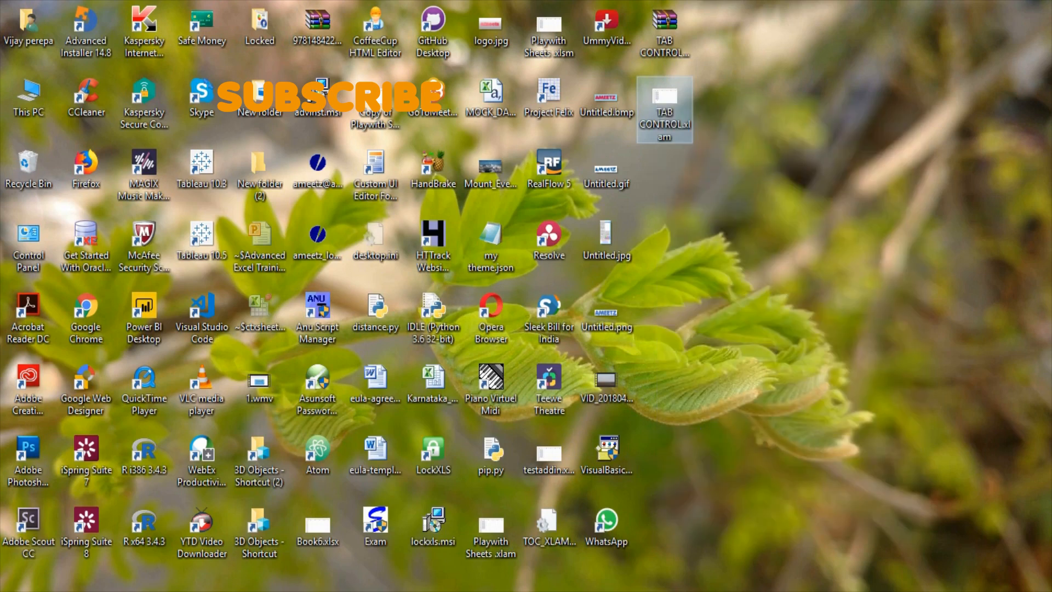
pyautogui.moveTo(664, 262)
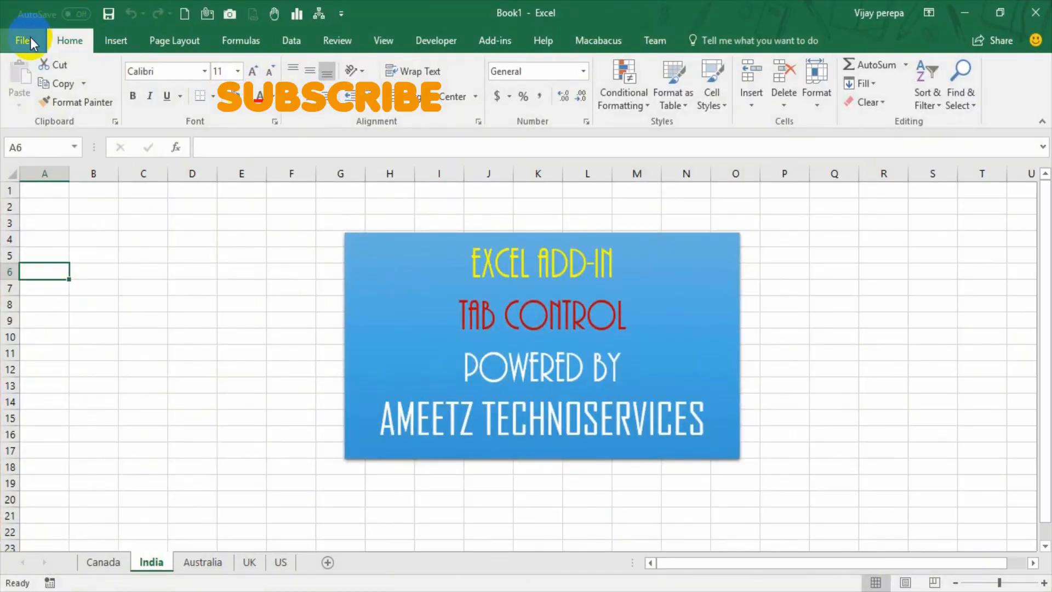
# Step: Open Excel's Add-ins manager and browse for an add-in file
pyautogui.click(22, 40)
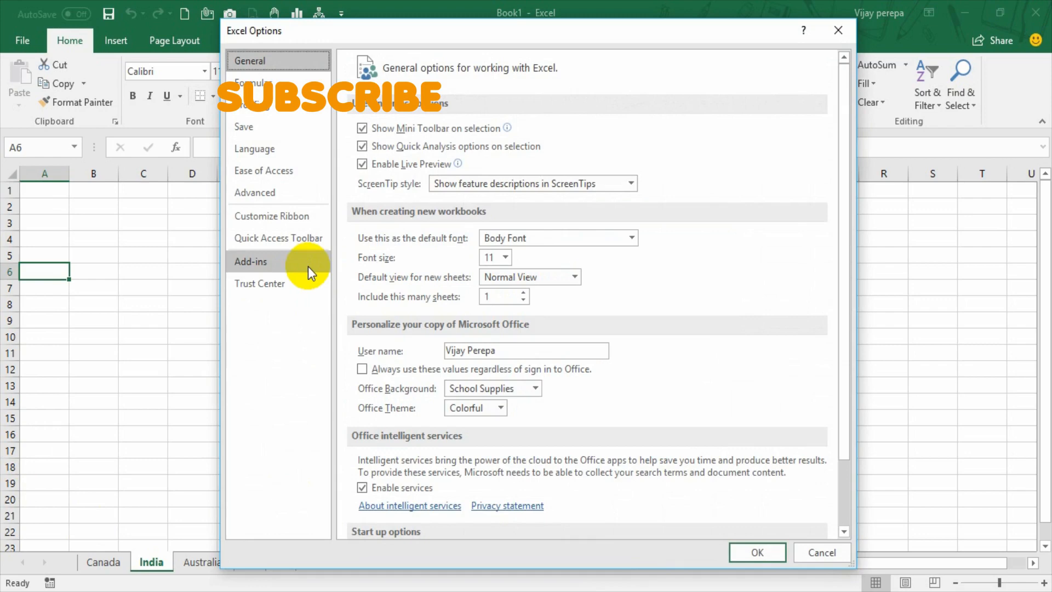
pyautogui.click(251, 262)
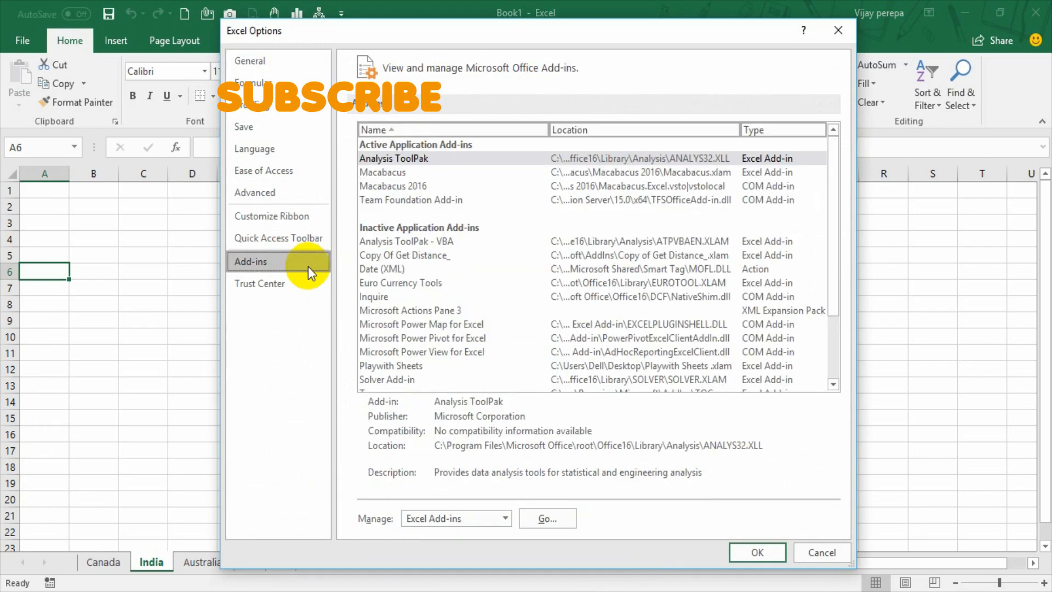
pyautogui.moveTo(430, 527)
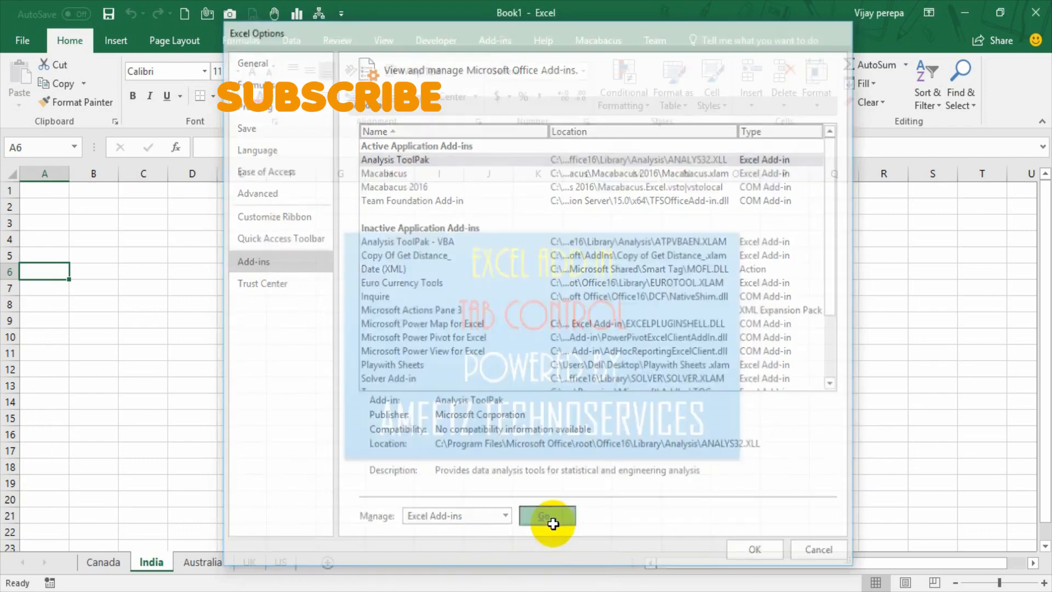
pyautogui.click(547, 515)
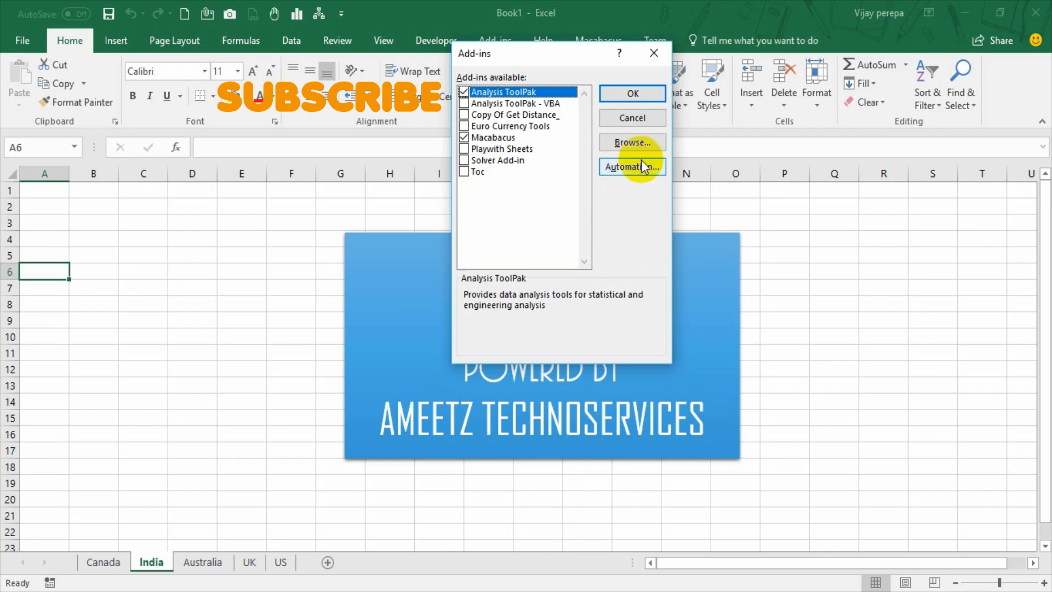
pyautogui.click(631, 142)
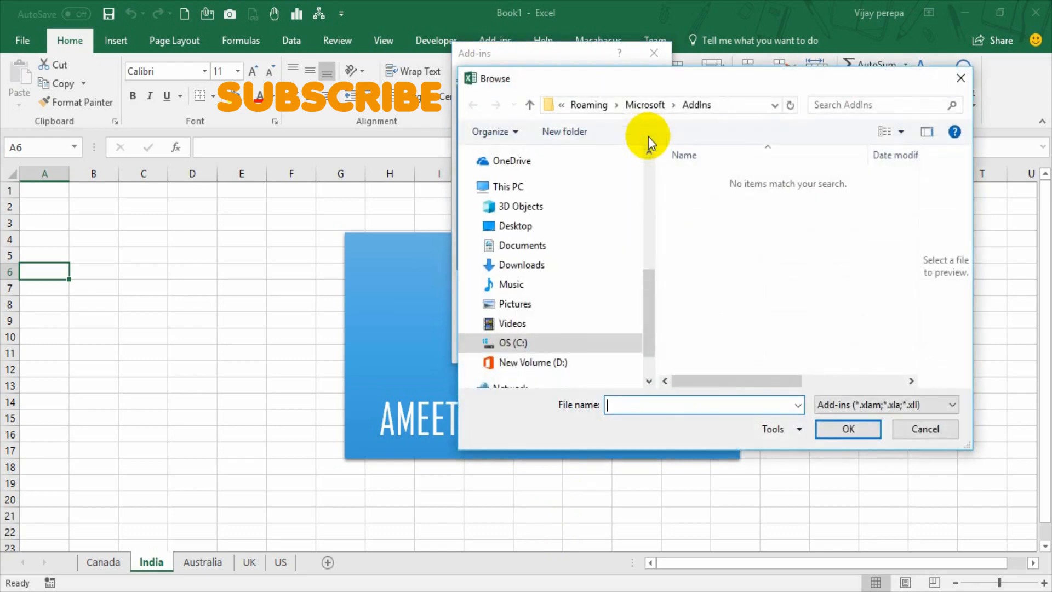
pyautogui.moveTo(649, 135)
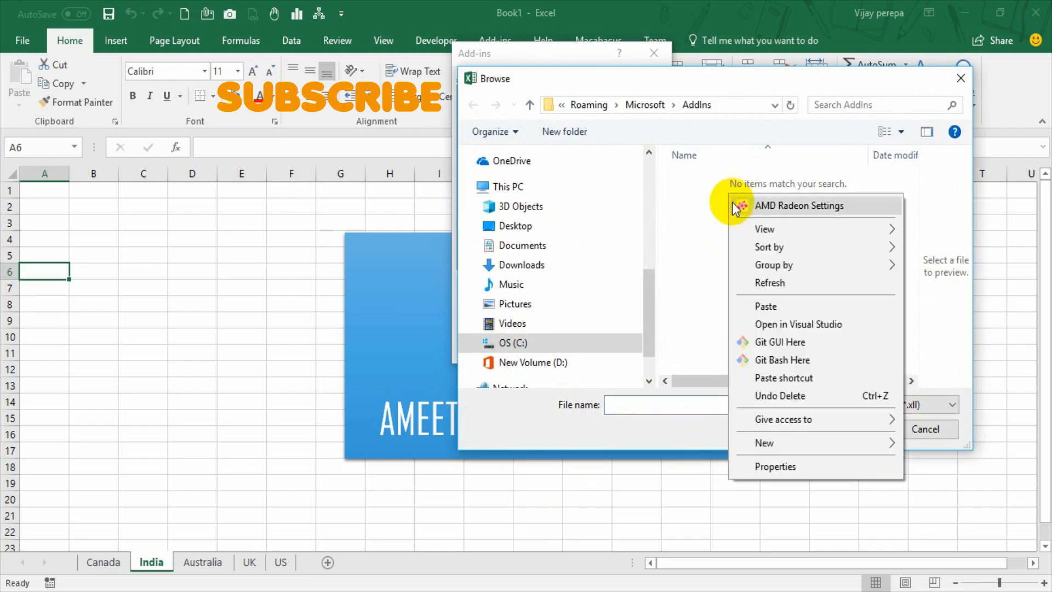
# Step: Paste TAB CONTROL.xlam into AddIns, enable Tab Control, and view AMEETZ TOOLS
pyautogui.click(738, 302)
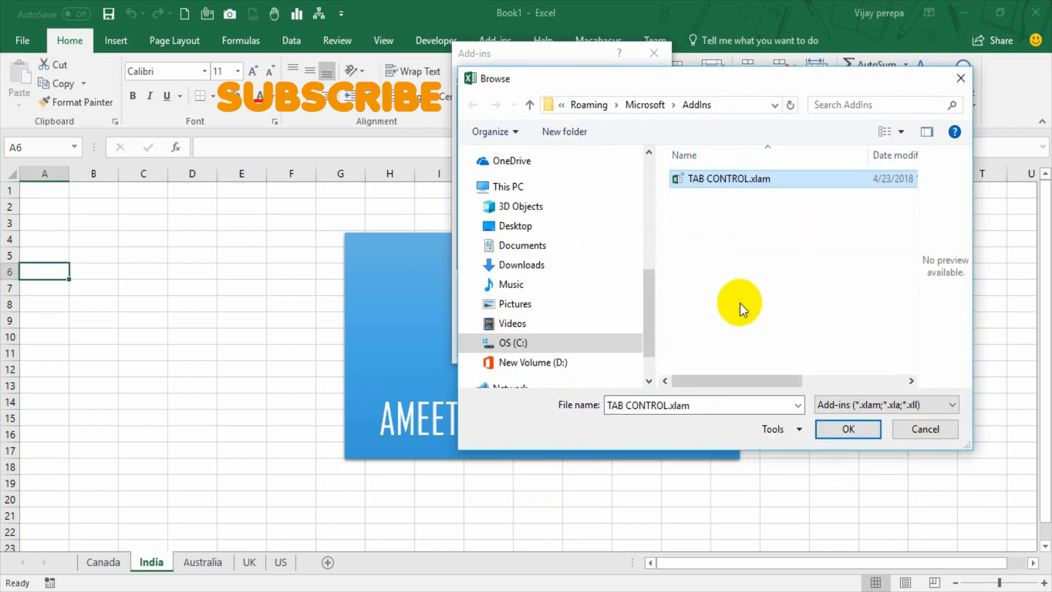
pyautogui.click(848, 428)
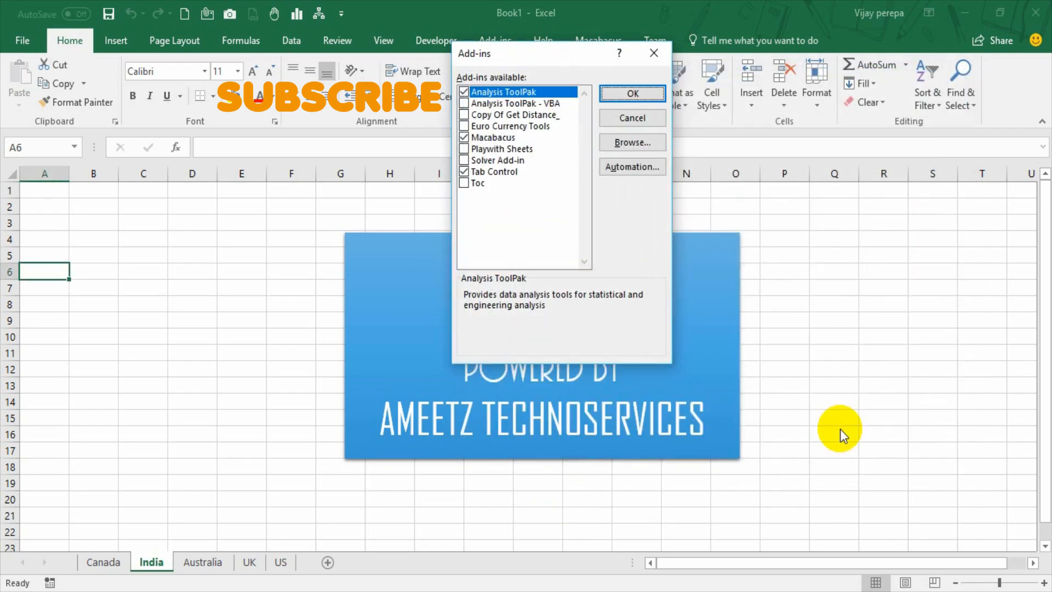
pyautogui.moveTo(520, 251)
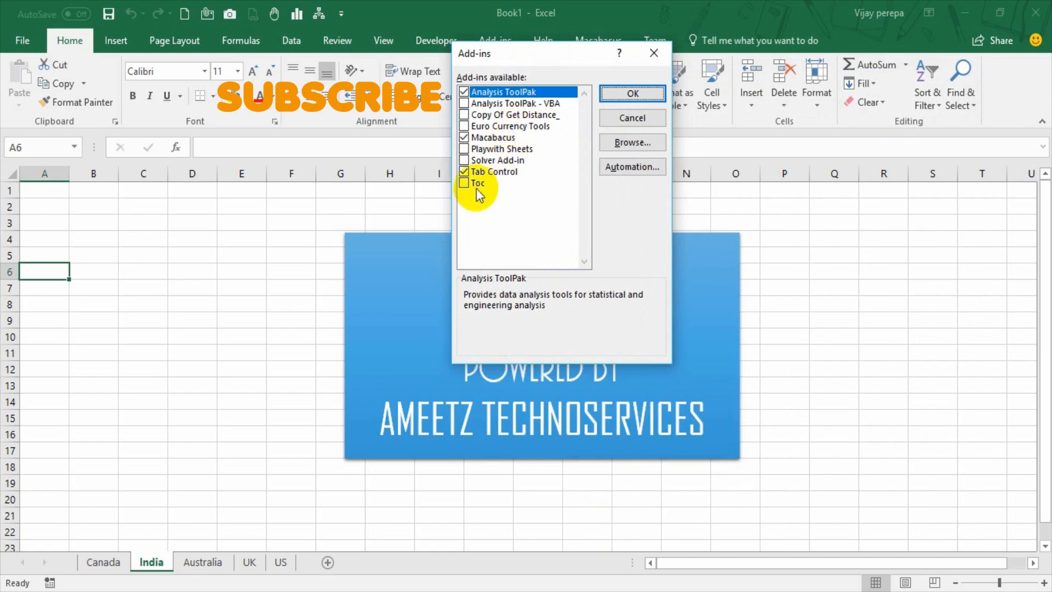
pyautogui.click(631, 92)
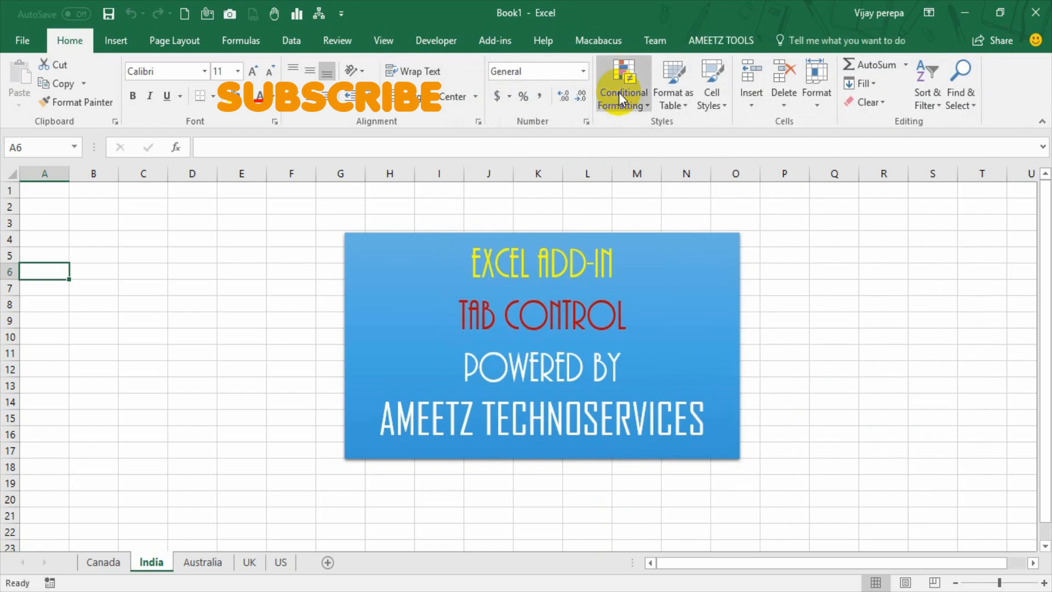
pyautogui.click(721, 40)
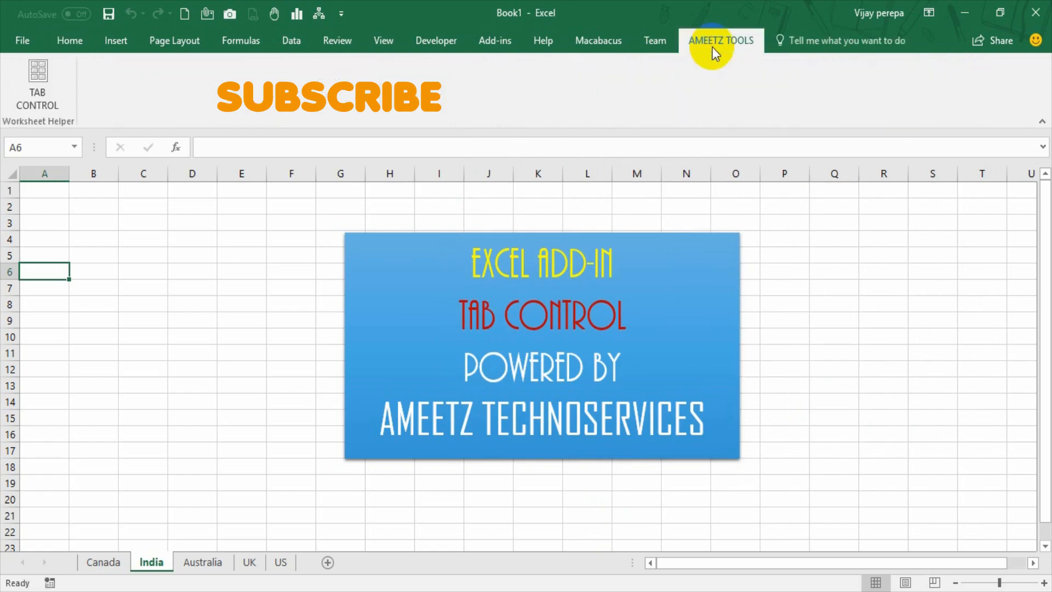
pyautogui.moveTo(37, 90)
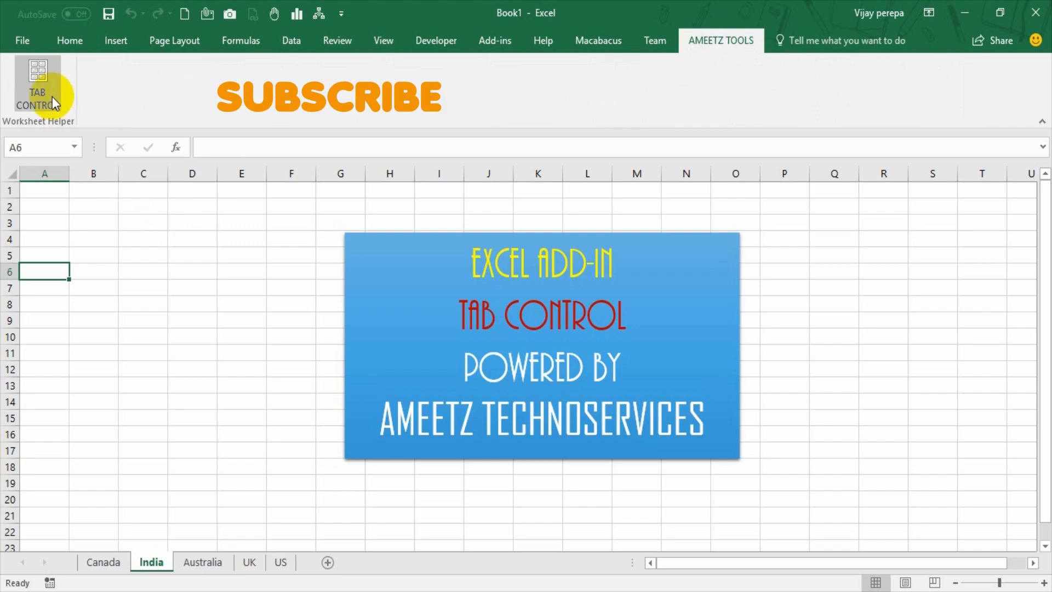
pyautogui.moveTo(38, 90)
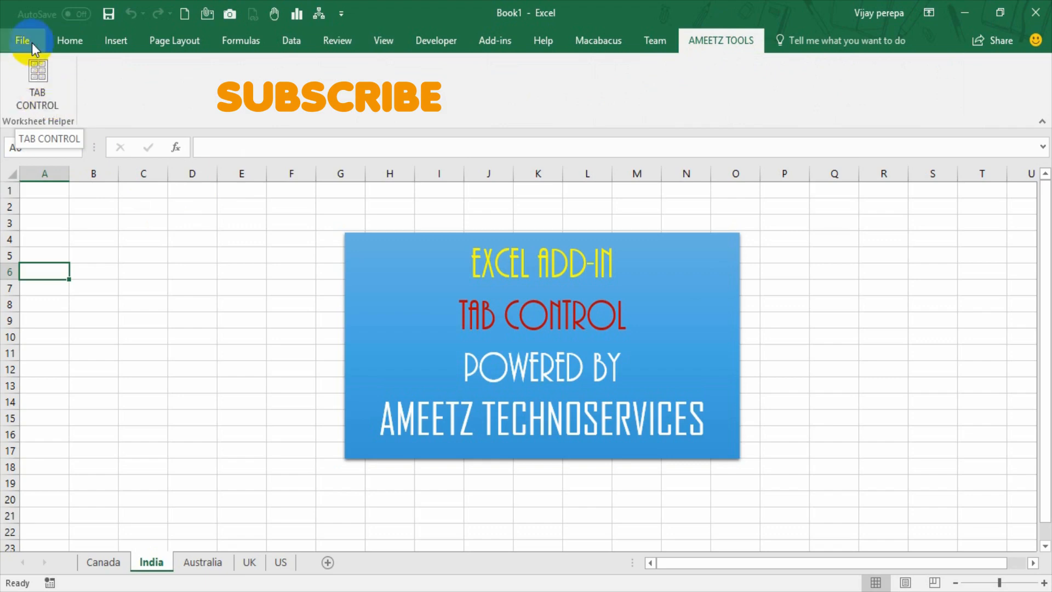
pyautogui.click(22, 40)
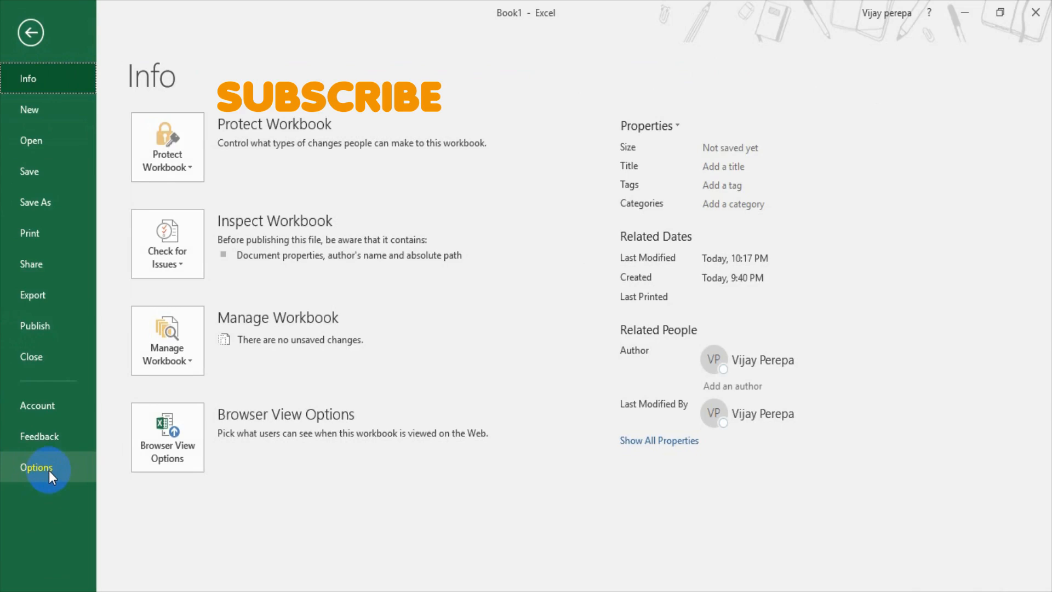
pyautogui.click(36, 468)
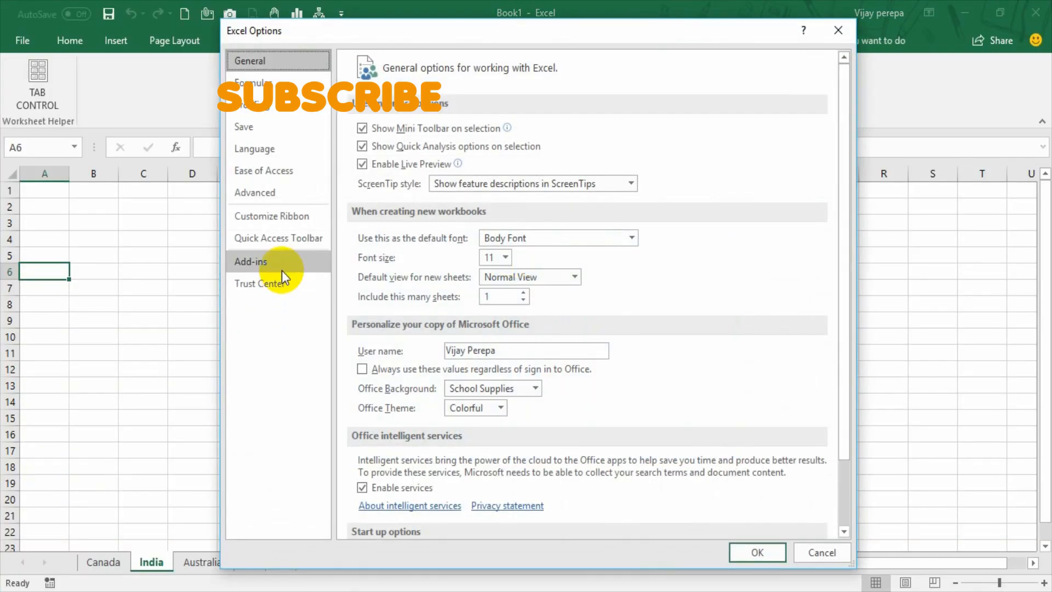
pyautogui.click(250, 262)
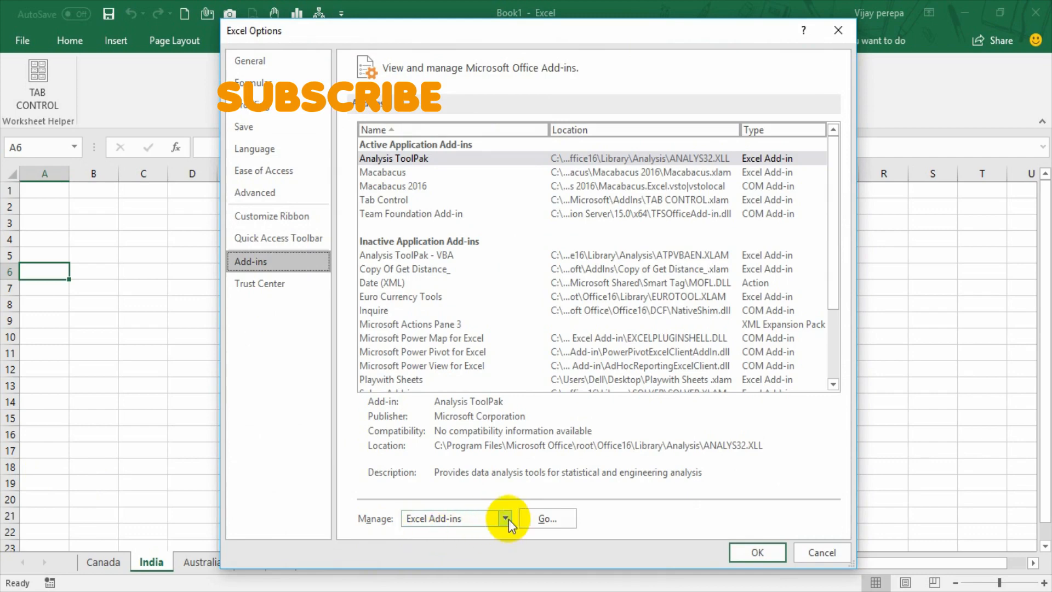
pyautogui.click(548, 518)
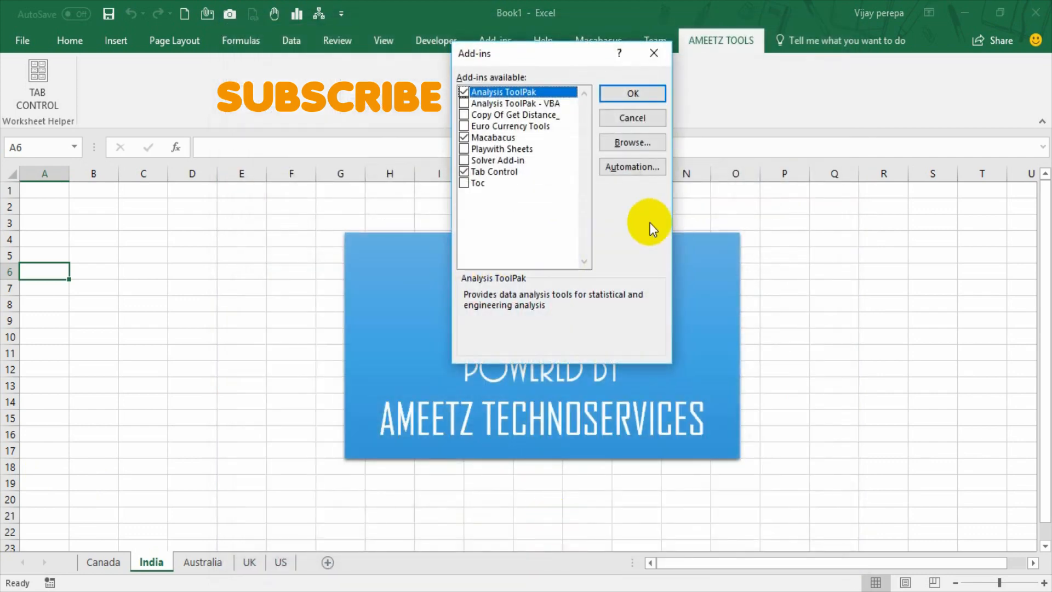
pyautogui.moveTo(655, 222)
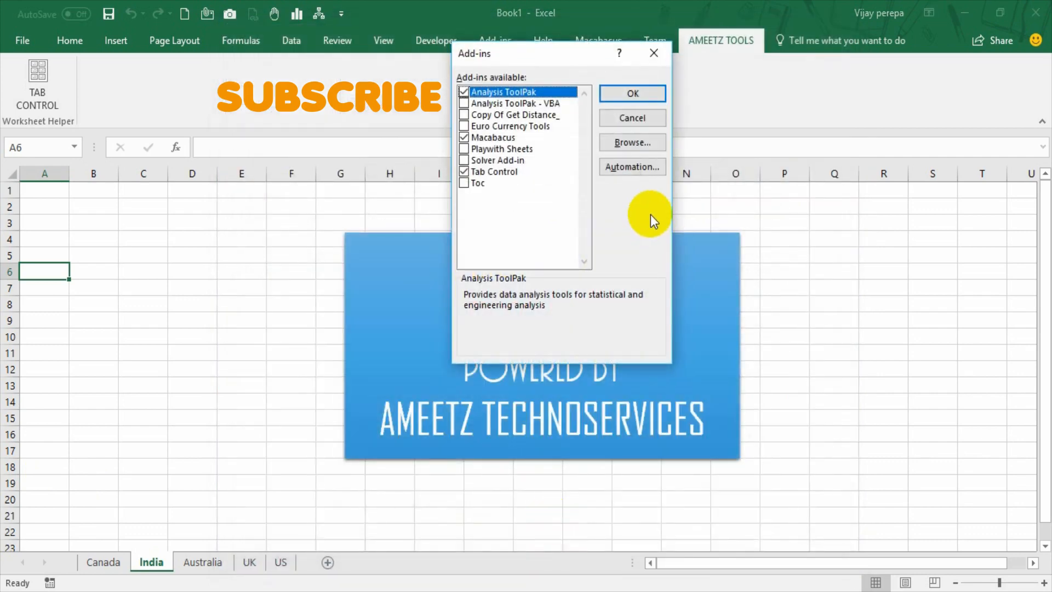
pyautogui.click(631, 142)
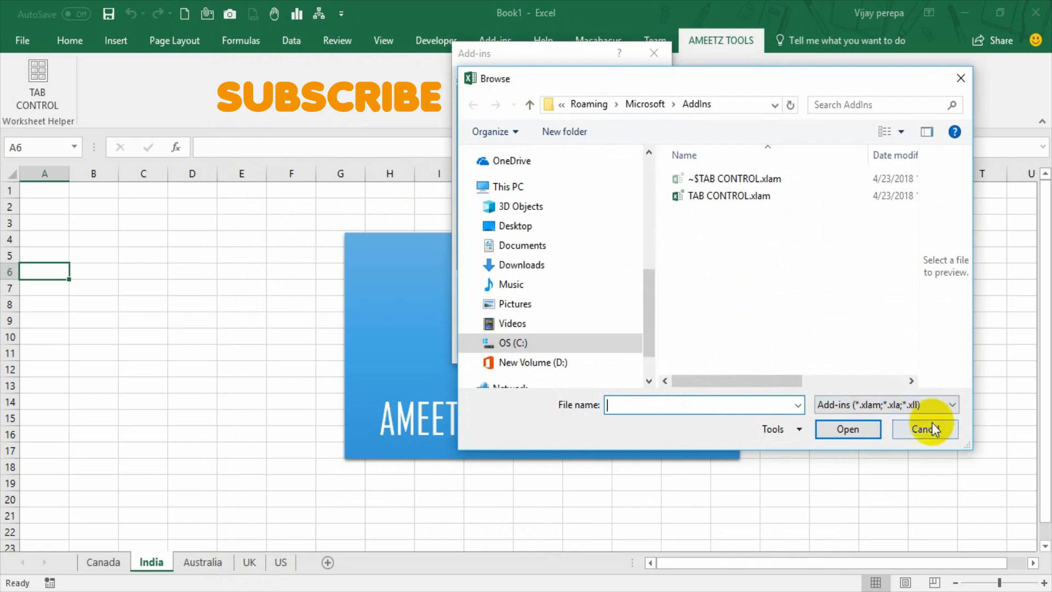
pyautogui.click(925, 428)
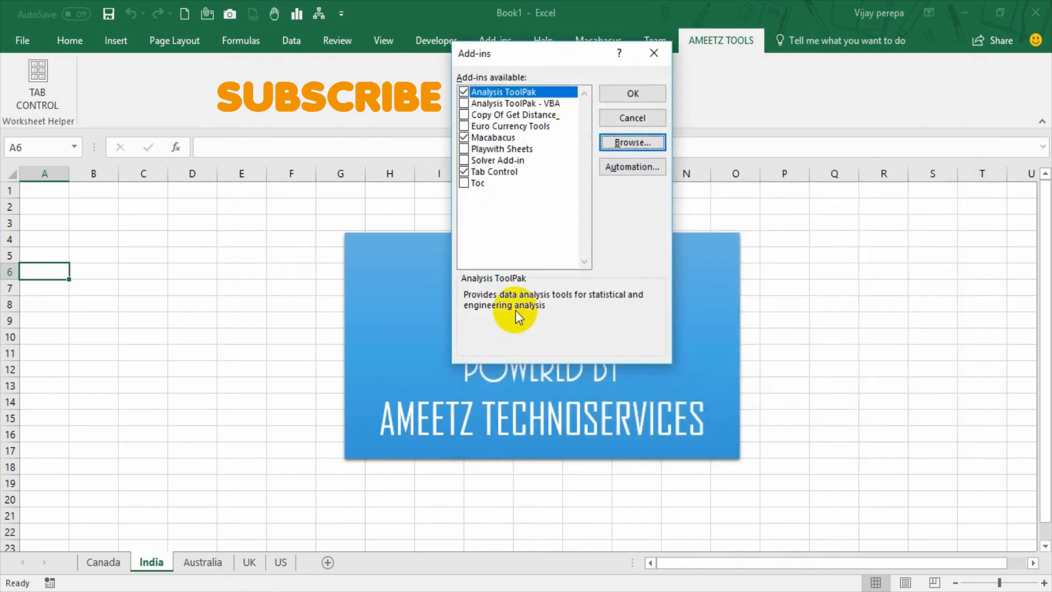
pyautogui.moveTo(493, 221)
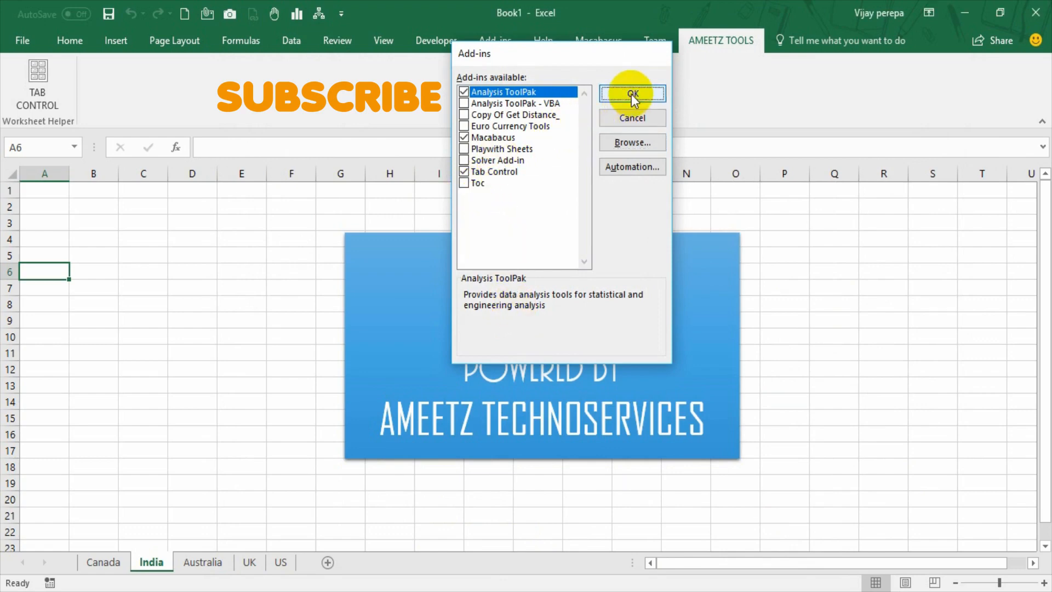
pyautogui.click(630, 94)
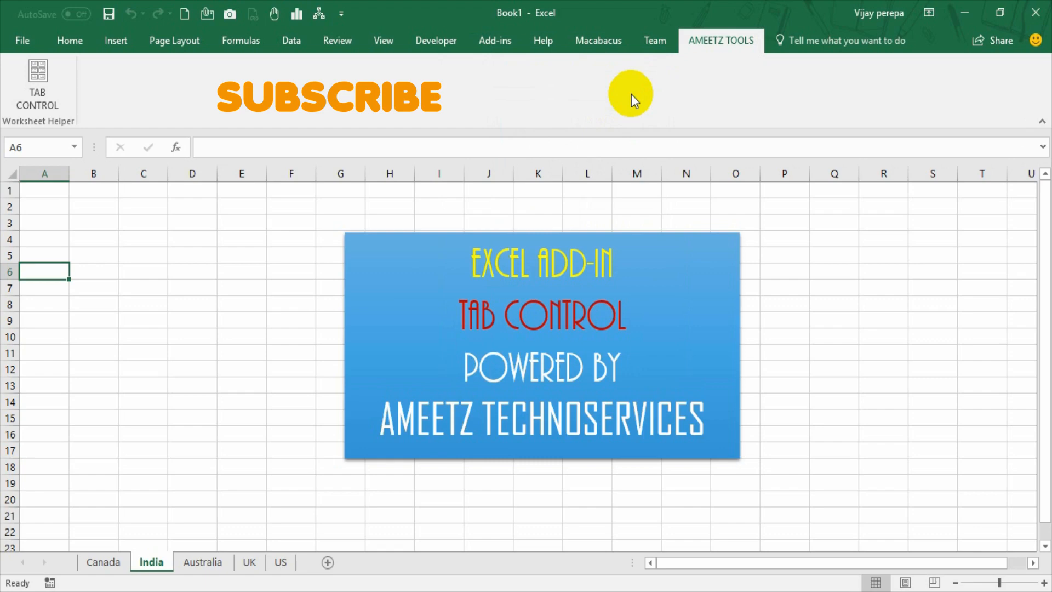
# Step: Open the Tab Control sheet management form
pyautogui.click(37, 77)
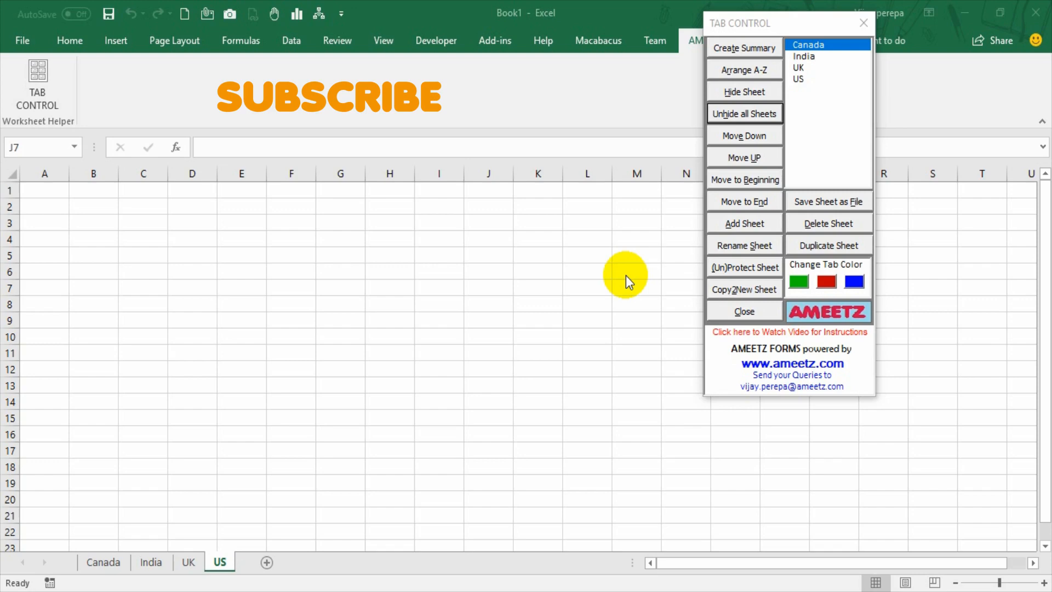
pyautogui.moveTo(376, 574)
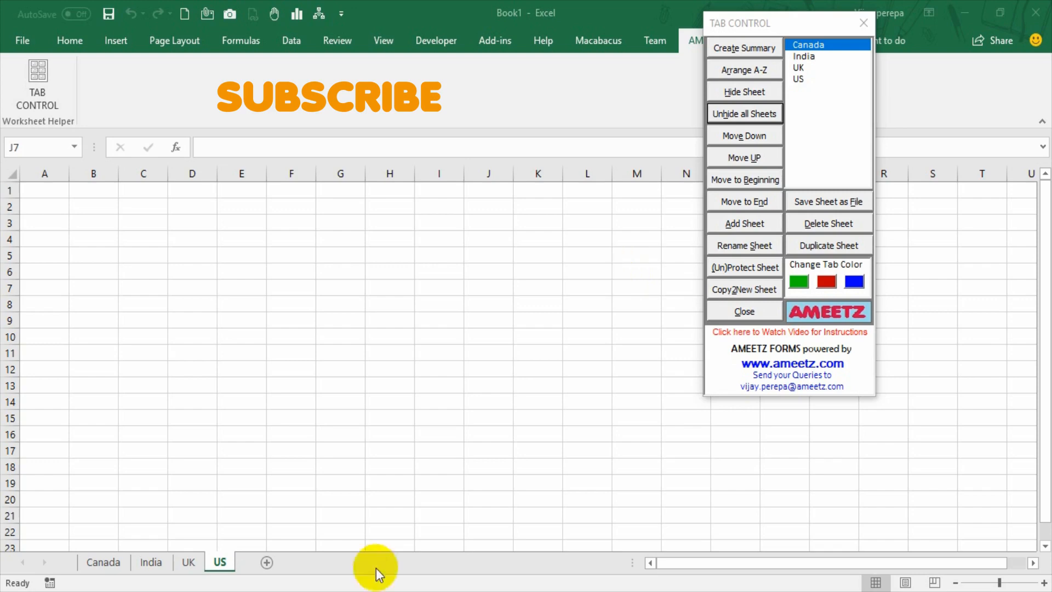
pyautogui.moveTo(218, 562)
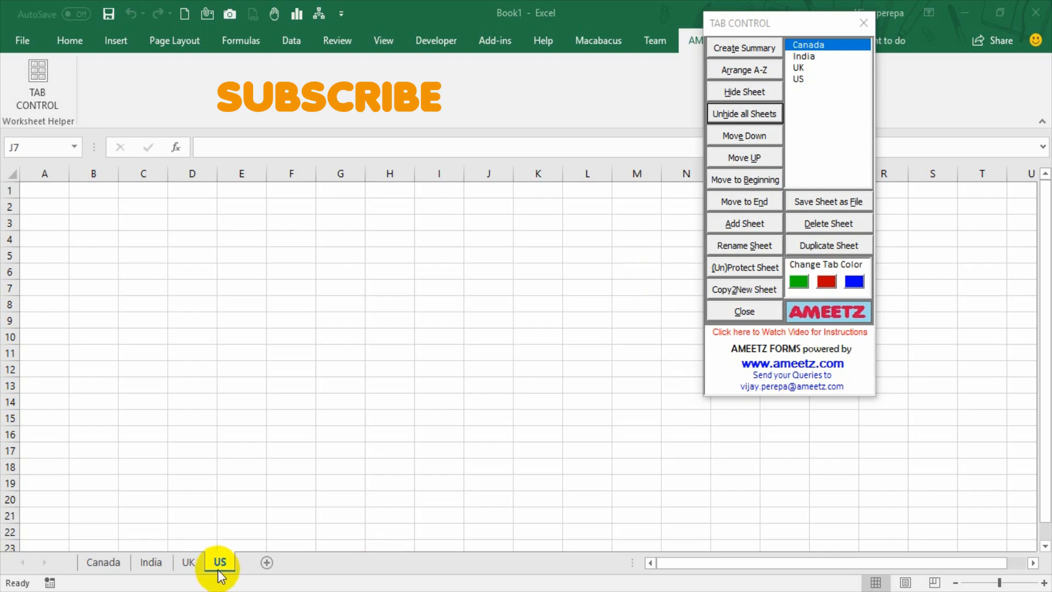
pyautogui.click(488, 288)
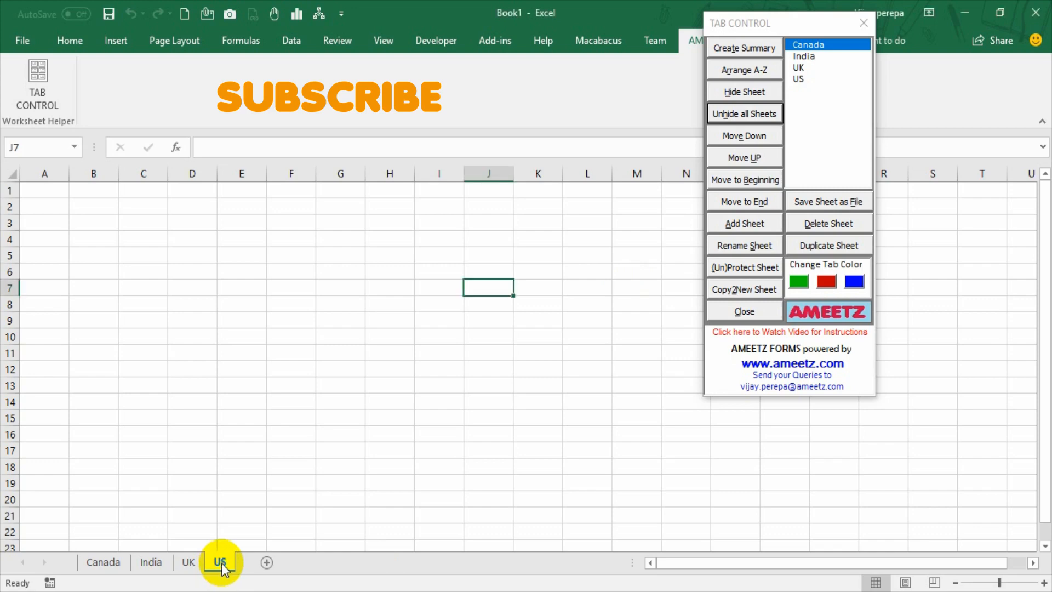
pyautogui.rightClick(219, 562)
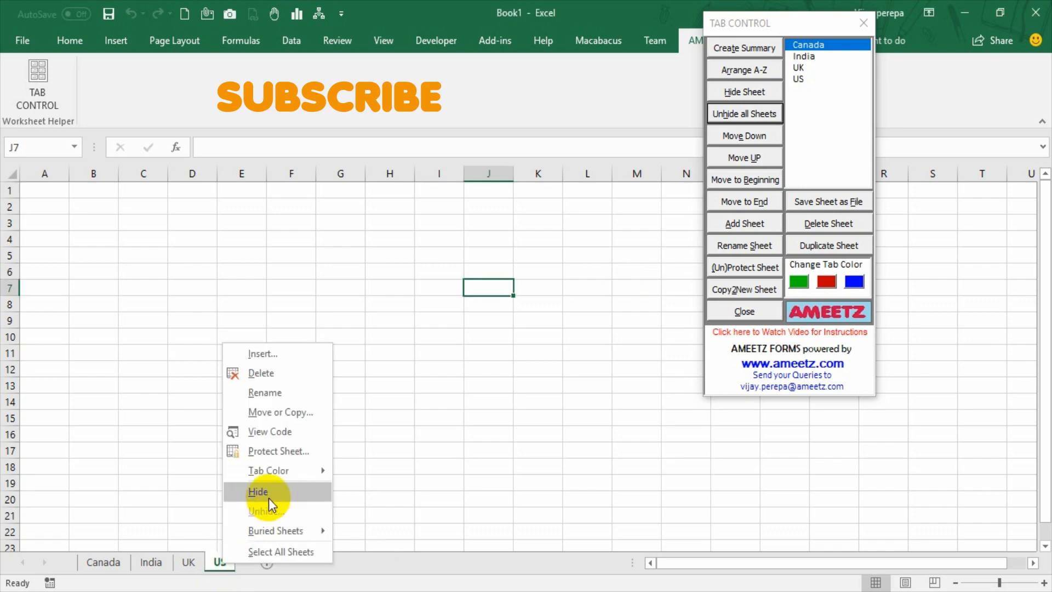
pyautogui.click(258, 491)
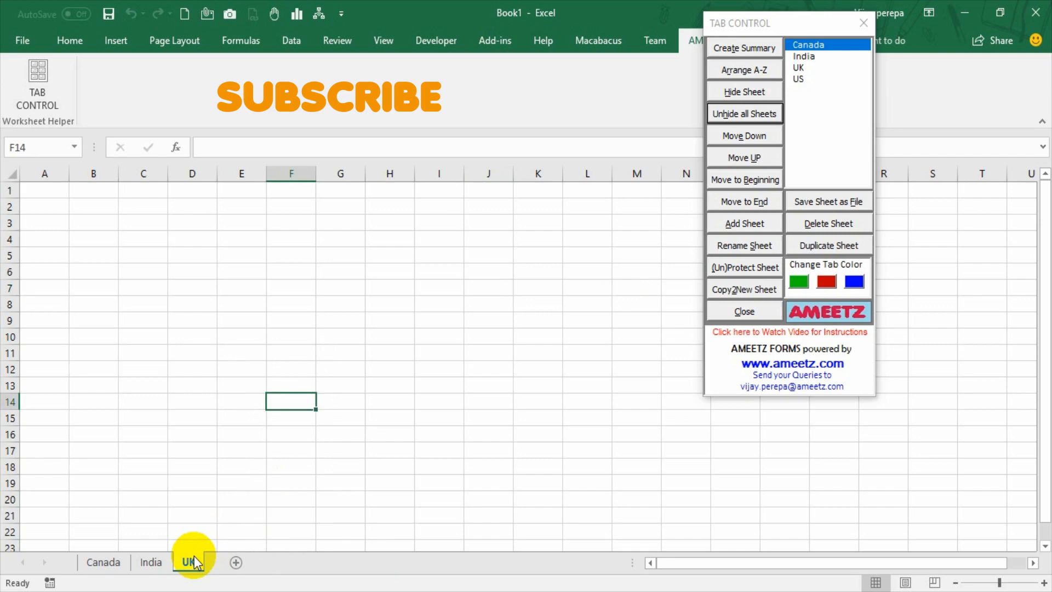
pyautogui.rightClick(188, 561)
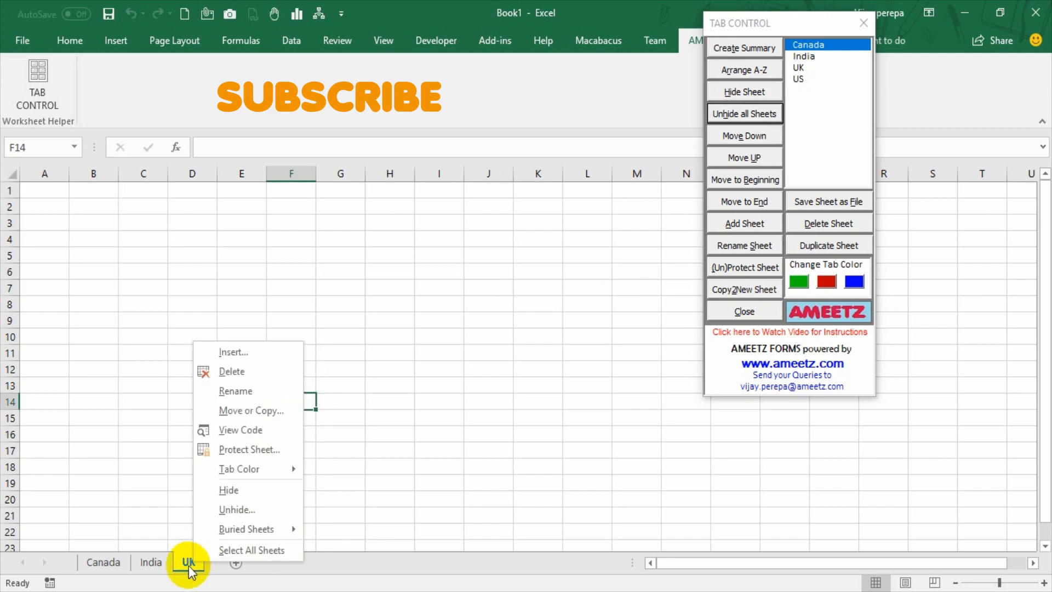
pyautogui.click(237, 509)
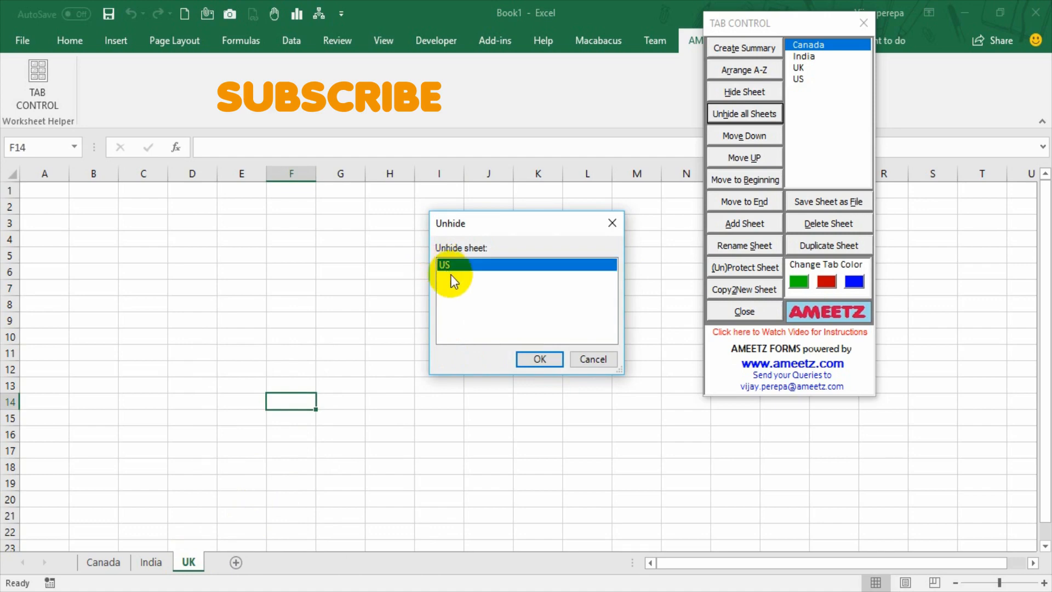
pyautogui.click(537, 359)
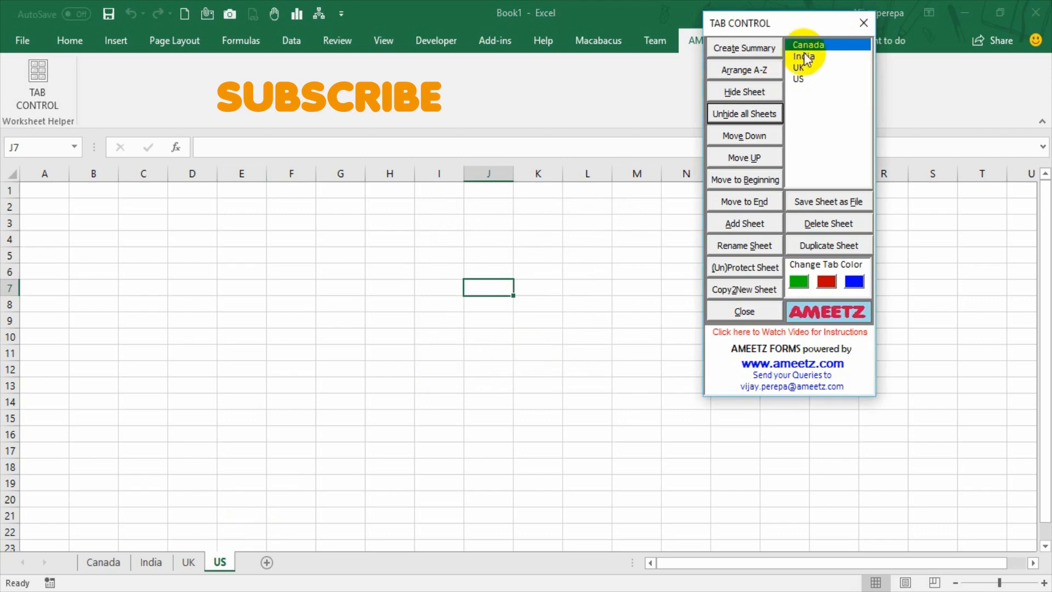
pyautogui.moveTo(743, 113)
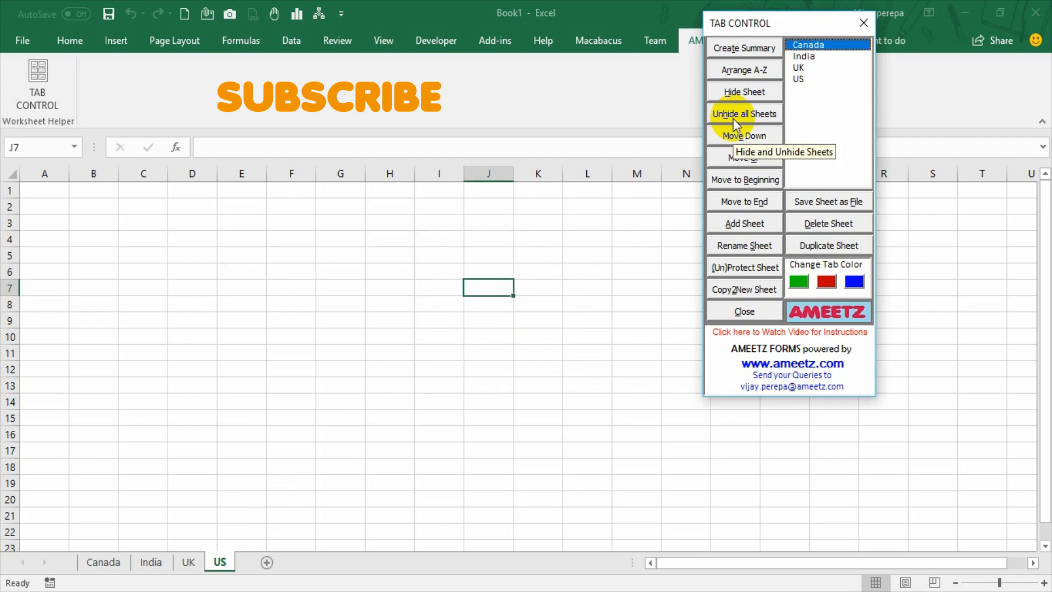
pyautogui.moveTo(744, 92)
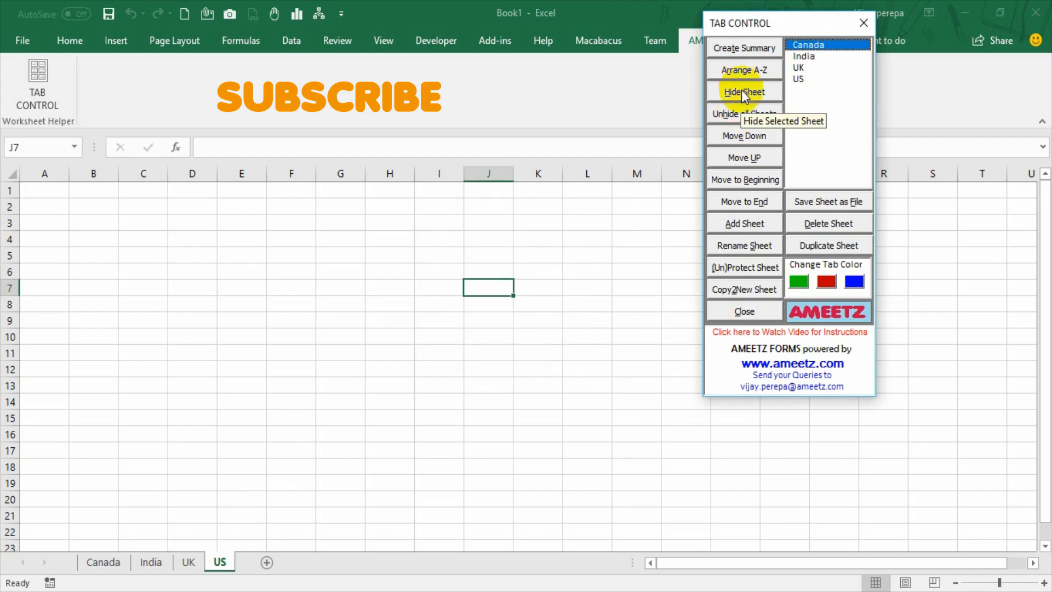
# Step: Hide every sheet except India, then unhide all sheets
pyautogui.click(743, 92)
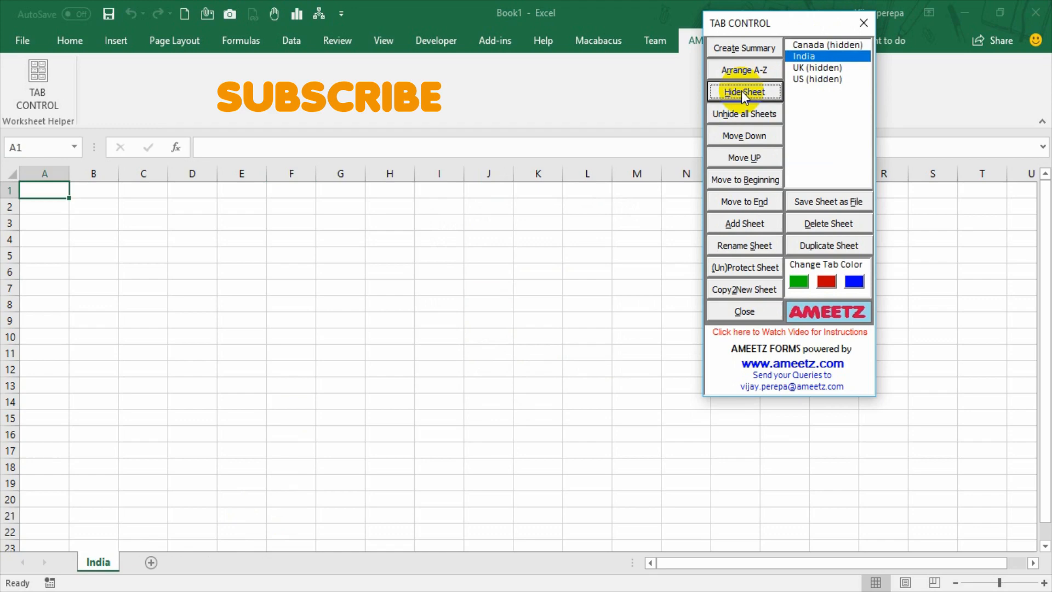
pyautogui.moveTo(730, 113)
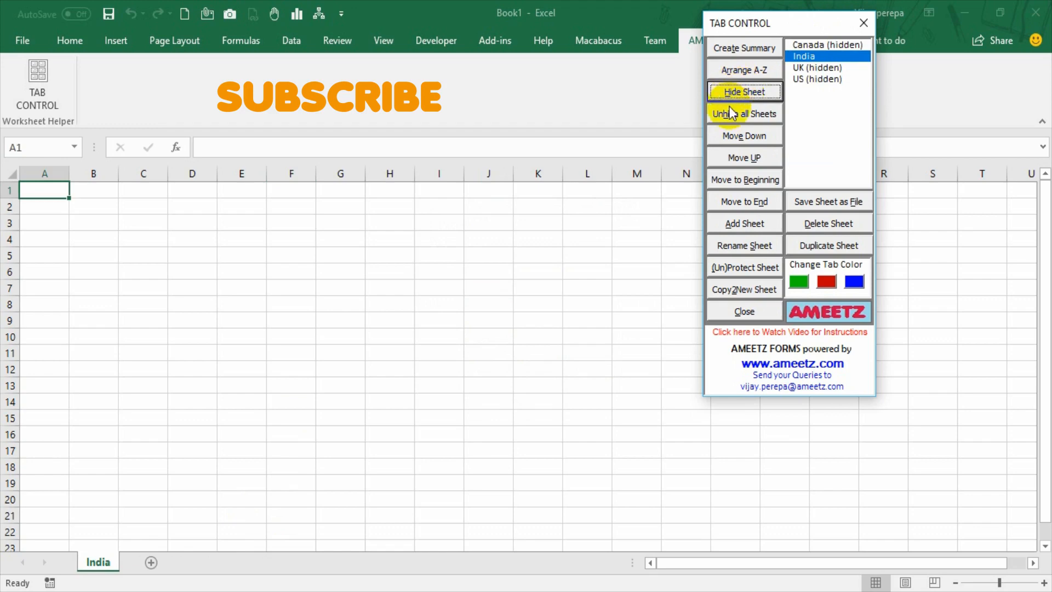
pyautogui.click(744, 114)
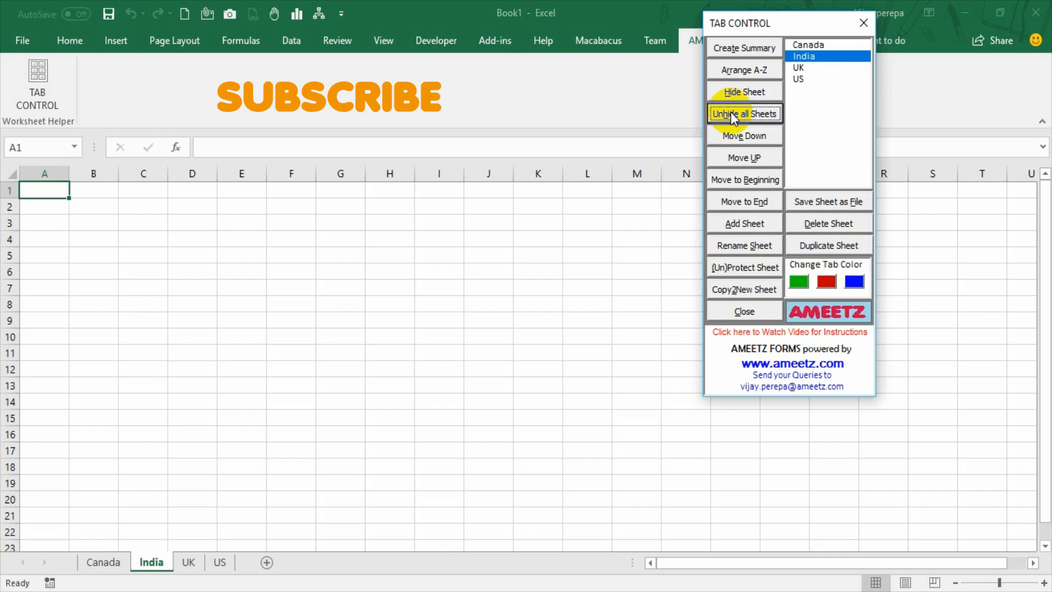
pyautogui.moveTo(803, 39)
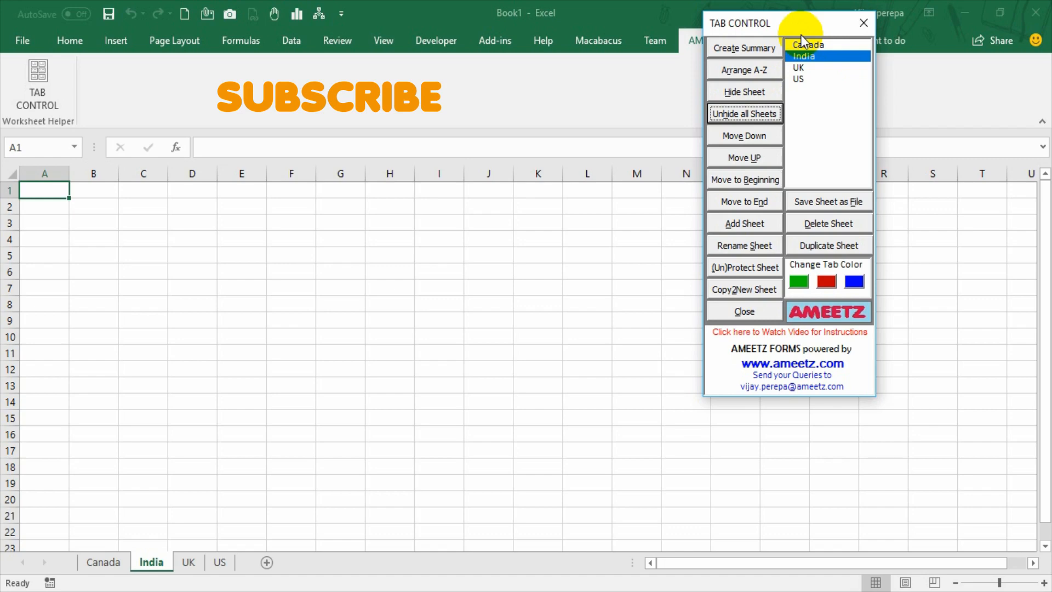
pyautogui.moveTo(762, 49)
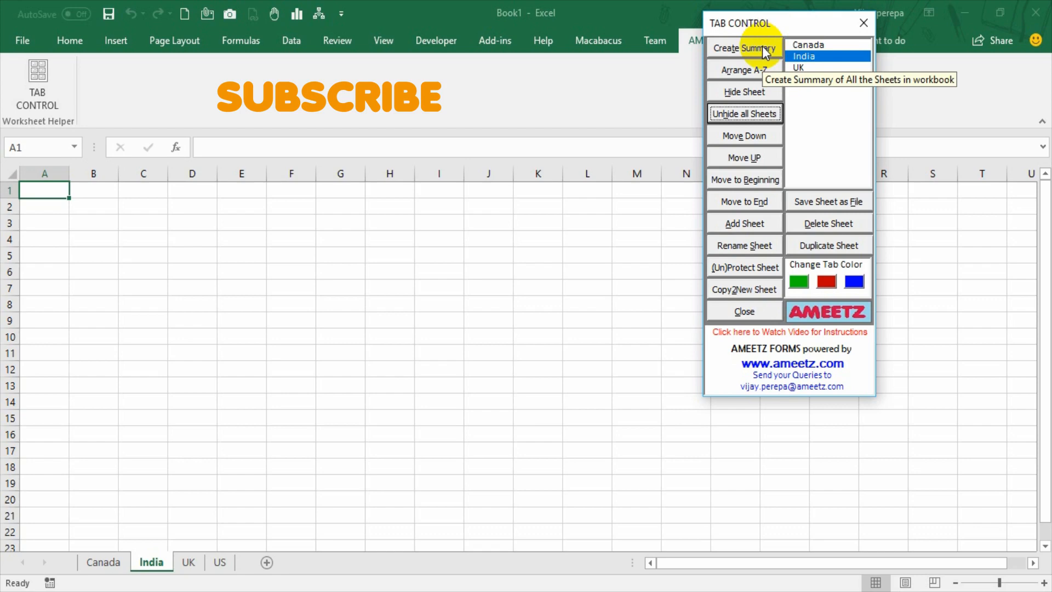
# Step: Generate a Summary sheet of all sheets using Tab Control's Create Summary
pyautogui.click(744, 48)
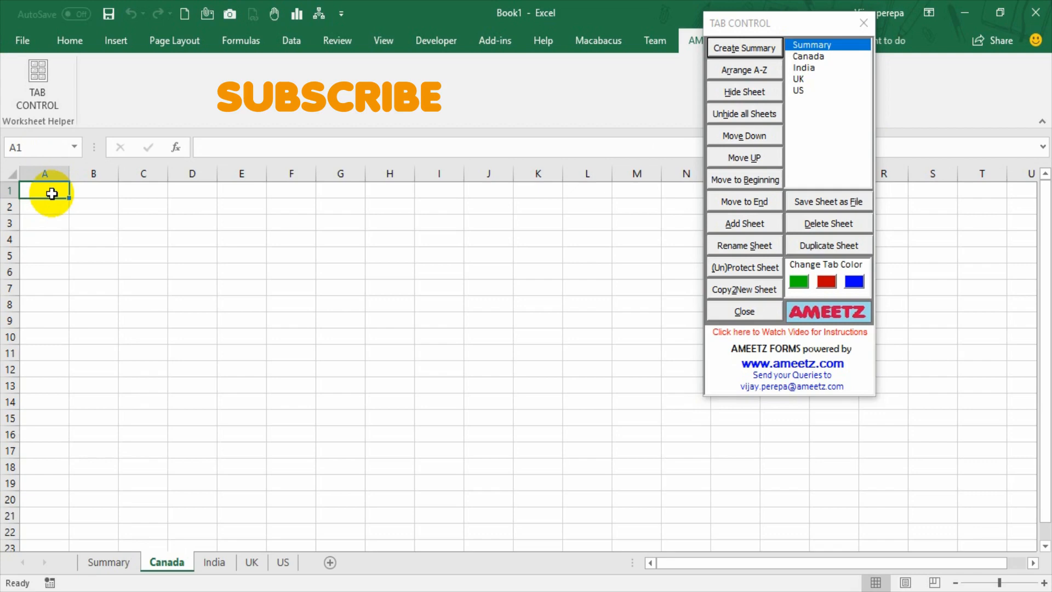
pyautogui.moveTo(45, 433)
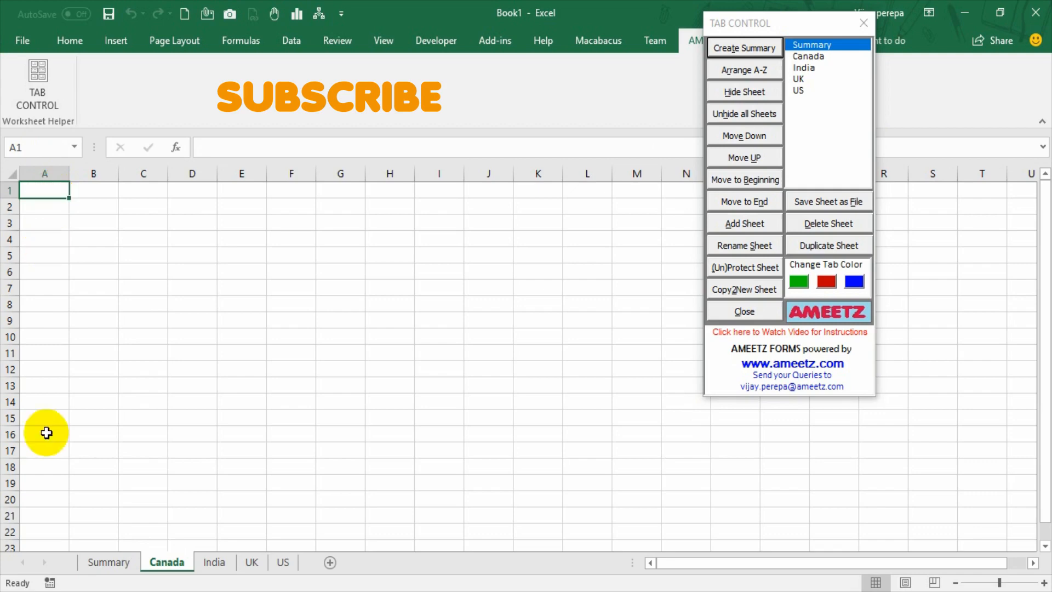
pyautogui.click(808, 57)
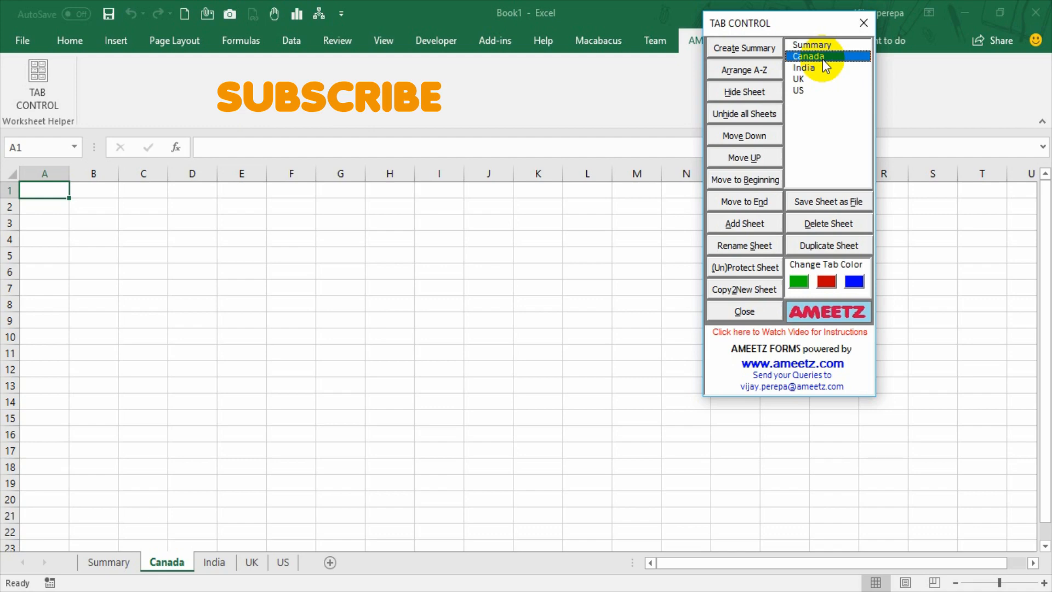
pyautogui.moveTo(322, 416)
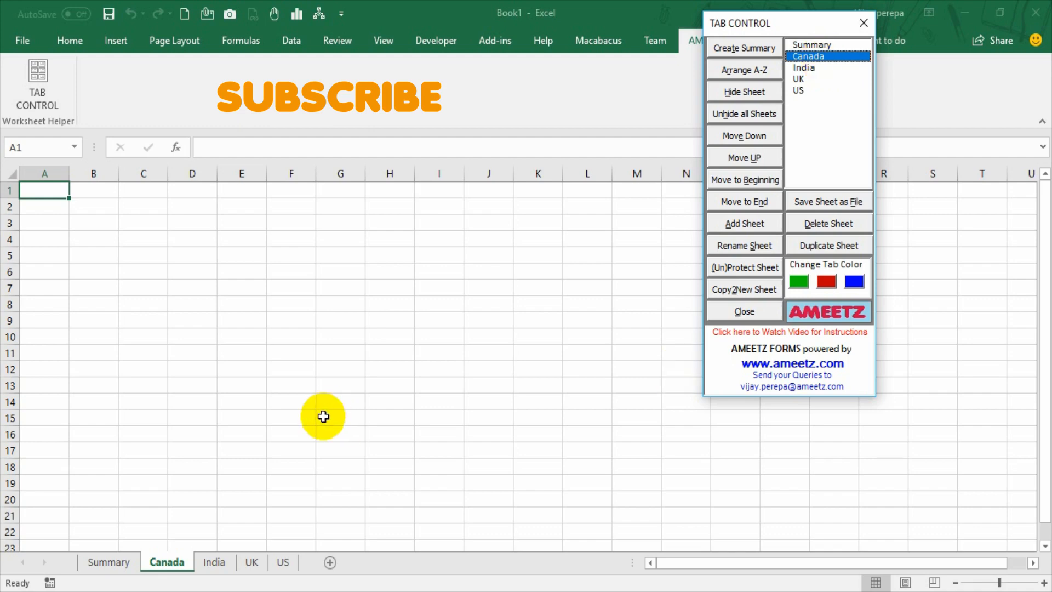
pyautogui.moveTo(713, 77)
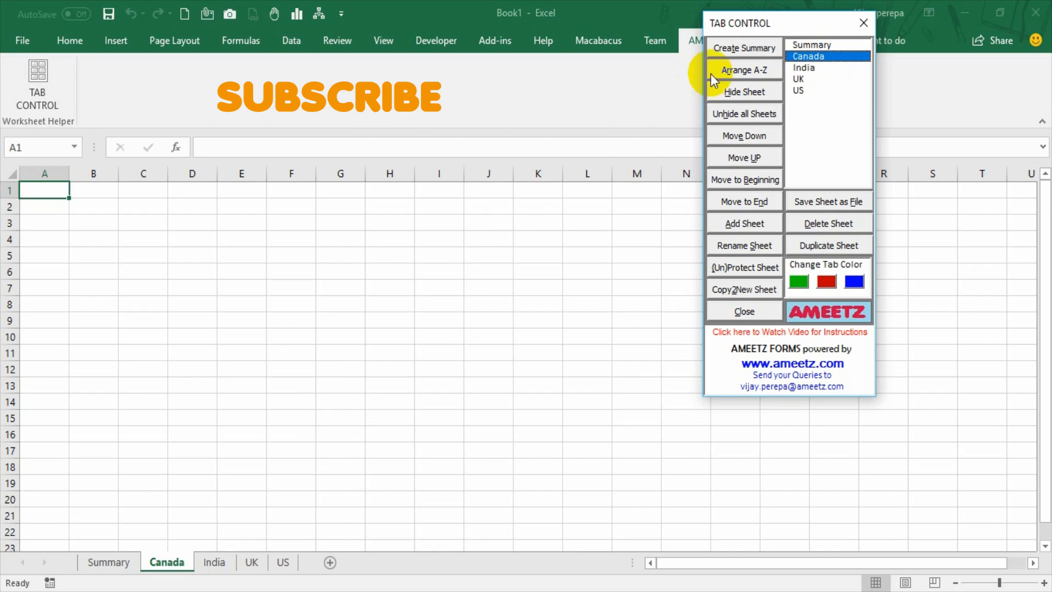
# Step: Sort sheets A-Z, hide all but Canada, then unhide every sheet
pyautogui.click(744, 70)
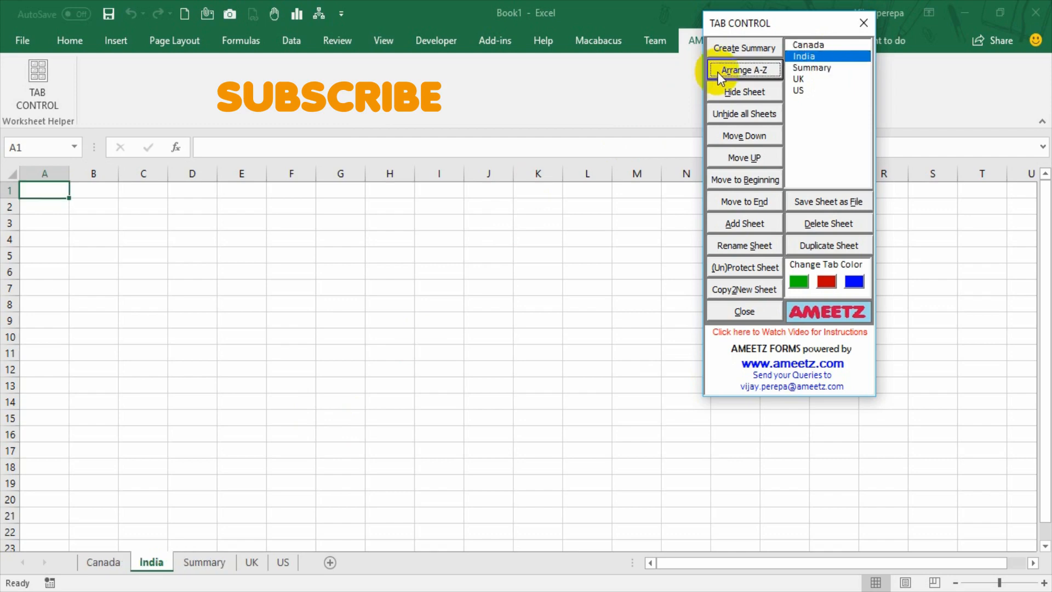
pyautogui.moveTo(744, 92)
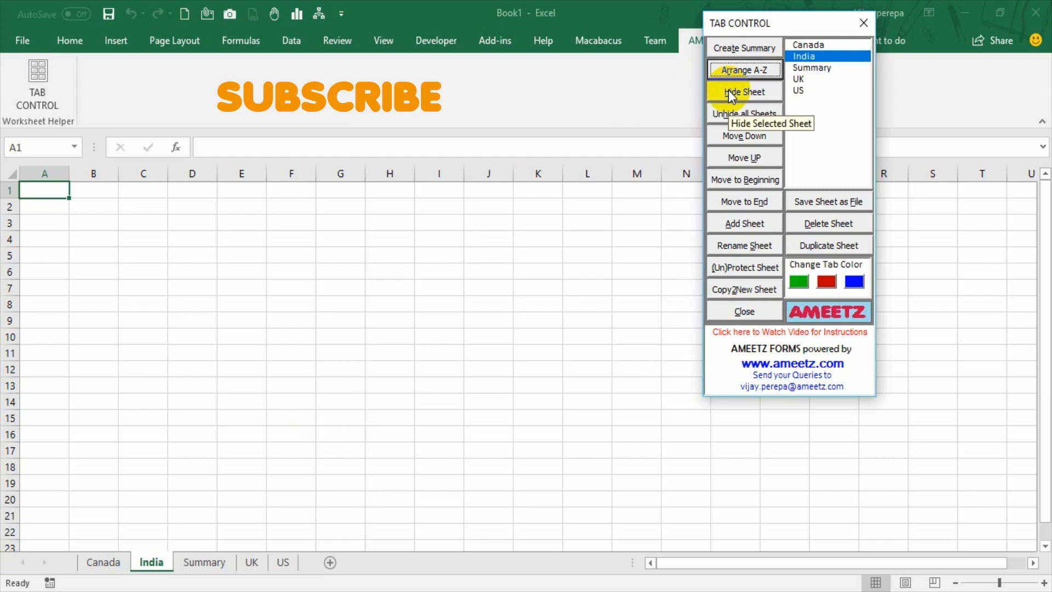
pyautogui.click(743, 92)
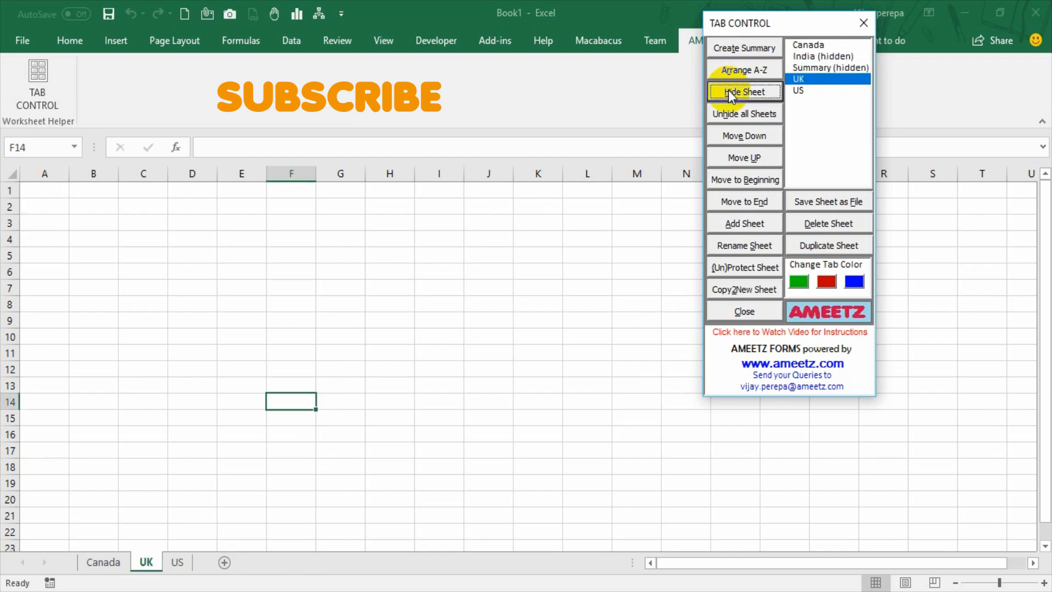
pyautogui.click(743, 92)
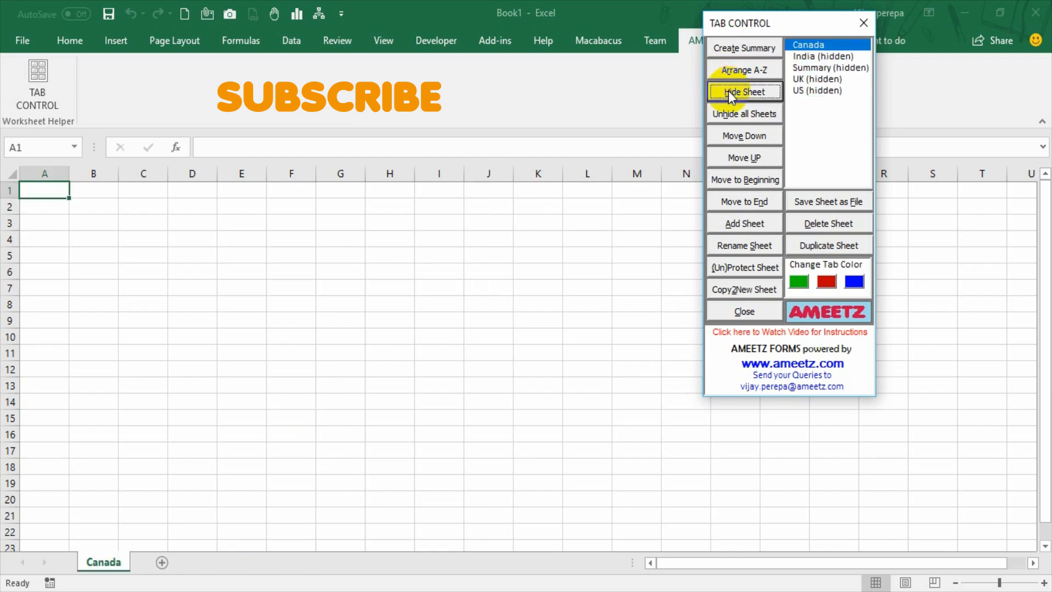
pyautogui.click(743, 113)
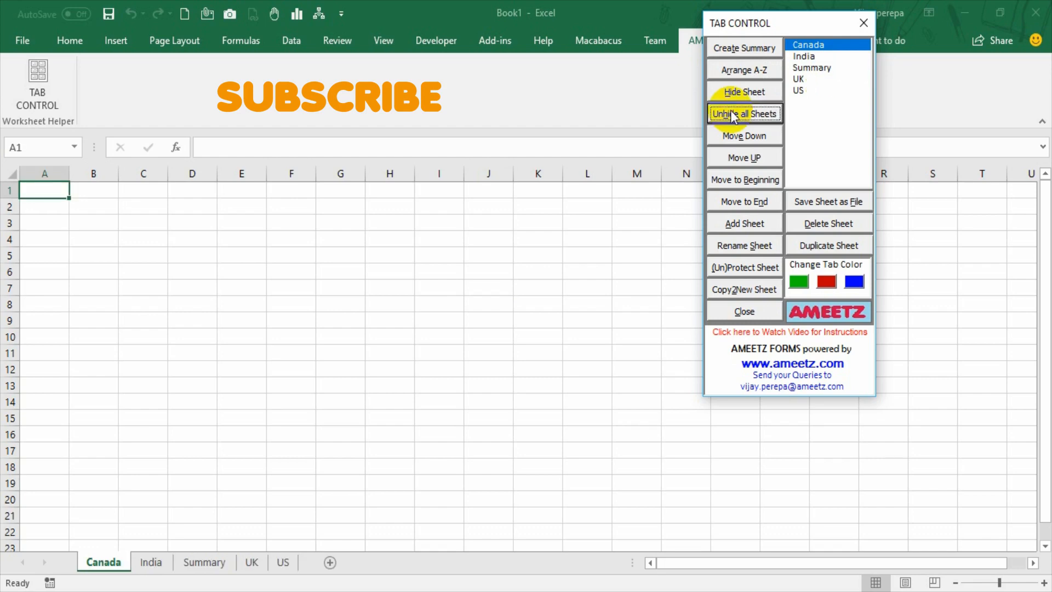
pyautogui.moveTo(743, 136)
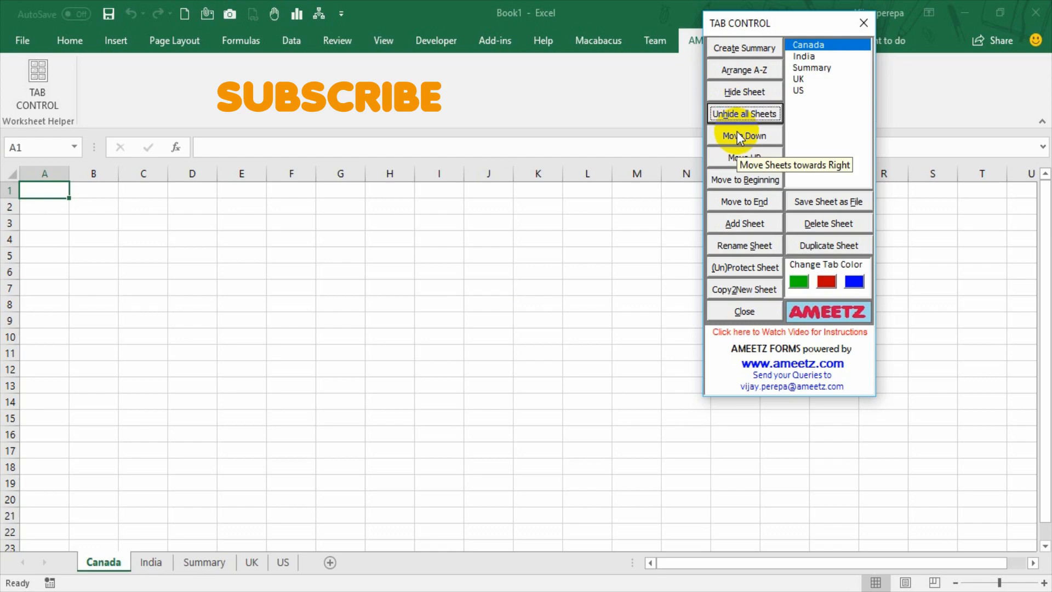
# Step: Shift the Canada sheet two places later and reselect it
pyautogui.click(743, 135)
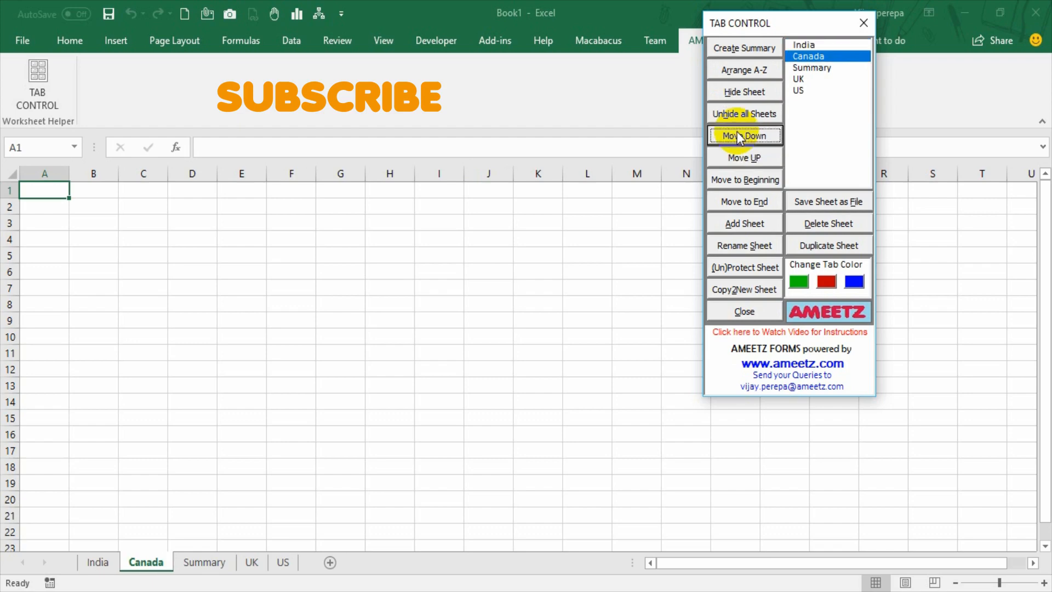
pyautogui.click(743, 136)
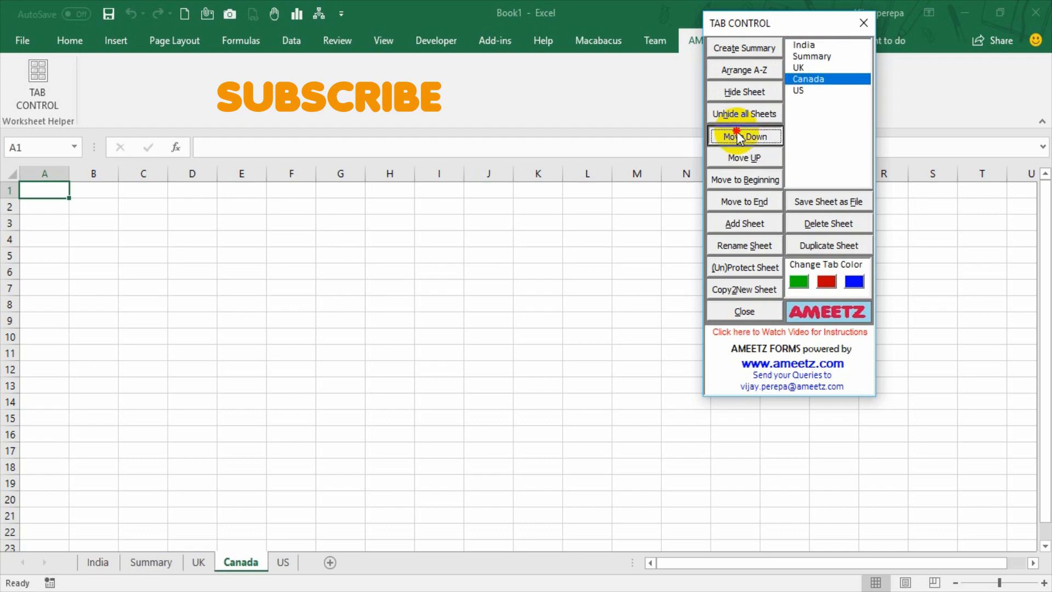
pyautogui.click(743, 137)
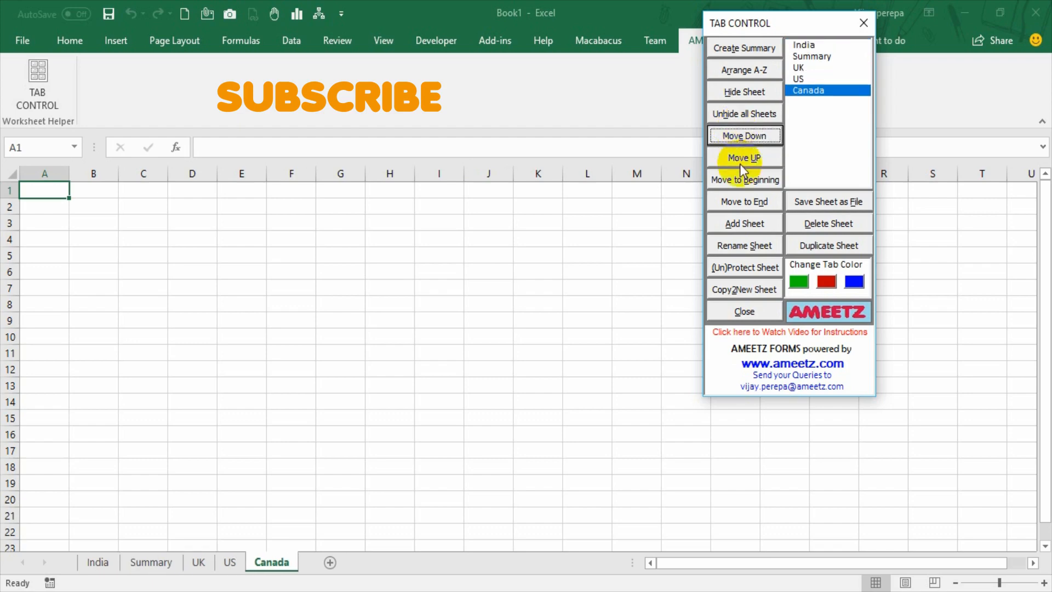
# Step: Move Canada up to first, send it to the end, then back to the beginning
pyautogui.click(744, 158)
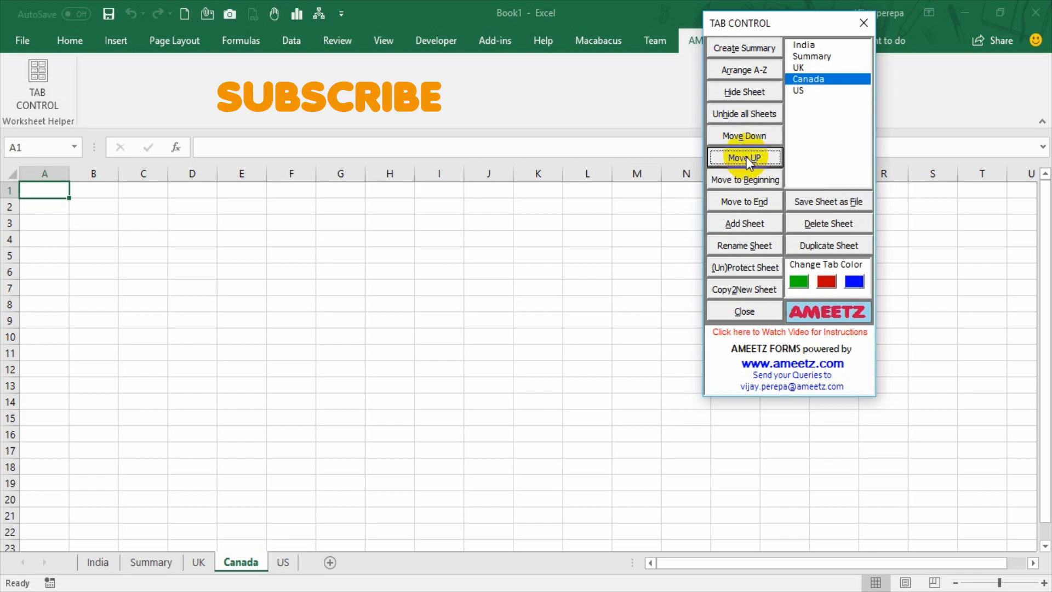
pyautogui.click(743, 157)
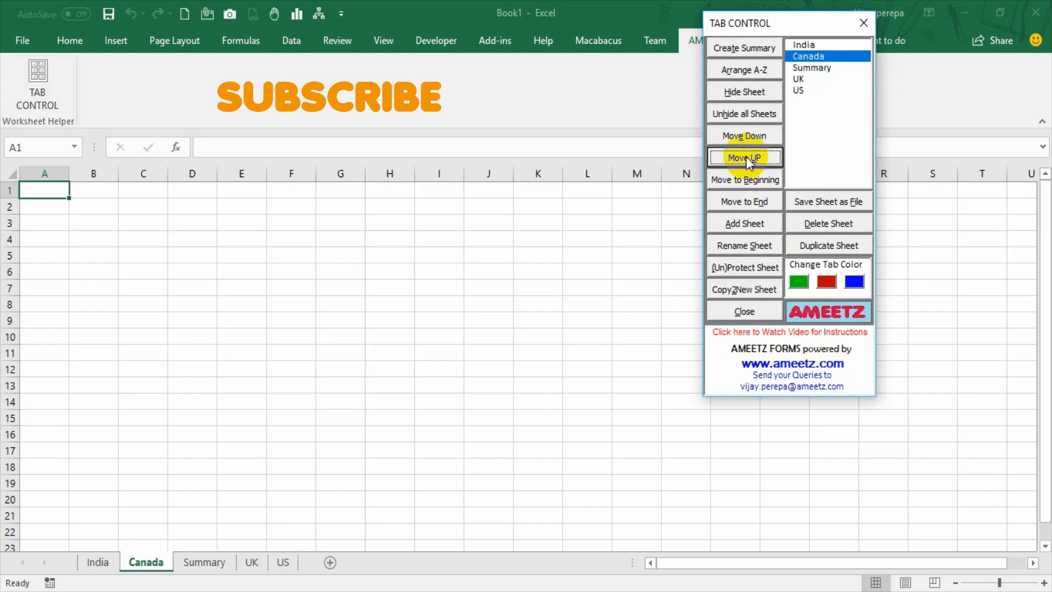
pyautogui.click(743, 157)
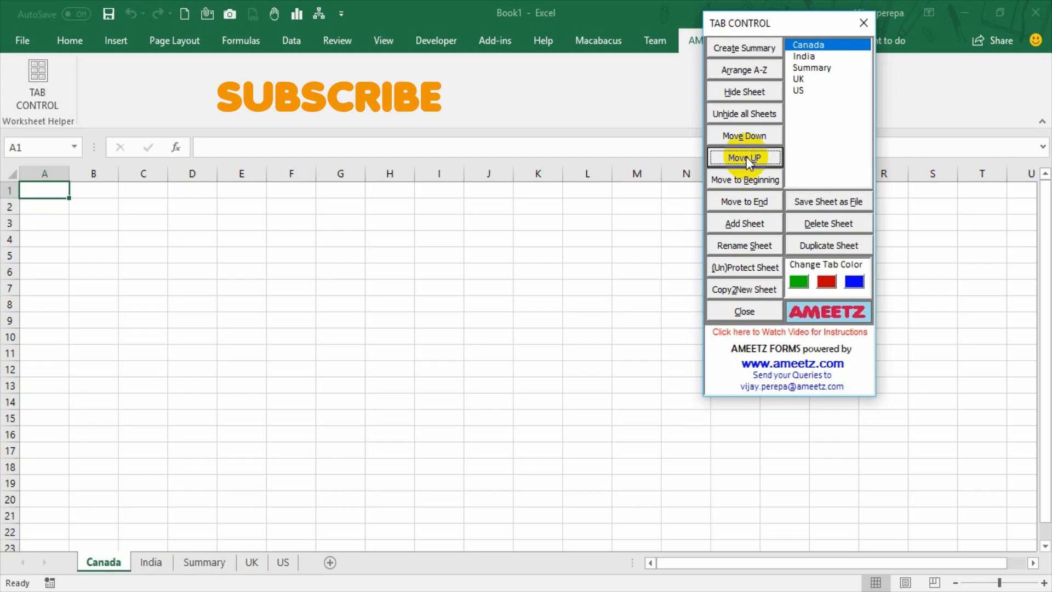
pyautogui.moveTo(744, 180)
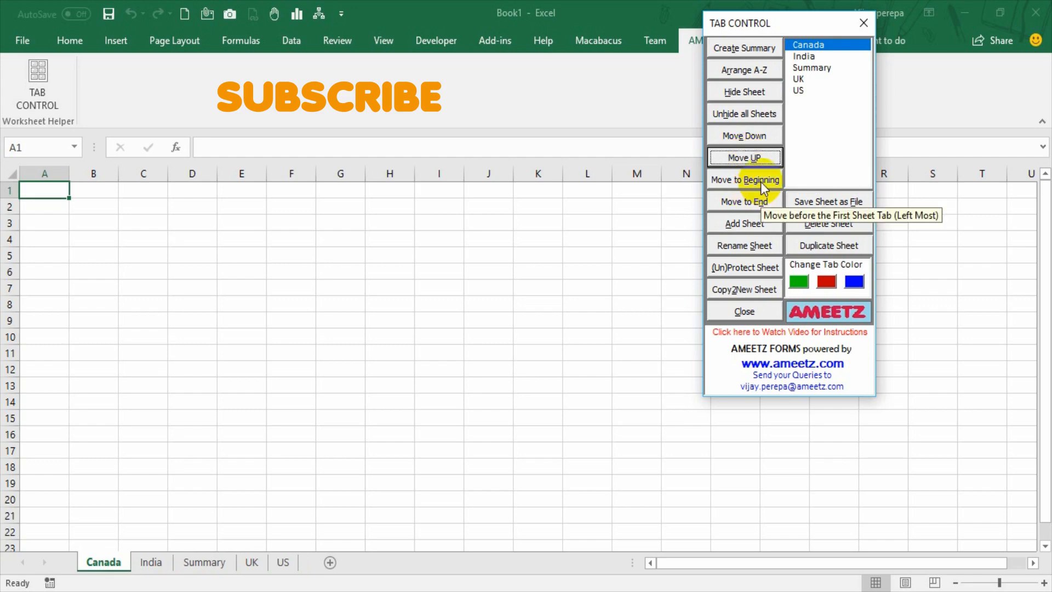
pyautogui.moveTo(743, 201)
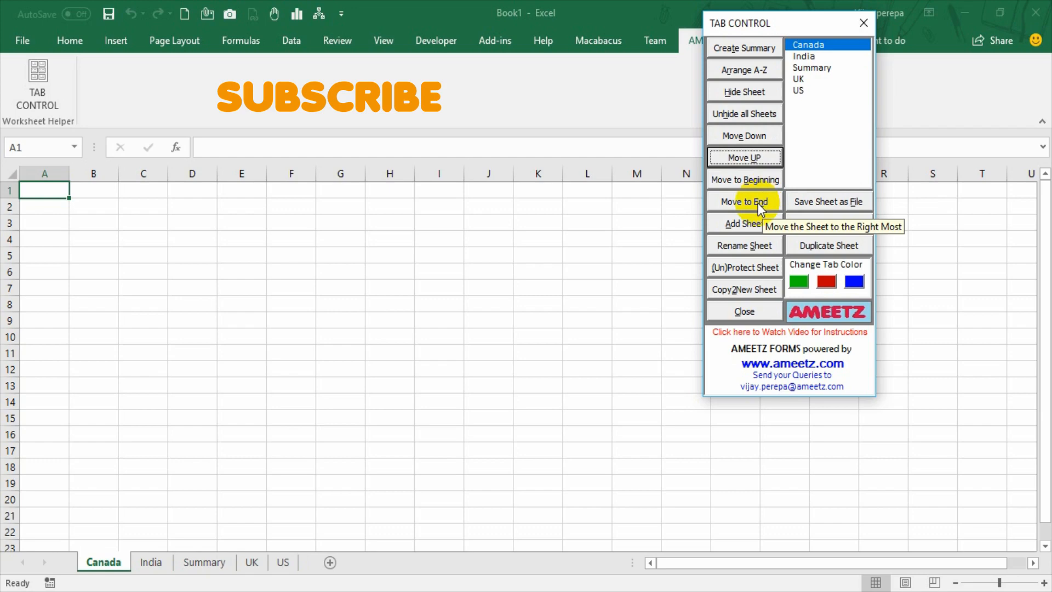
pyautogui.click(744, 201)
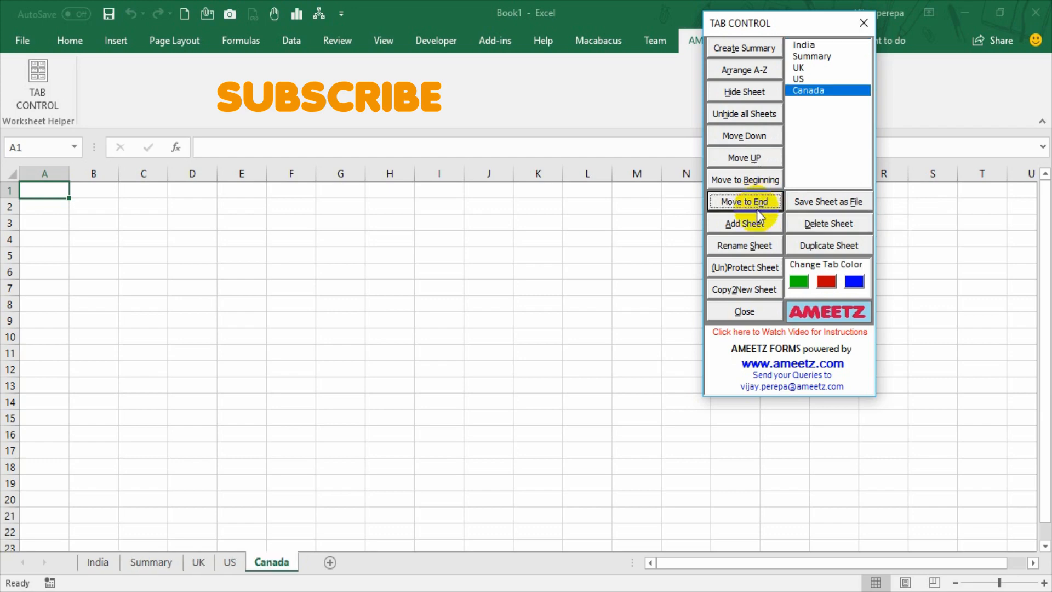
pyautogui.click(744, 179)
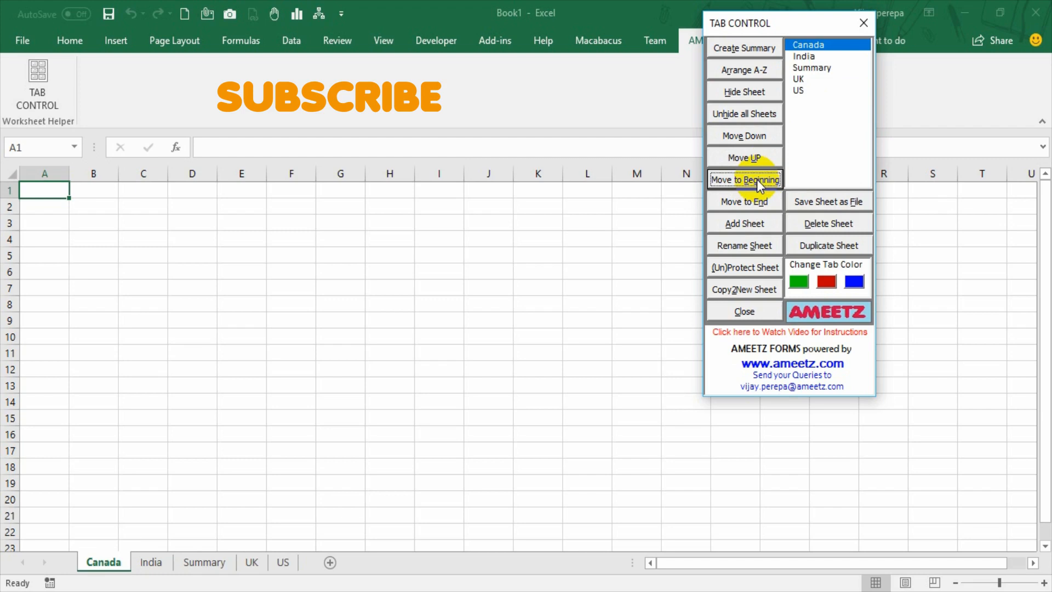
pyautogui.moveTo(743, 224)
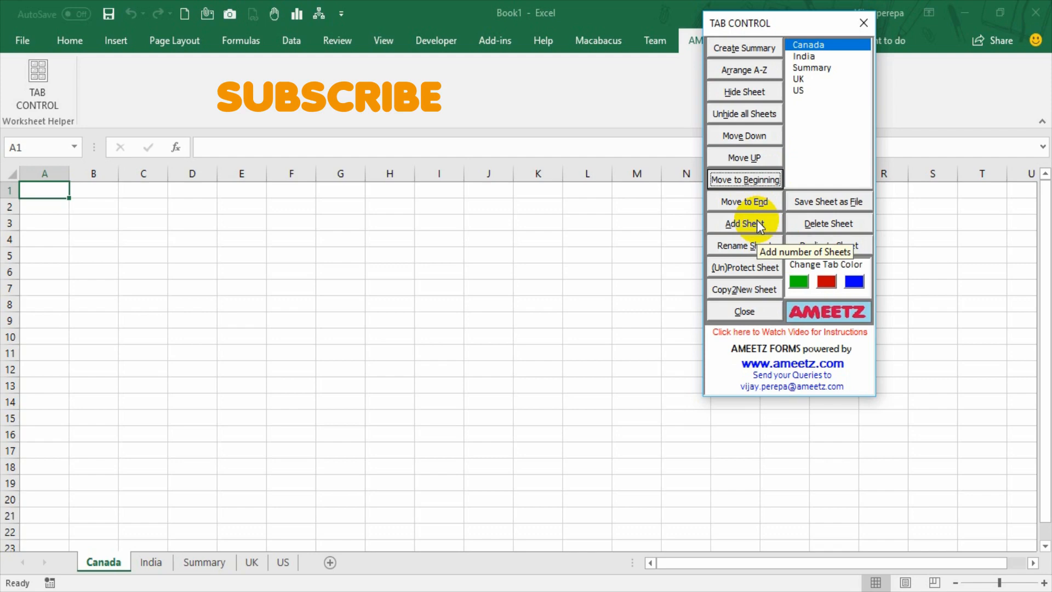
pyautogui.moveTo(310, 564)
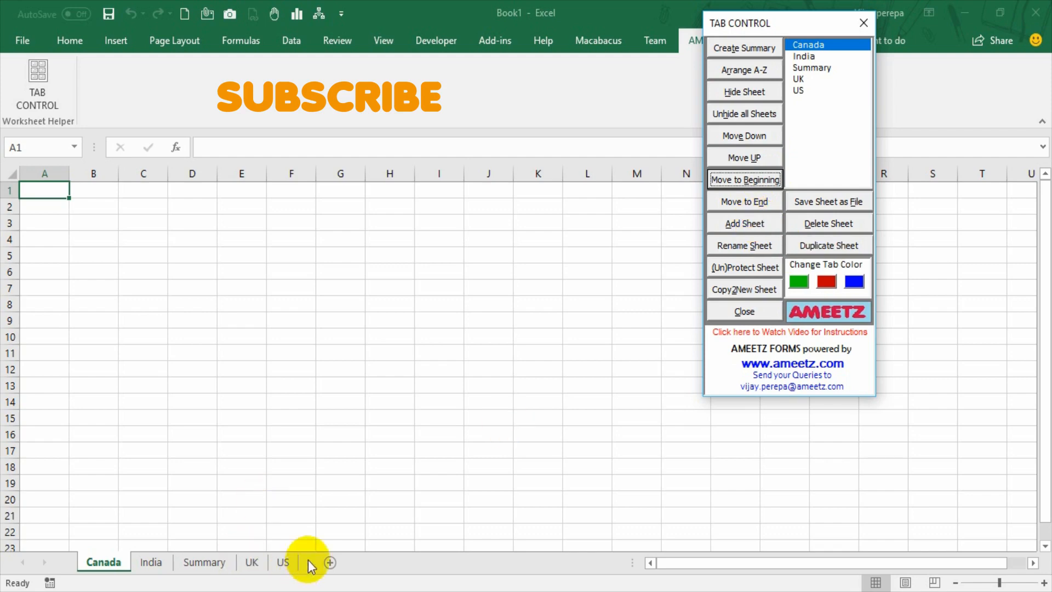
pyautogui.moveTo(330, 562)
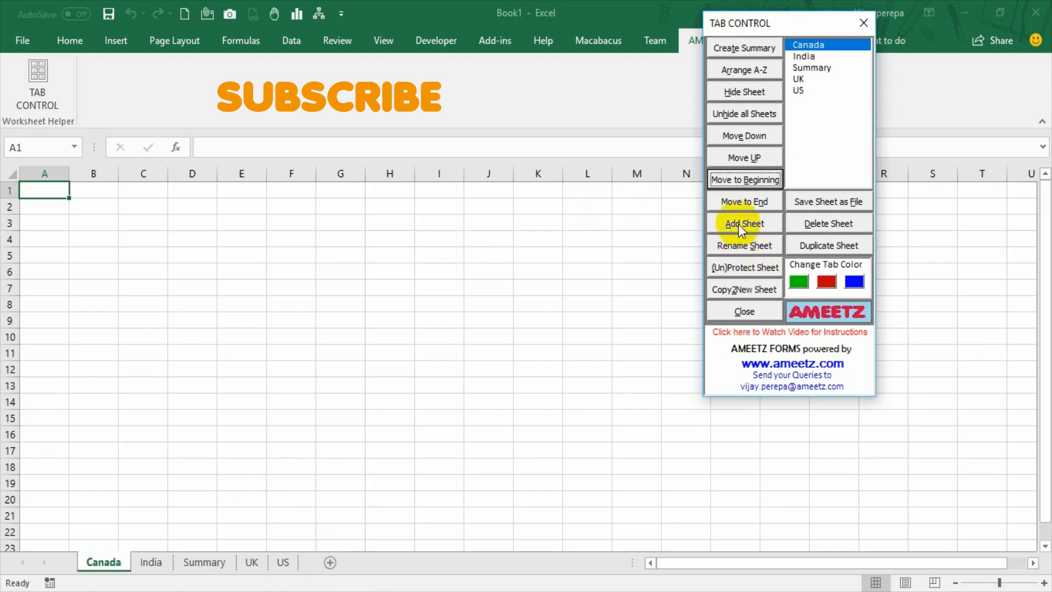
# Step: Add 2 new sheets through Tab Control's Add Sheet prompt
pyautogui.click(744, 224)
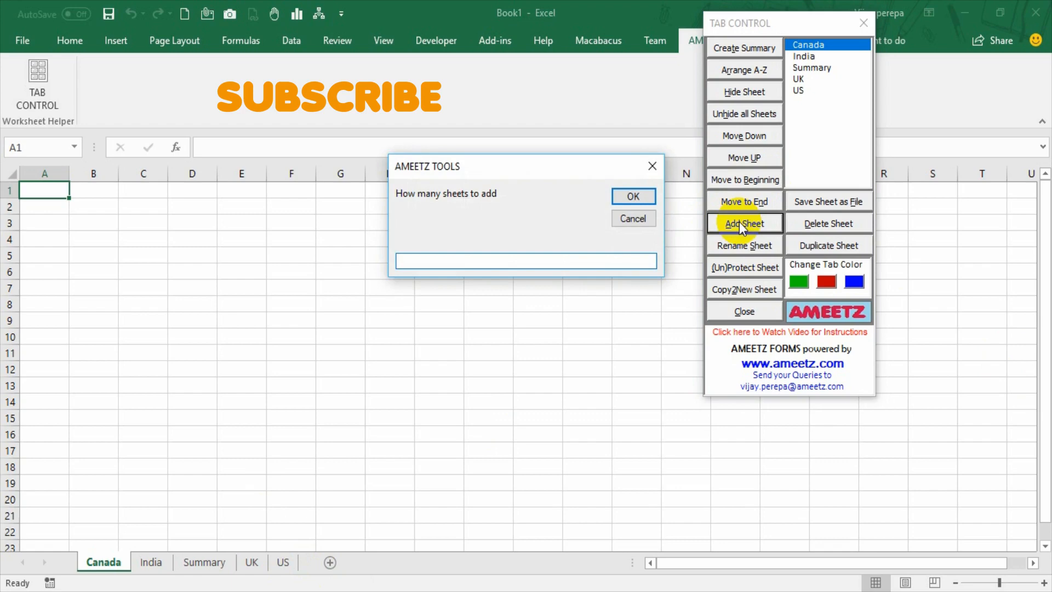
pyautogui.click(526, 260)
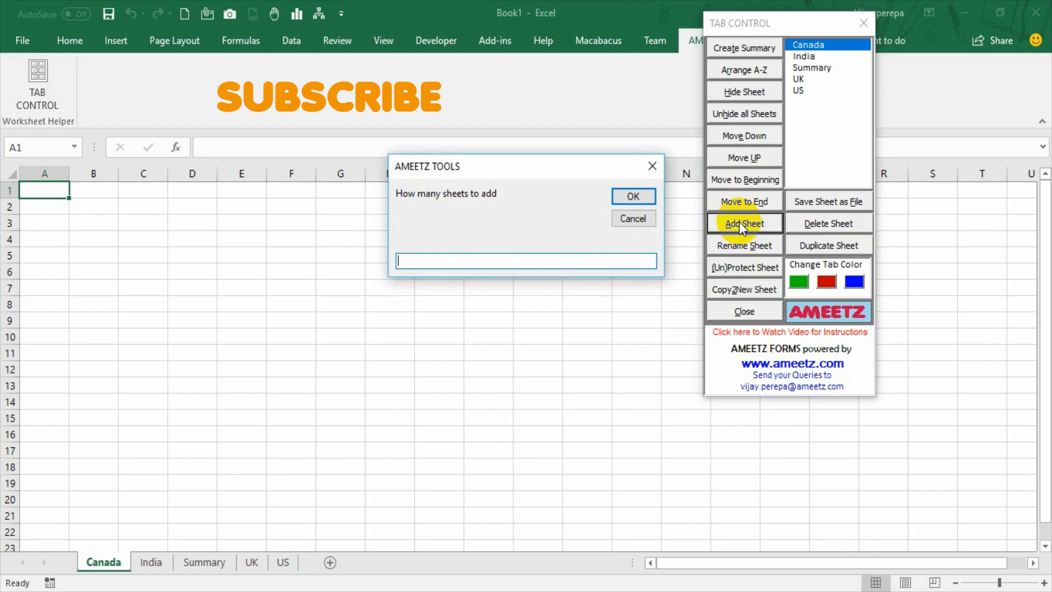
pyautogui.write('2')
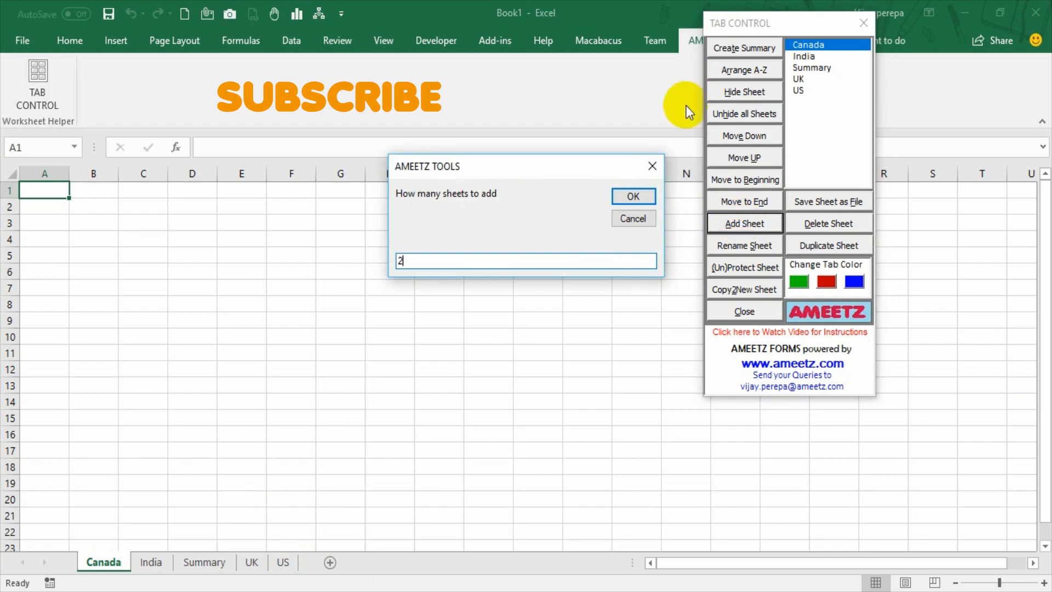
pyautogui.click(632, 196)
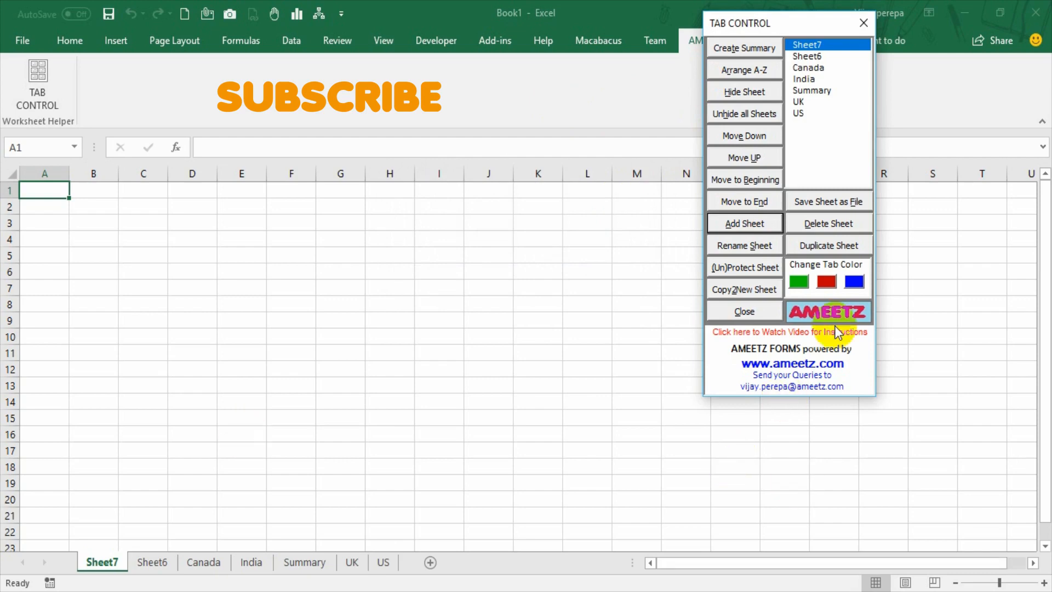
pyautogui.moveTo(744, 245)
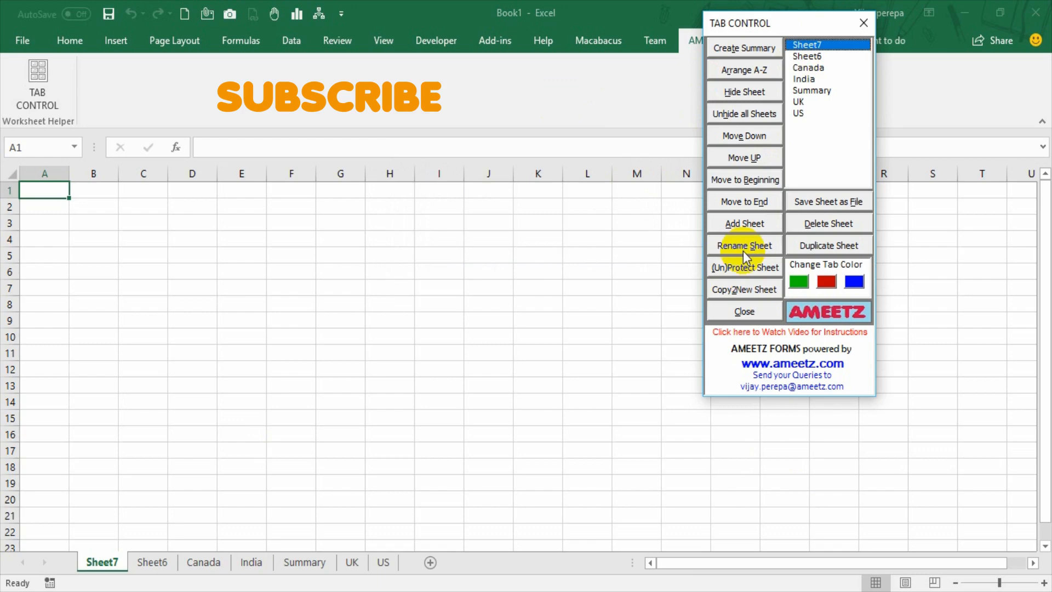
# Step: Rename Sheet7 to 'North America' via Rename Sheet
pyautogui.click(744, 245)
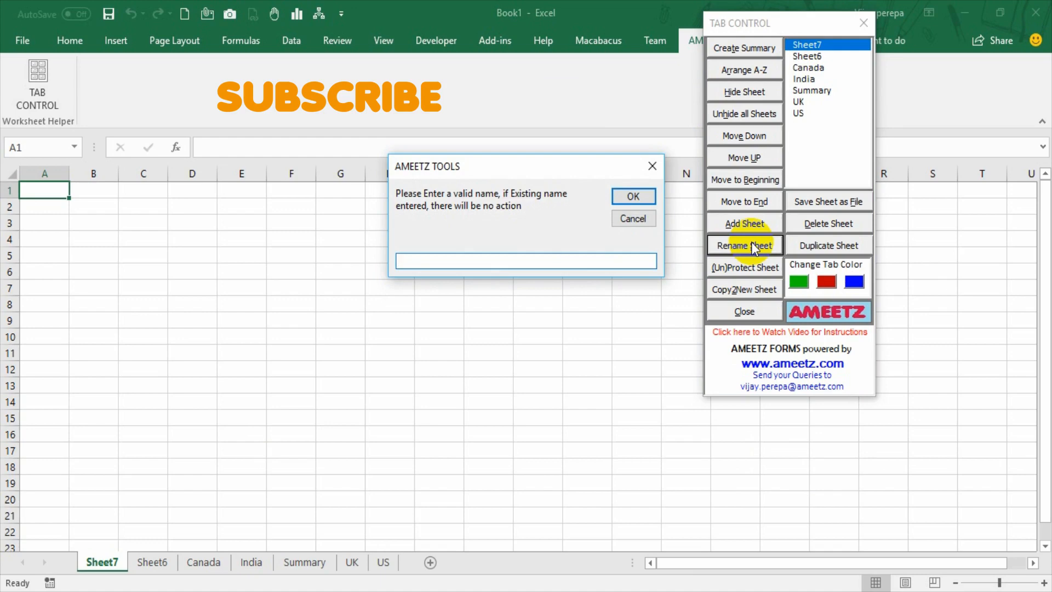
pyautogui.write('North')
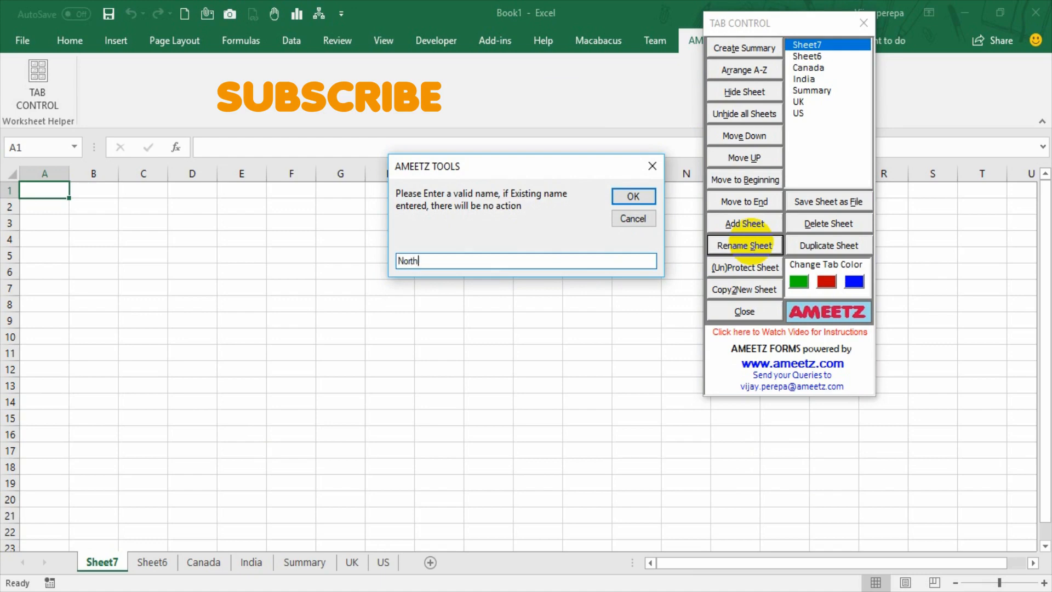
pyautogui.click(631, 196)
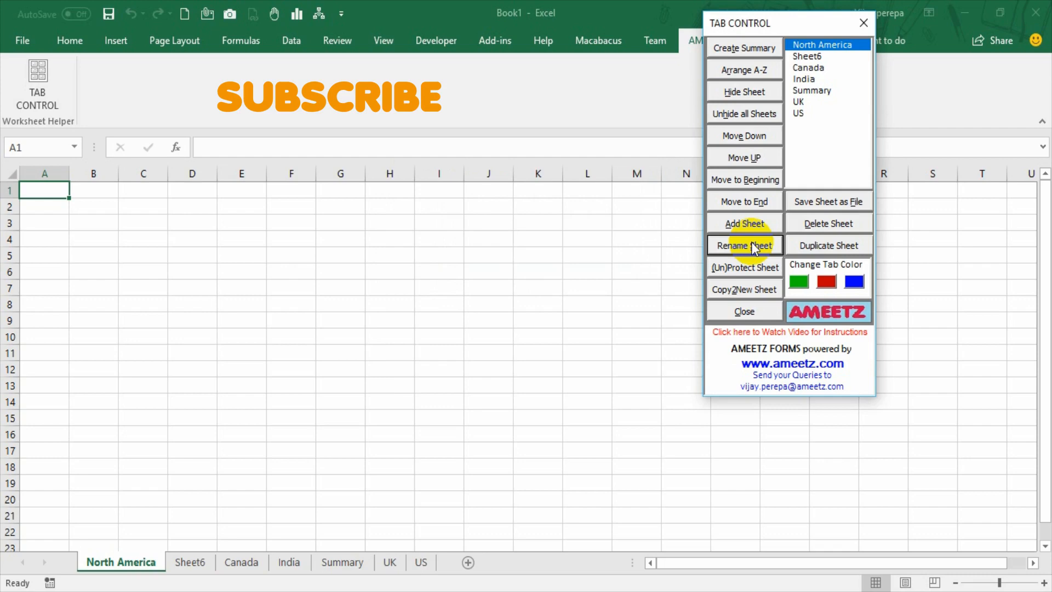
pyautogui.moveTo(726, 273)
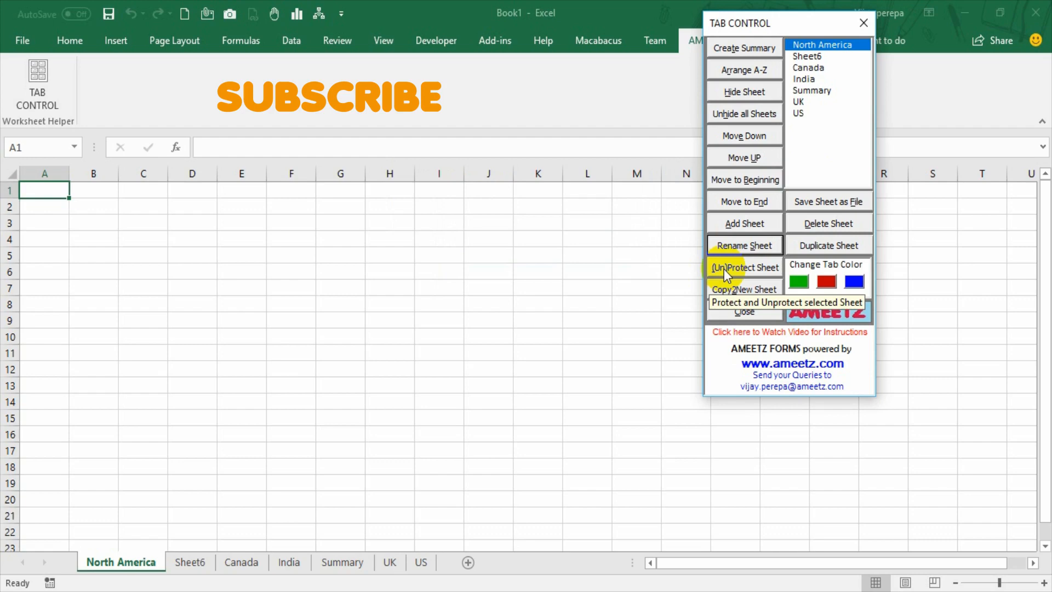
pyautogui.click(743, 267)
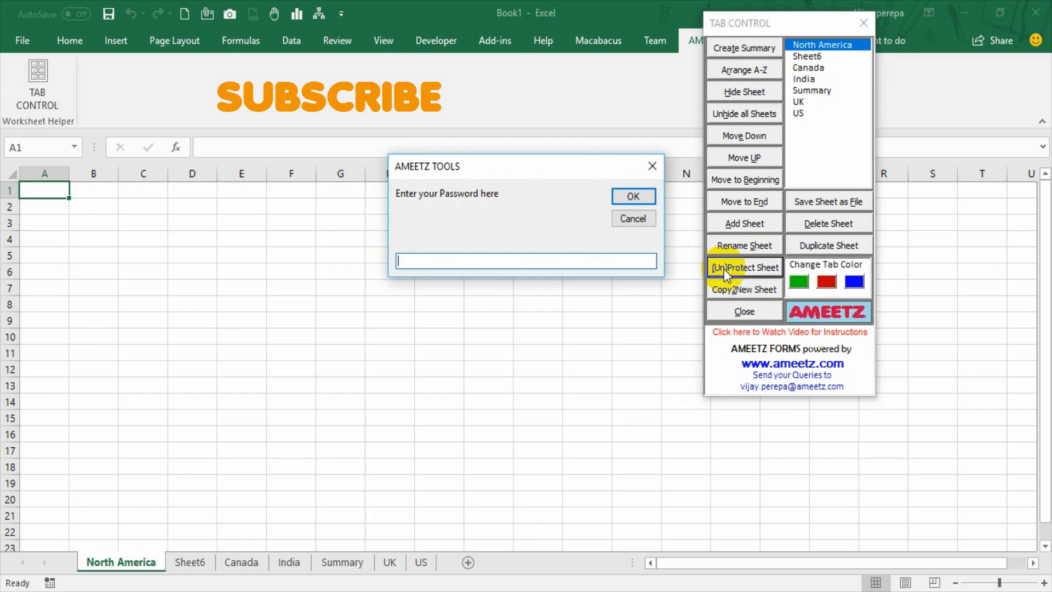
pyautogui.write('123')
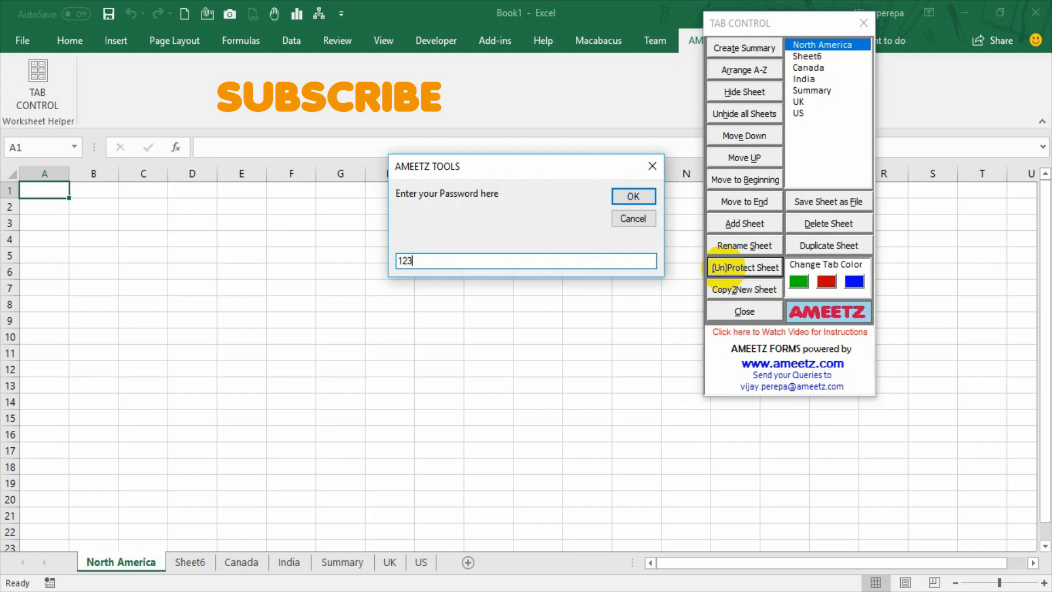
pyautogui.click(631, 196)
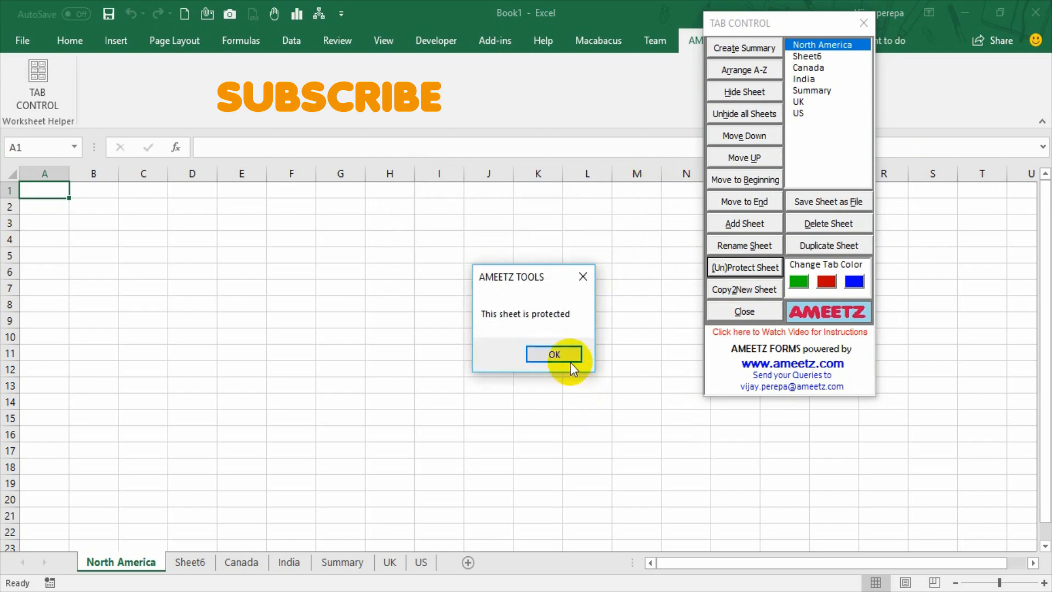
pyautogui.click(553, 353)
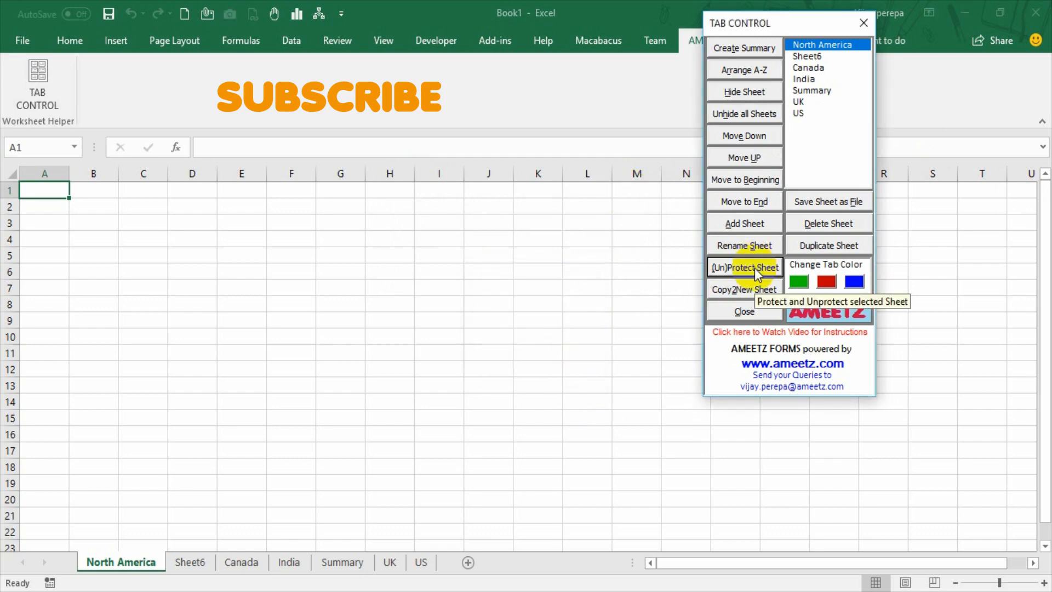
pyautogui.click(743, 268)
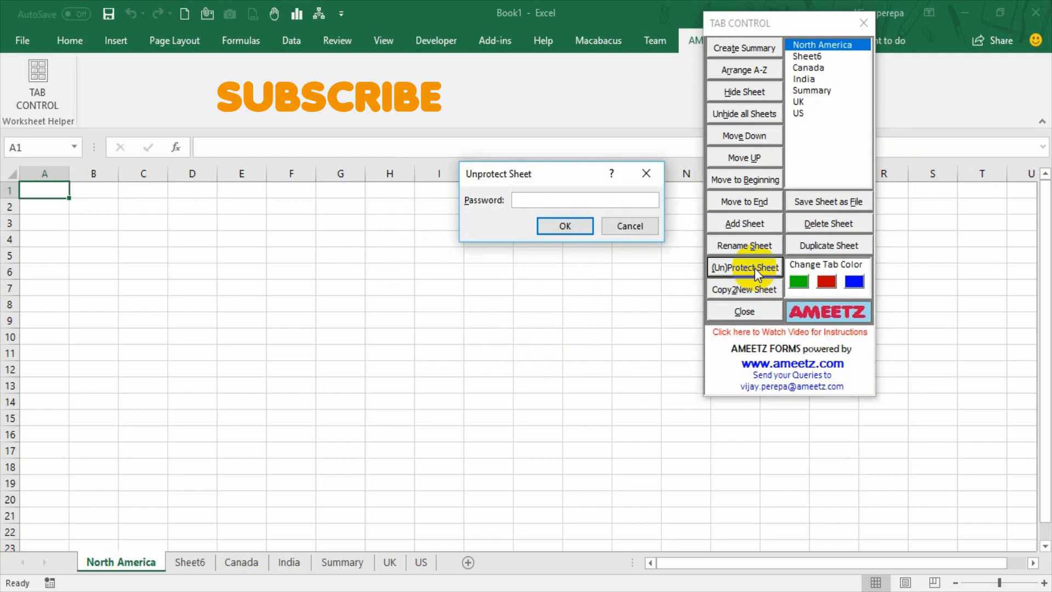
pyautogui.write('••')
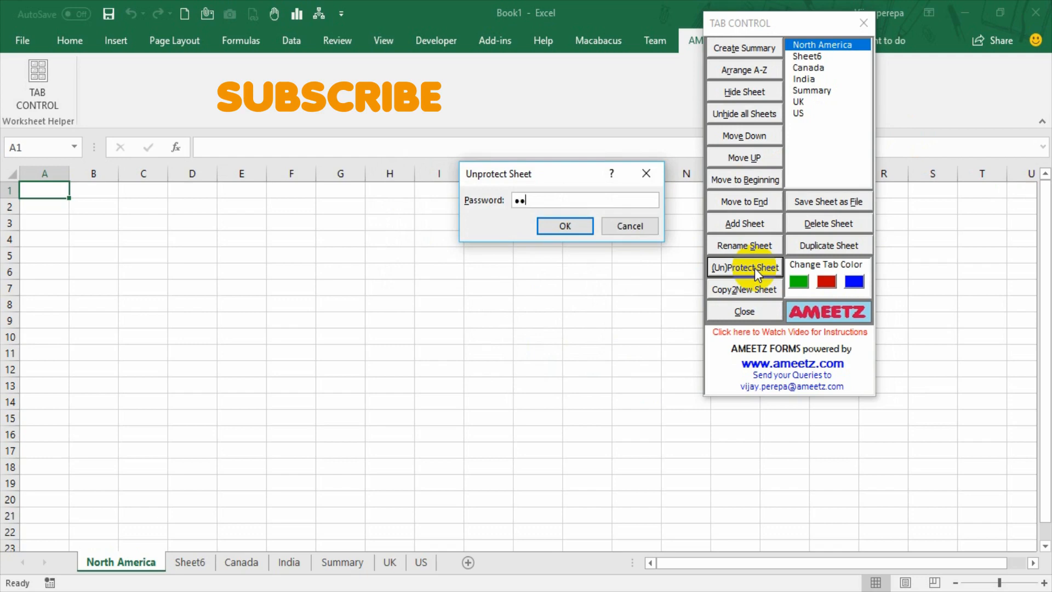
pyautogui.click(564, 225)
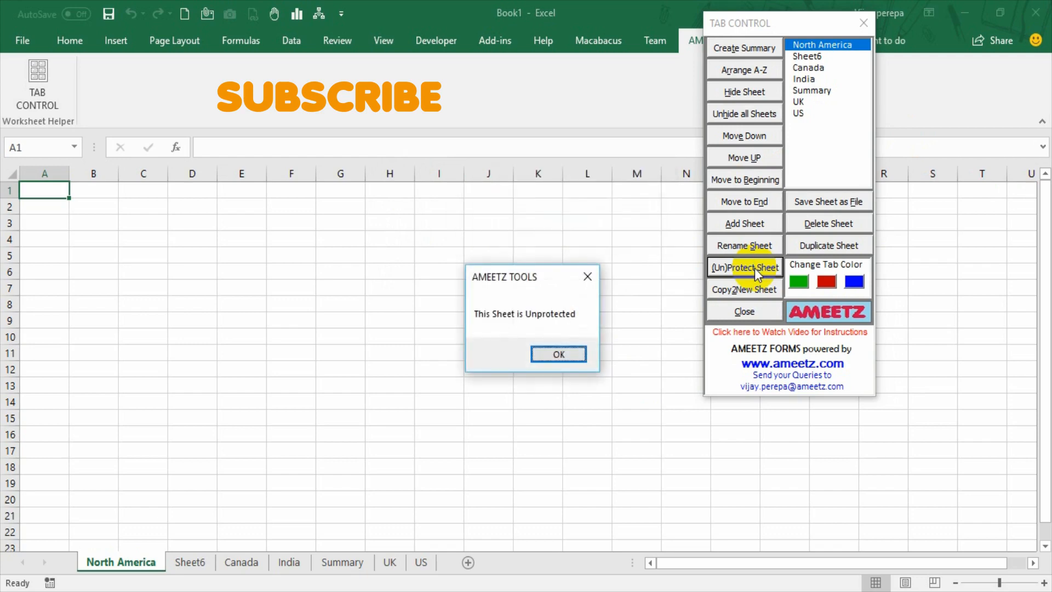
pyautogui.click(558, 354)
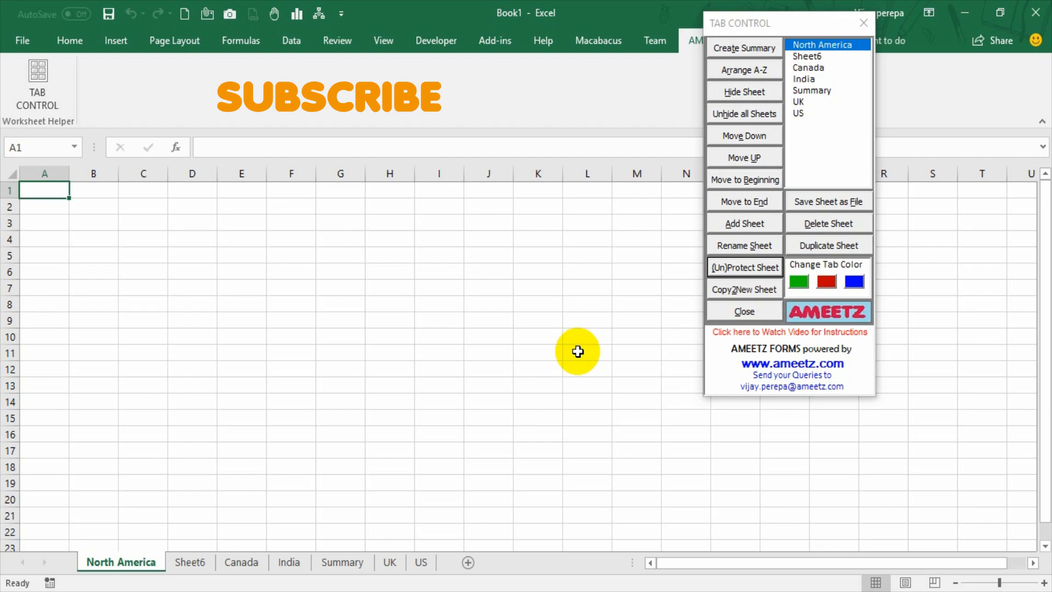
pyautogui.moveTo(567, 374)
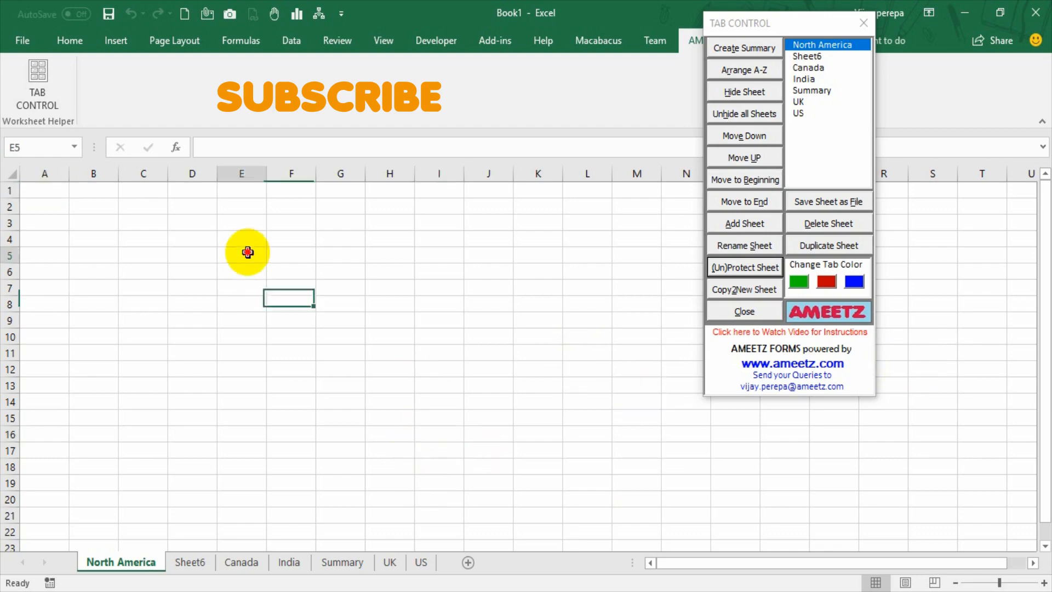
# Step: Fill E5:I14 with =RANDBETWEEN(400,500) using Ctrl+Enter
pyautogui.write('=rand')
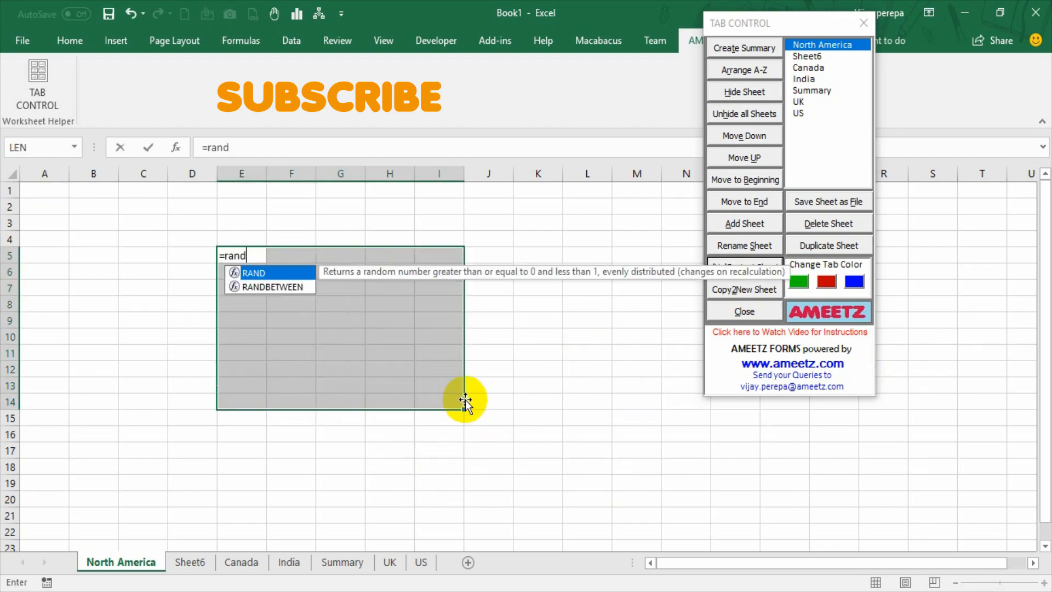
pyautogui.write('BETWEEN(400')
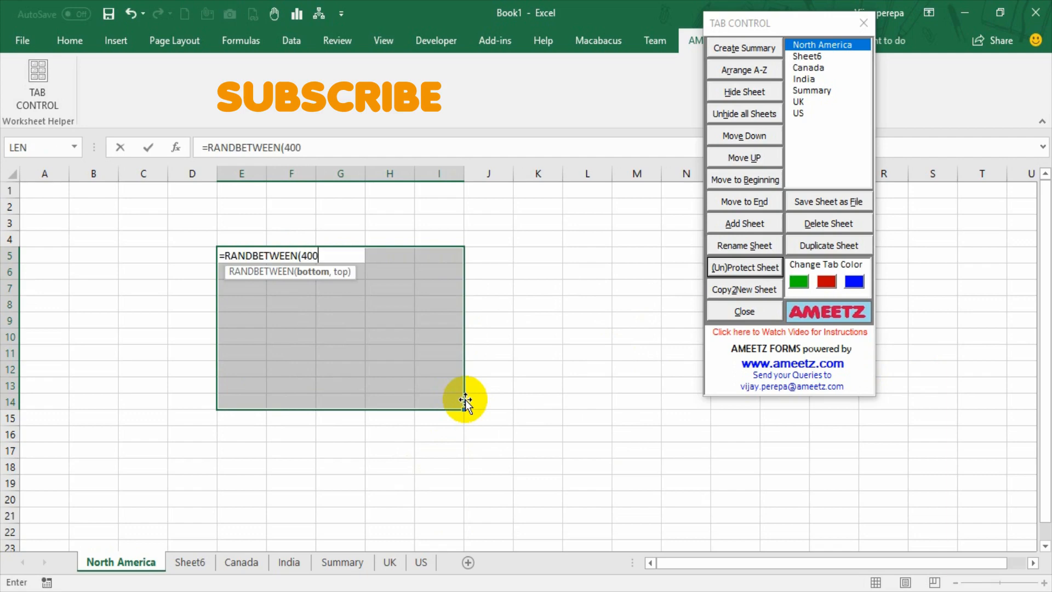
pyautogui.write(',50)')
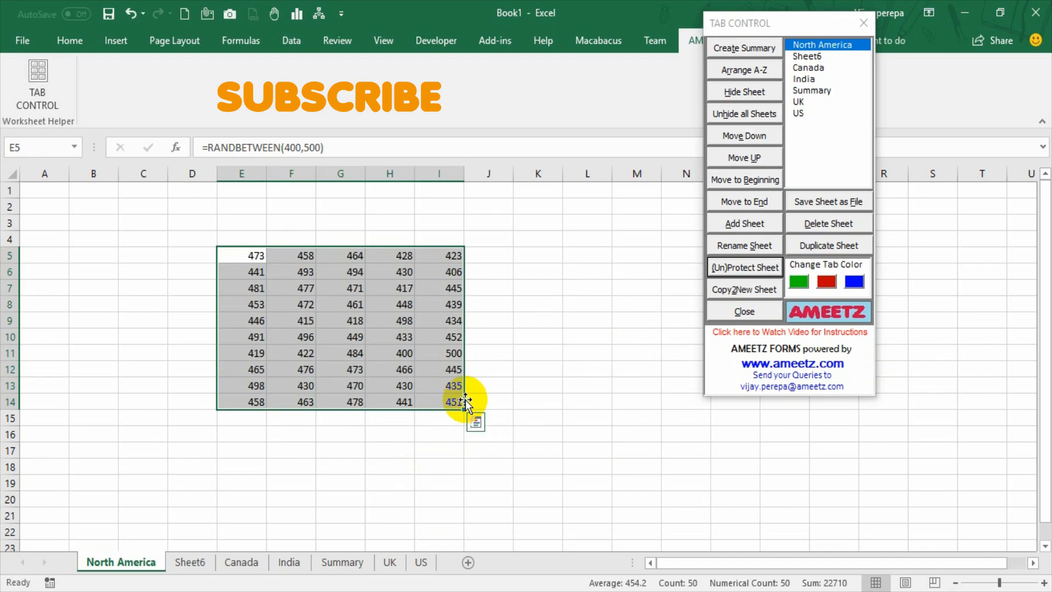
pyautogui.moveTo(235, 250)
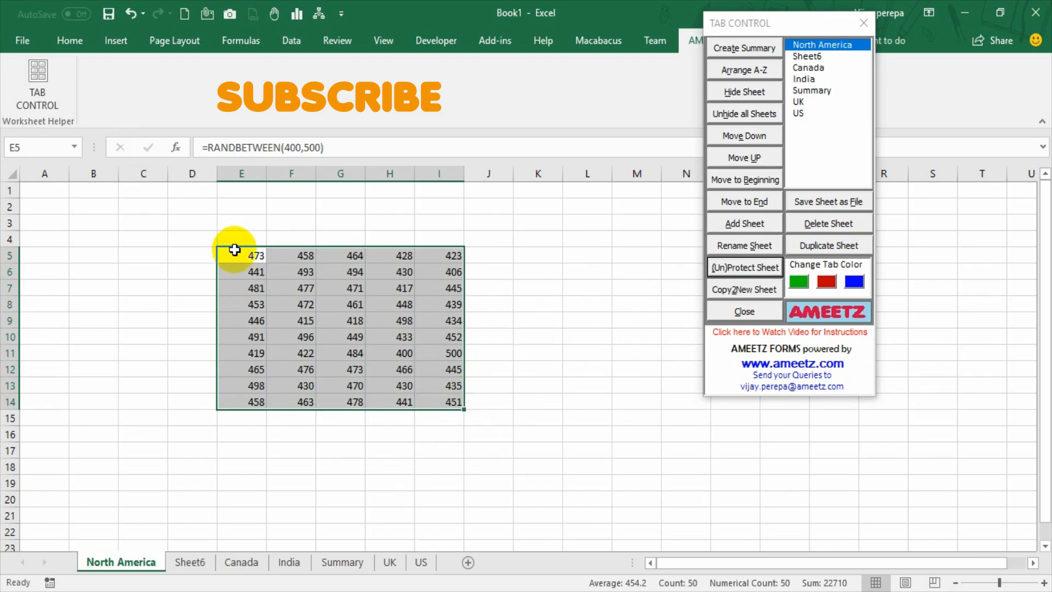
# Step: Select cell E5 and start Copy2New Sheet from the Tab Control form
pyautogui.click(446, 401)
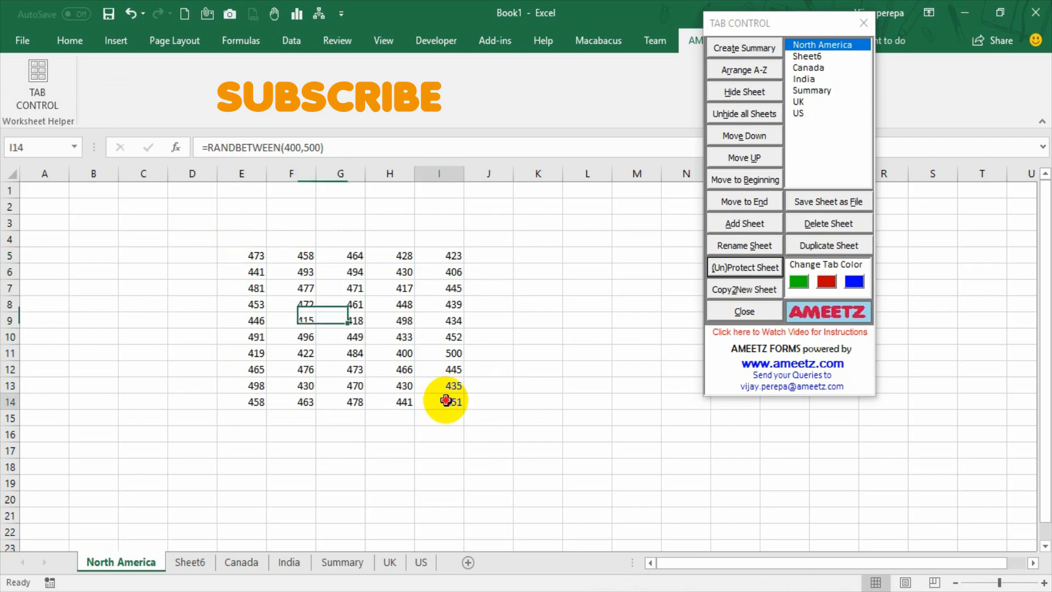
pyautogui.click(439, 401)
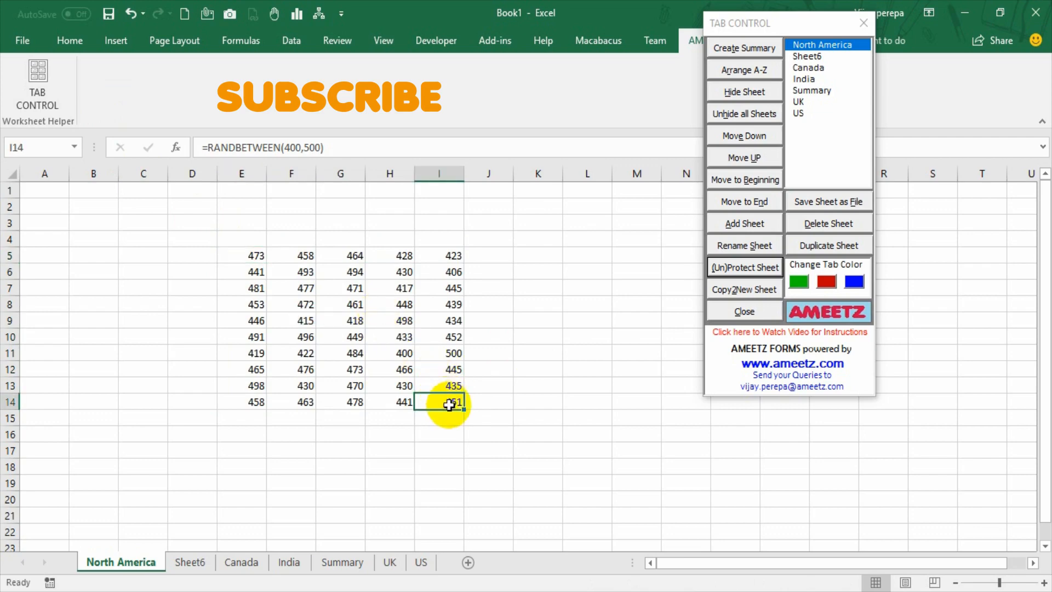
pyautogui.click(241, 255)
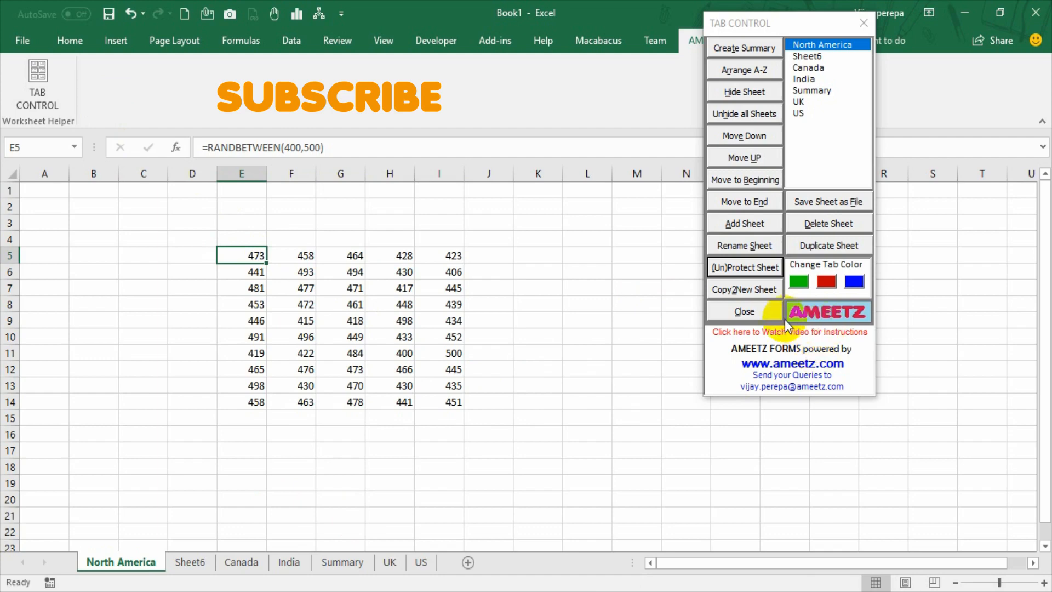
pyautogui.click(743, 289)
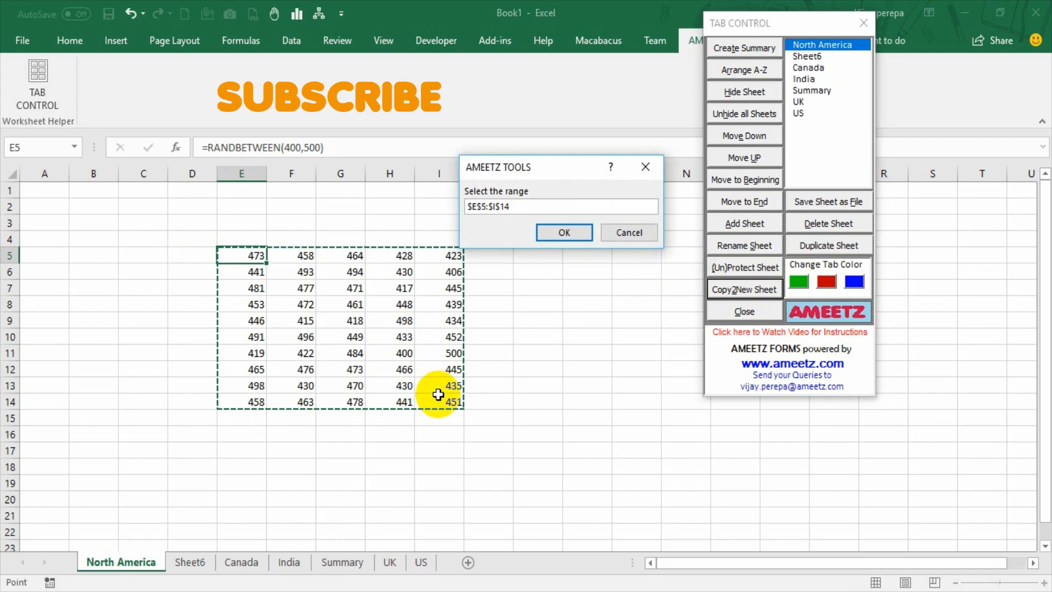
pyautogui.moveTo(454, 81)
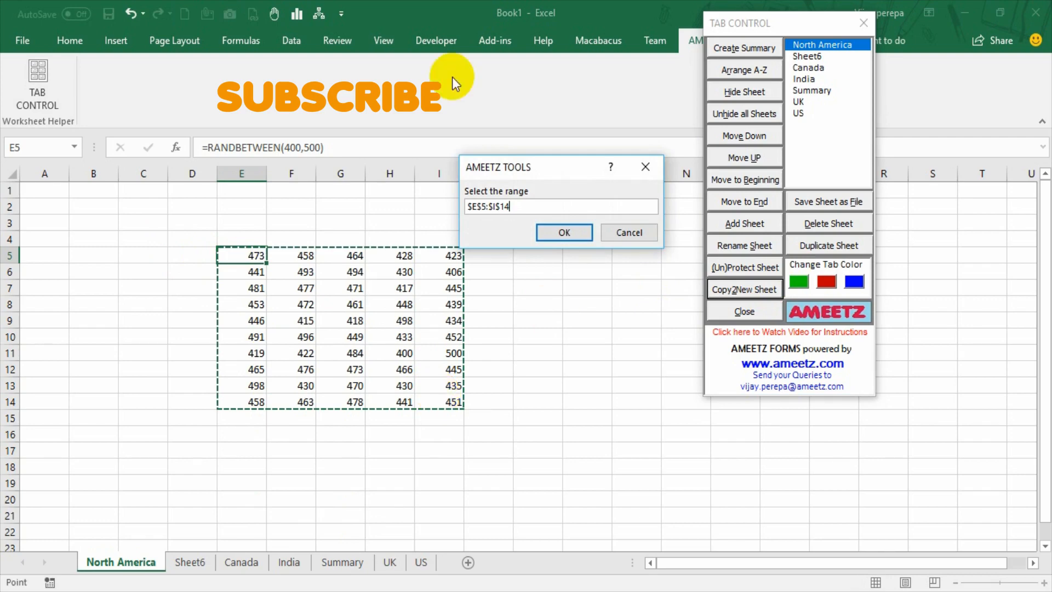
pyautogui.moveTo(254, 280)
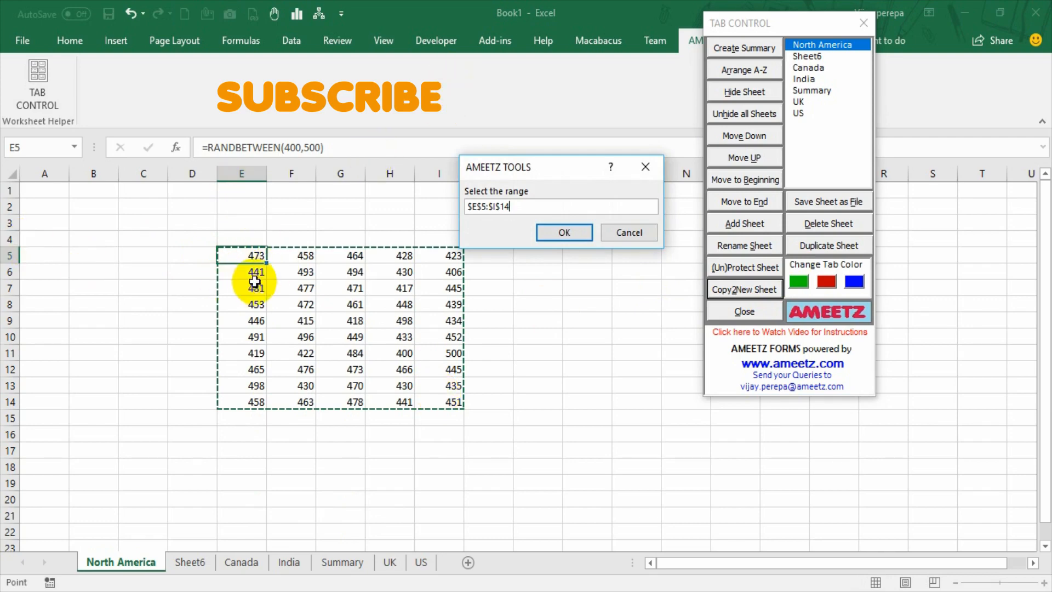
pyautogui.moveTo(349, 368)
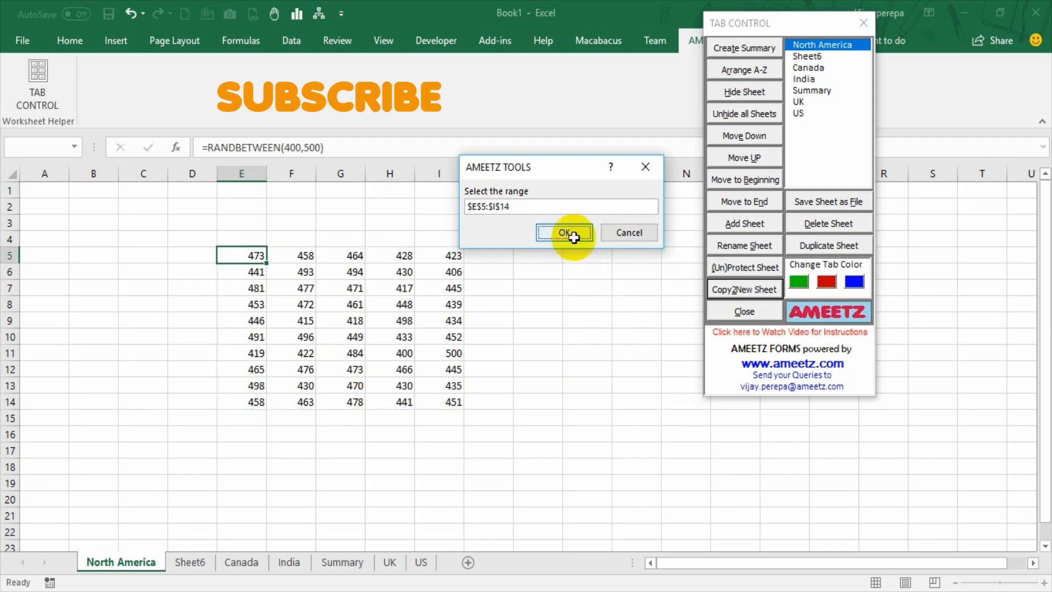
# Step: Accept E5:I14 as the copy range and enter 'new sheet' as the sheet name
pyautogui.click(563, 232)
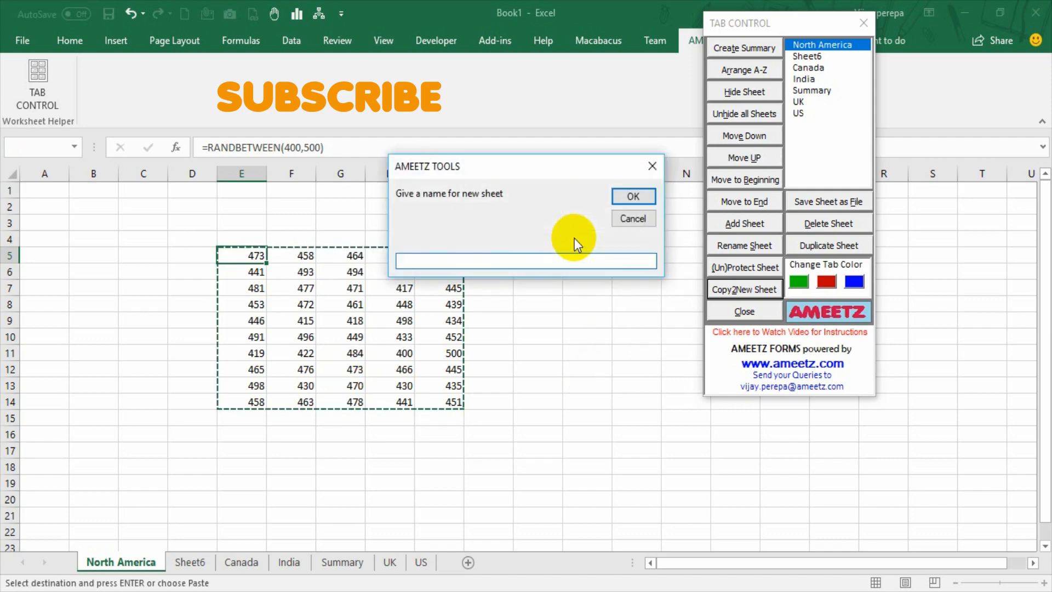
pyautogui.write('new h')
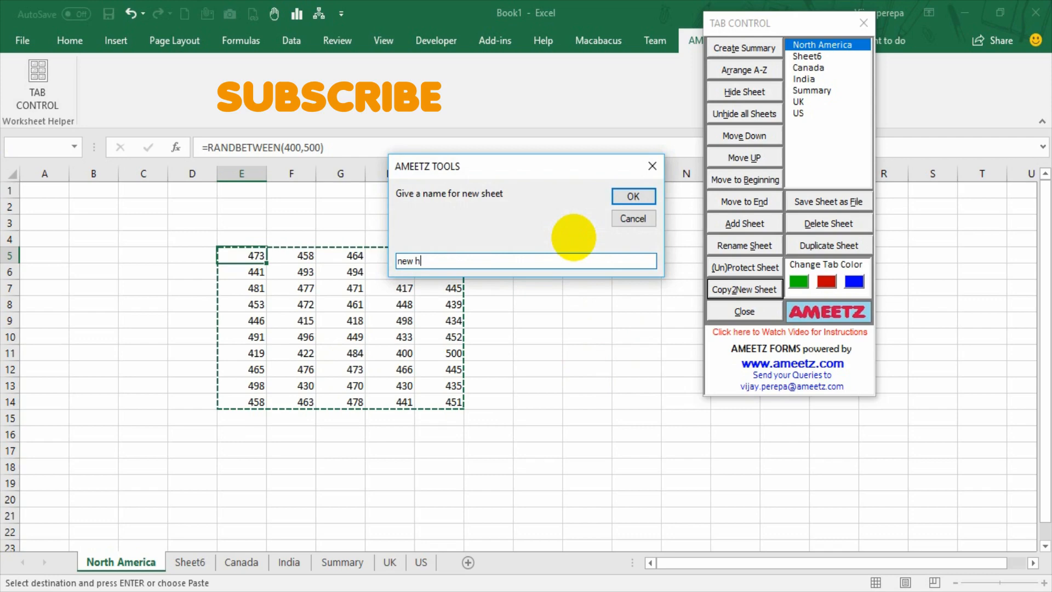
pyautogui.write('eet')
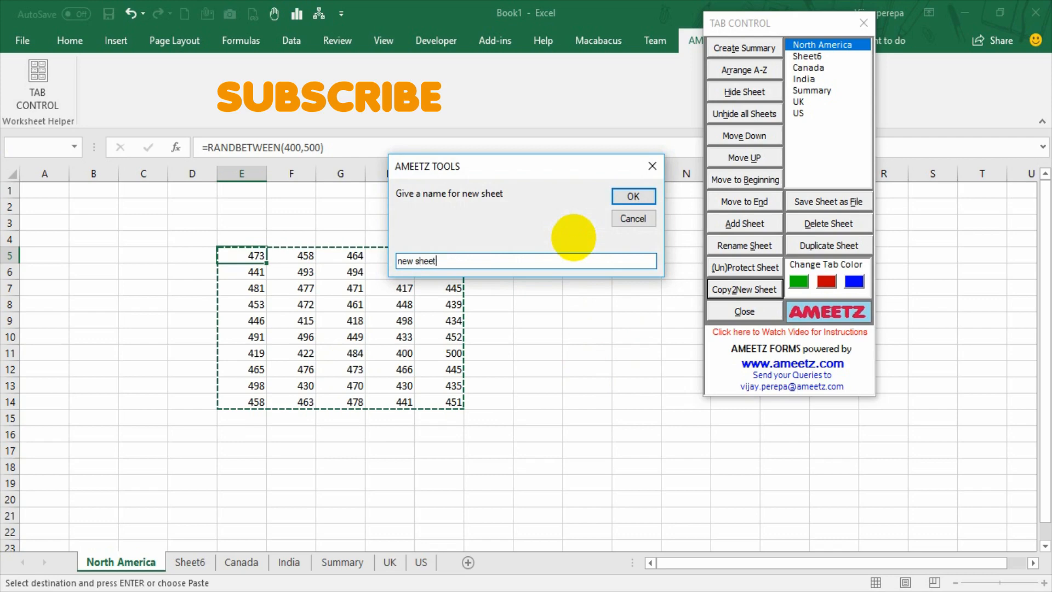
# Step: Confirm the sheet name and paste the data block at column E, row 3
pyautogui.click(631, 196)
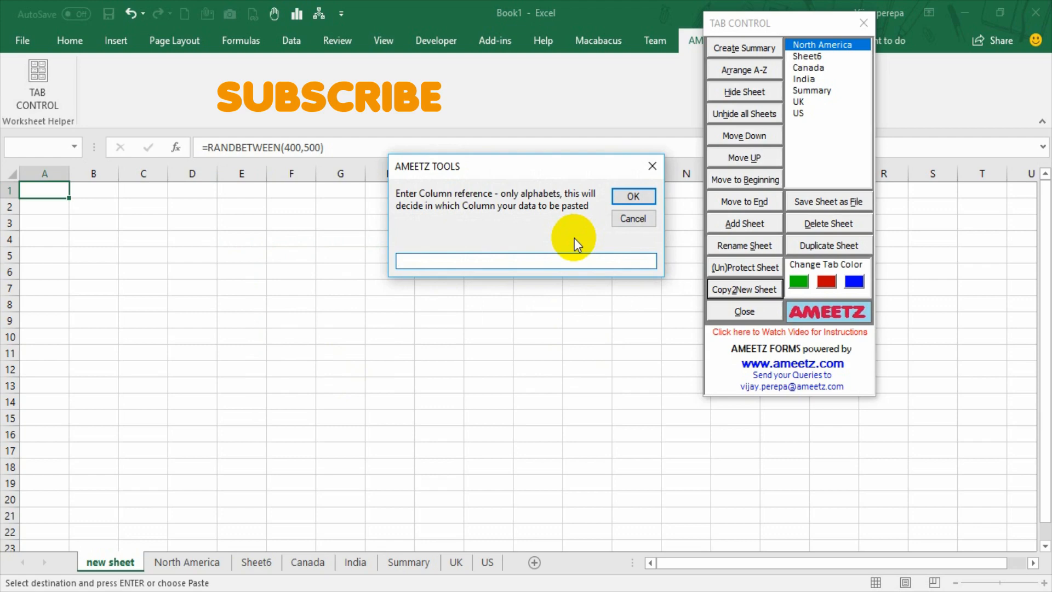
pyautogui.click(526, 261)
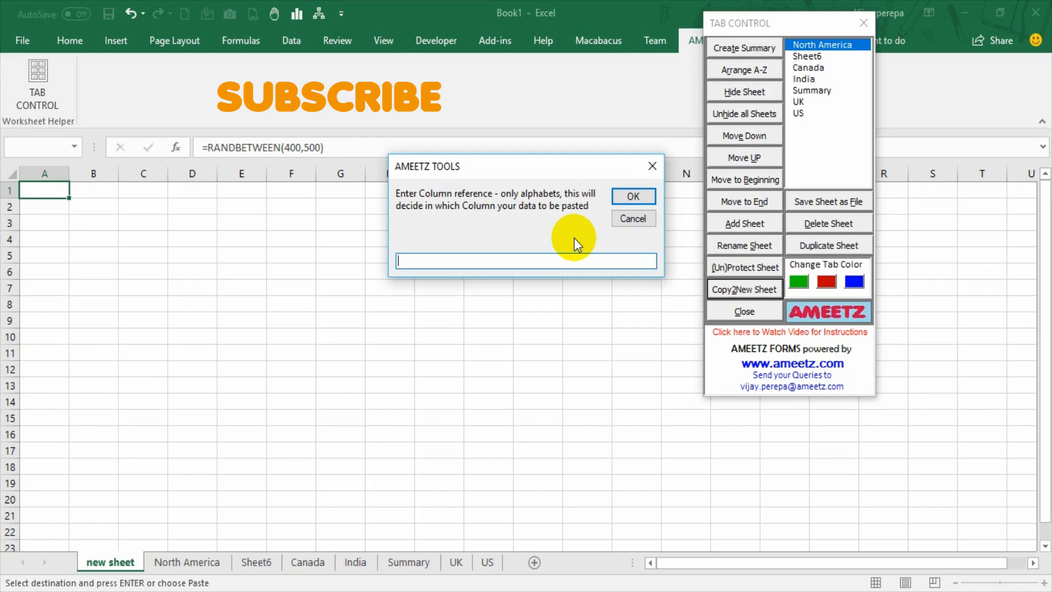
pyautogui.click(631, 197)
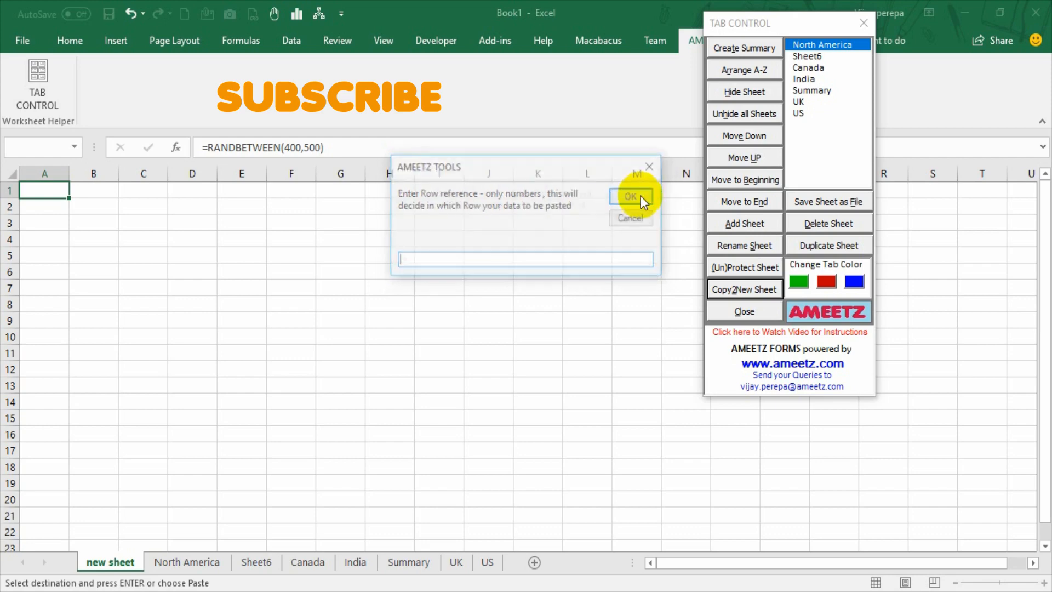
pyautogui.write('3')
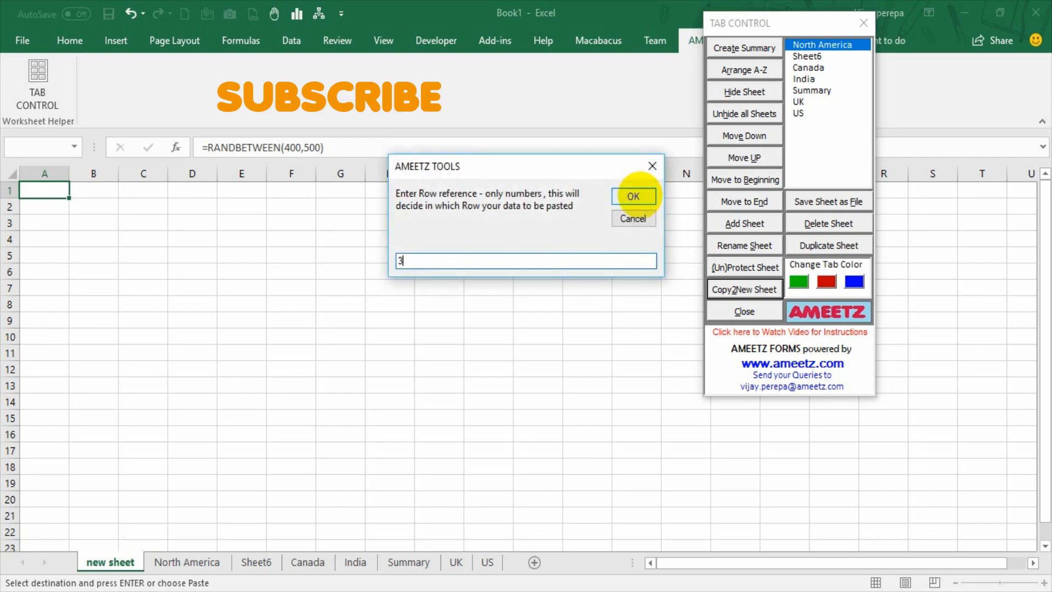
pyautogui.click(632, 196)
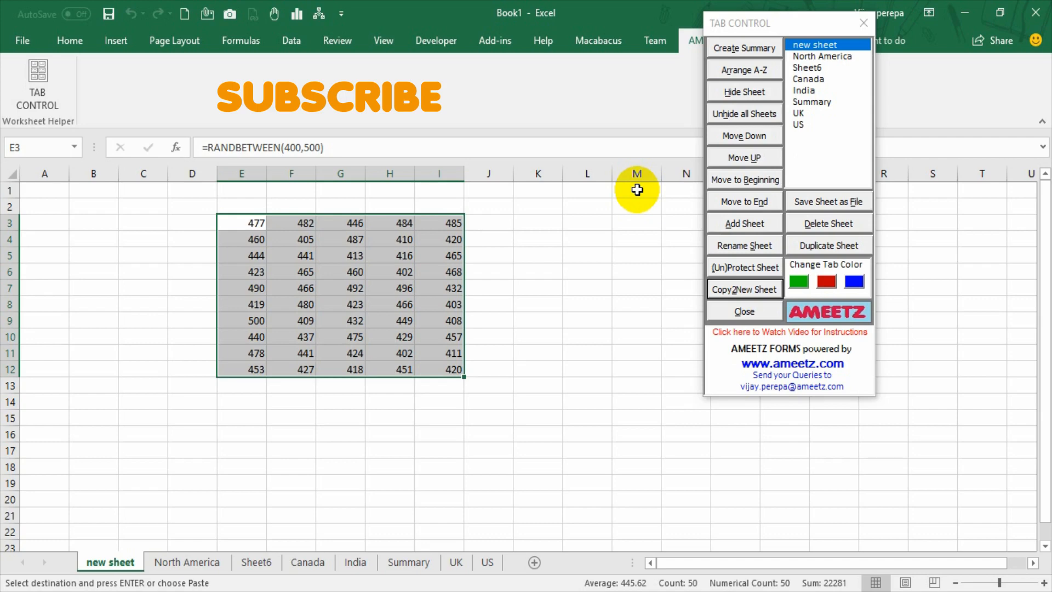
pyautogui.moveTo(94, 583)
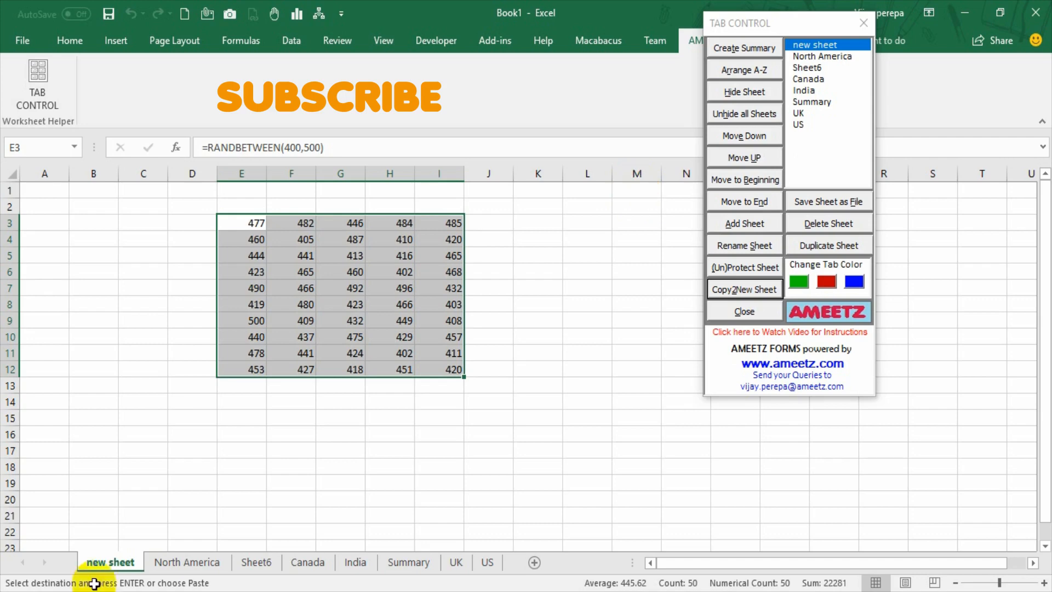
pyautogui.moveTo(864, 212)
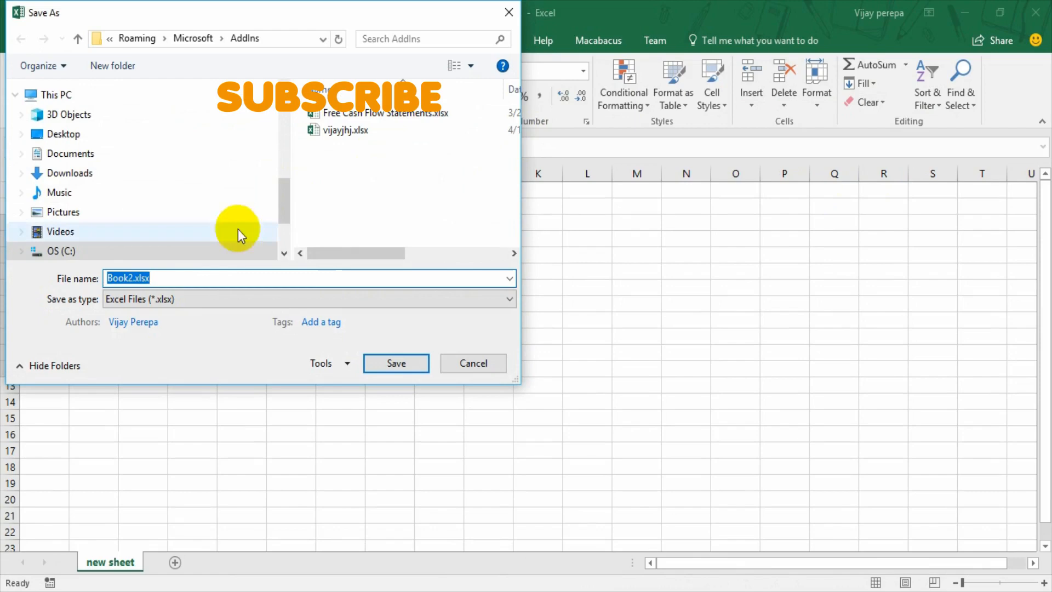
# Step: Save the sheet as a workbook on the Desktop named 'name'
pyautogui.click(70, 153)
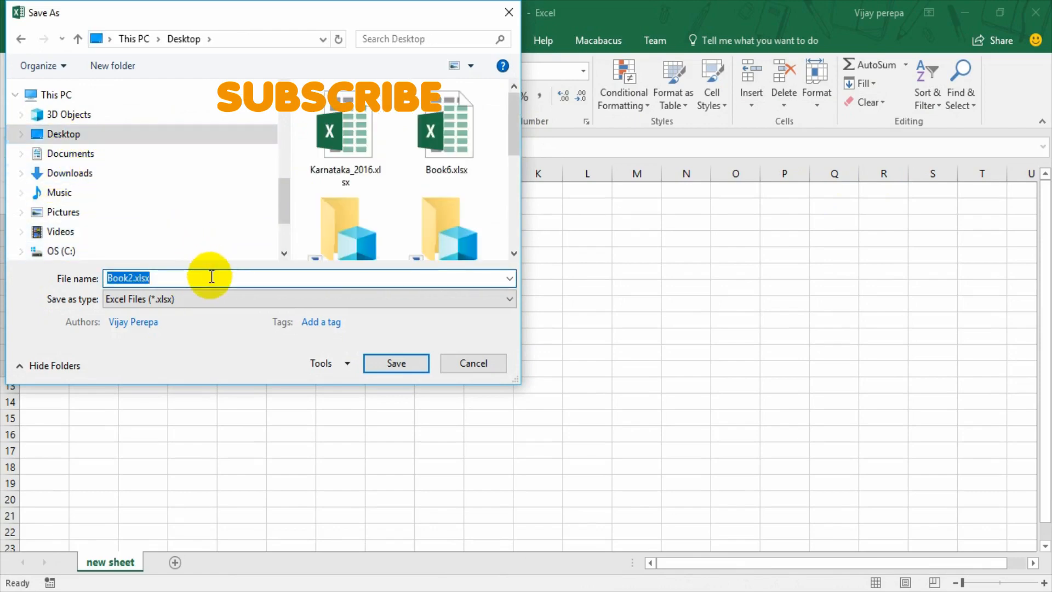
pyautogui.write('name')
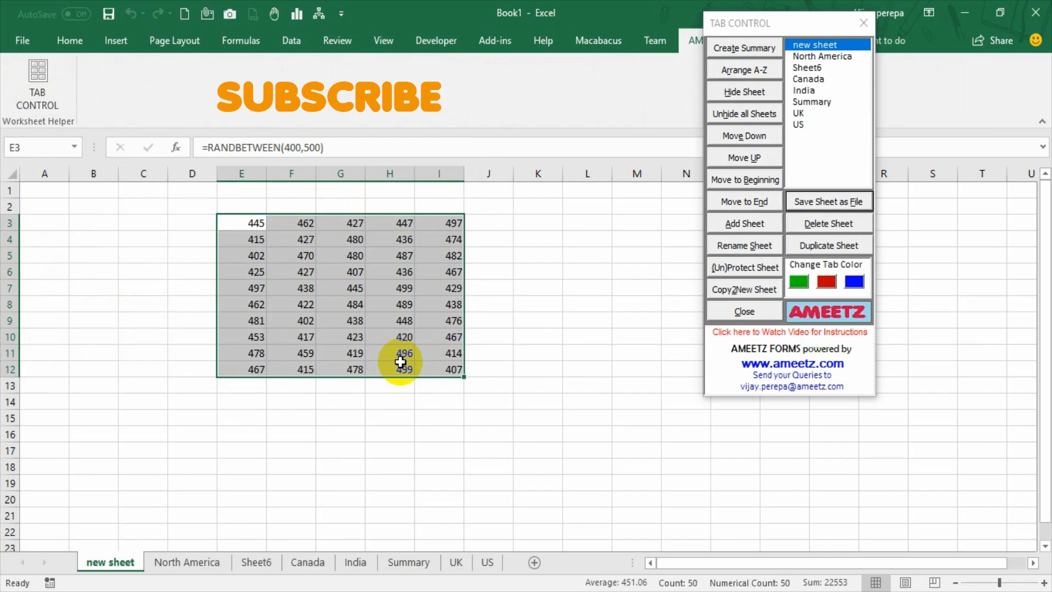
pyautogui.moveTo(639, 403)
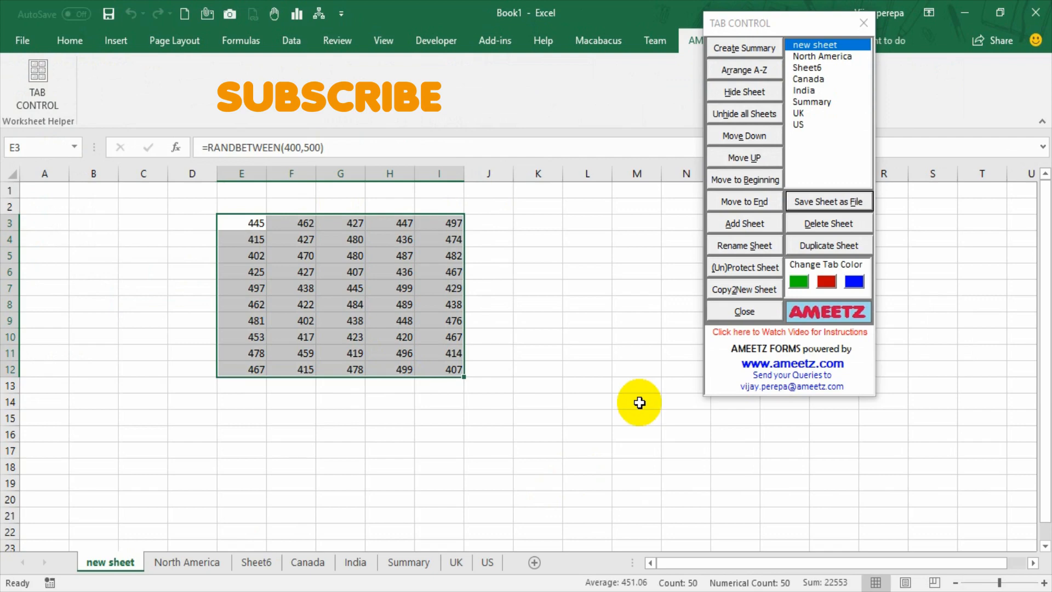
pyautogui.moveTo(829, 224)
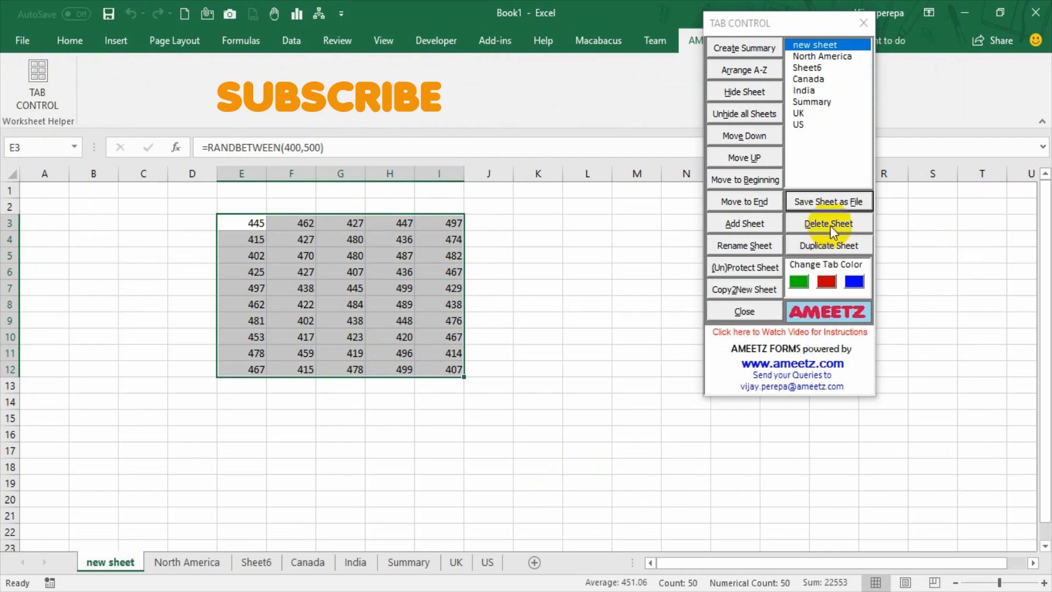
pyautogui.click(828, 223)
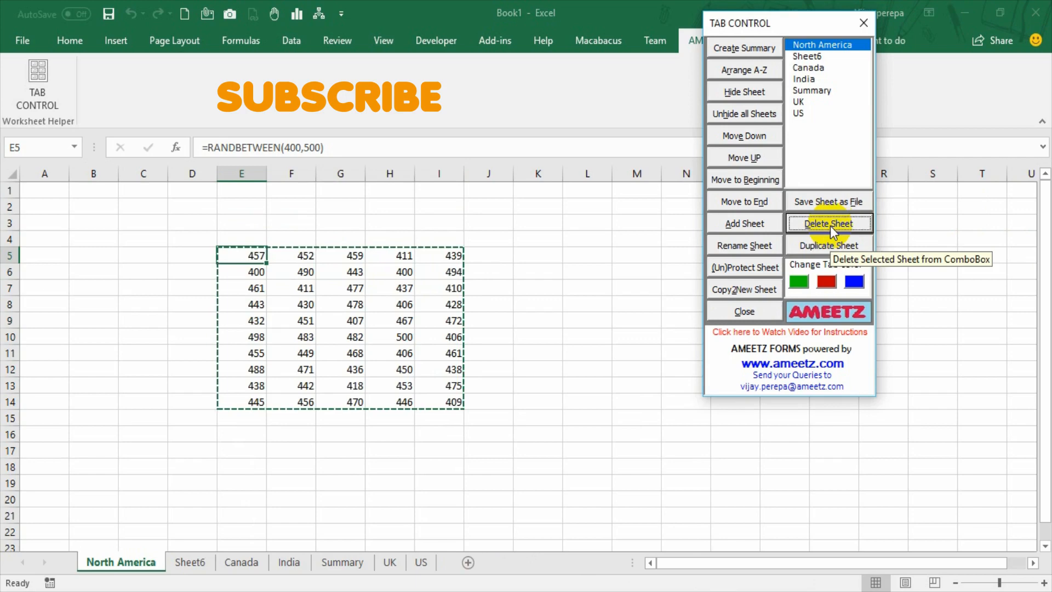
pyautogui.moveTo(849, 313)
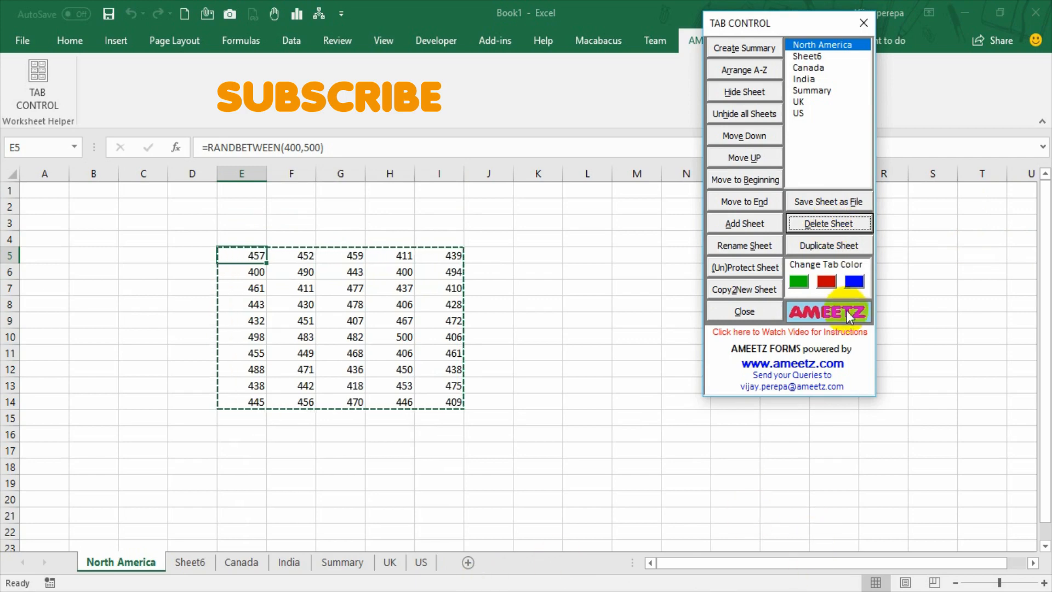
pyautogui.moveTo(828, 245)
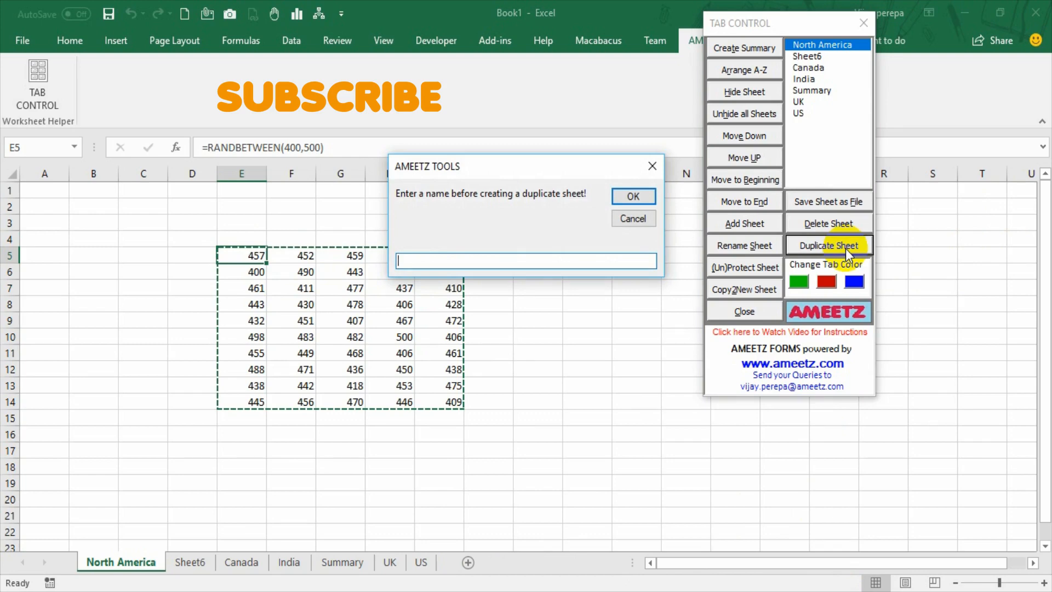
# Step: Enter 'north america' in the duplicate prompt to create 'north america 1'
pyautogui.write('n')
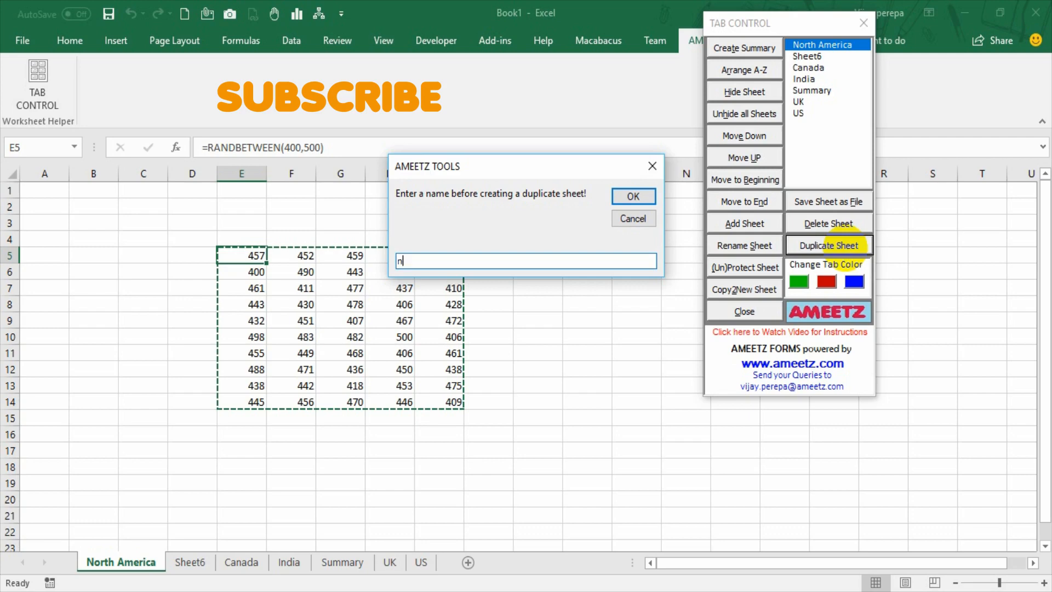
pyautogui.write('orth a')
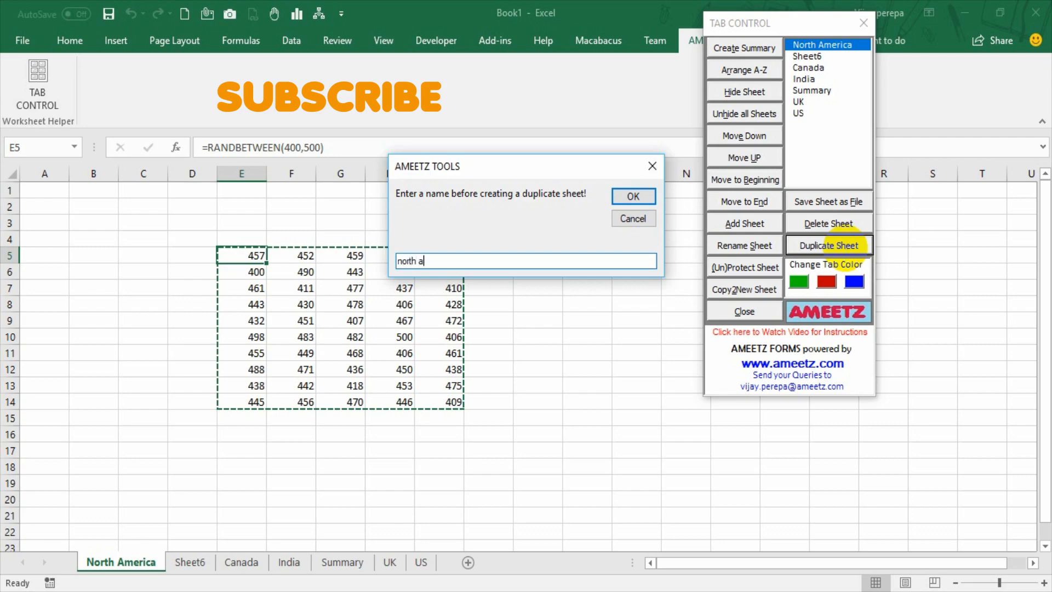
pyautogui.write('merica')
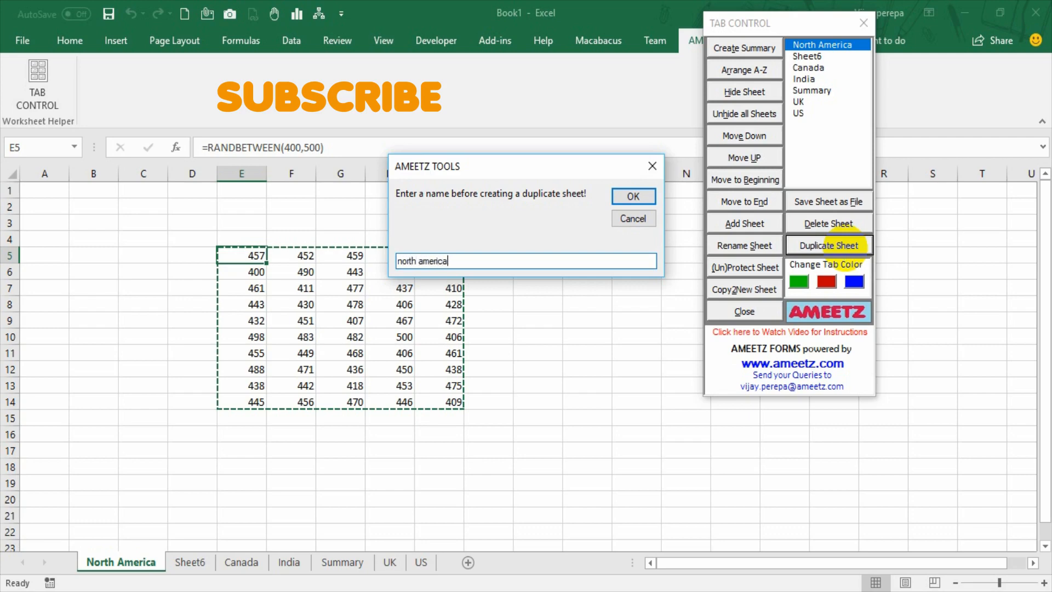
pyautogui.click(631, 196)
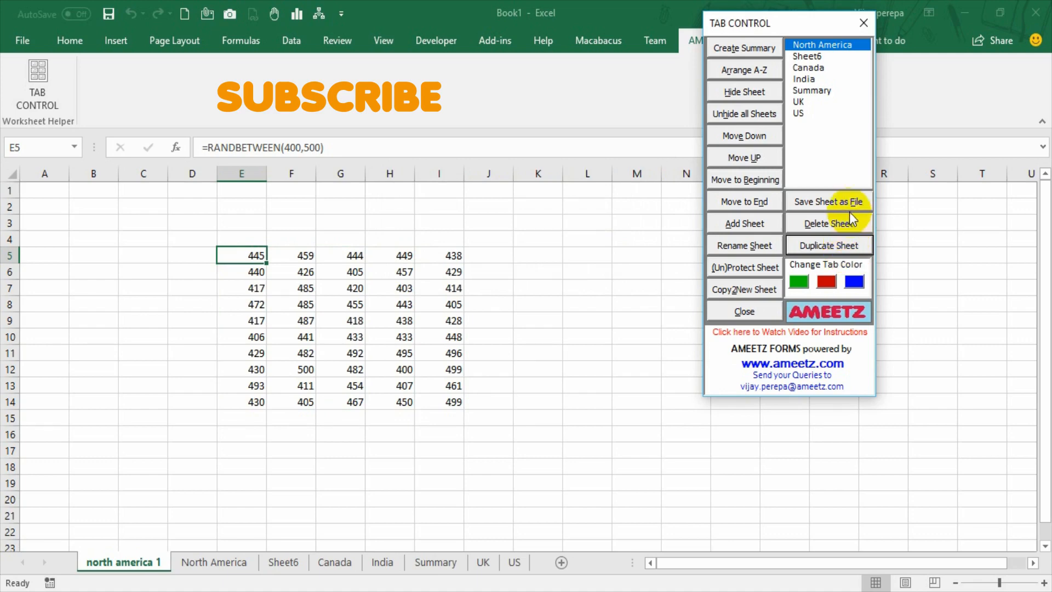
pyautogui.moveTo(786, 331)
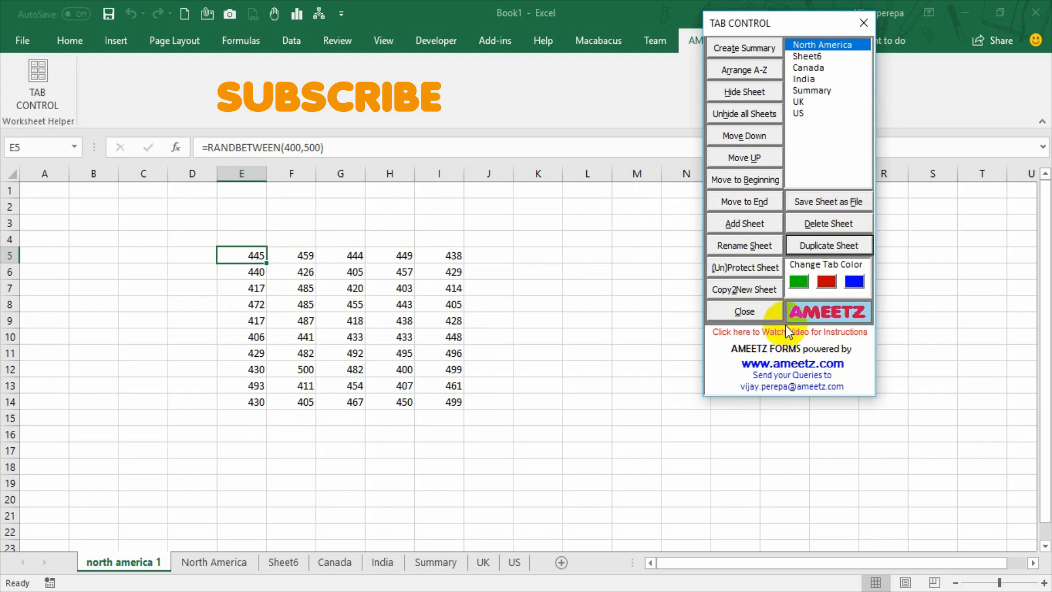
pyautogui.moveTo(609, 577)
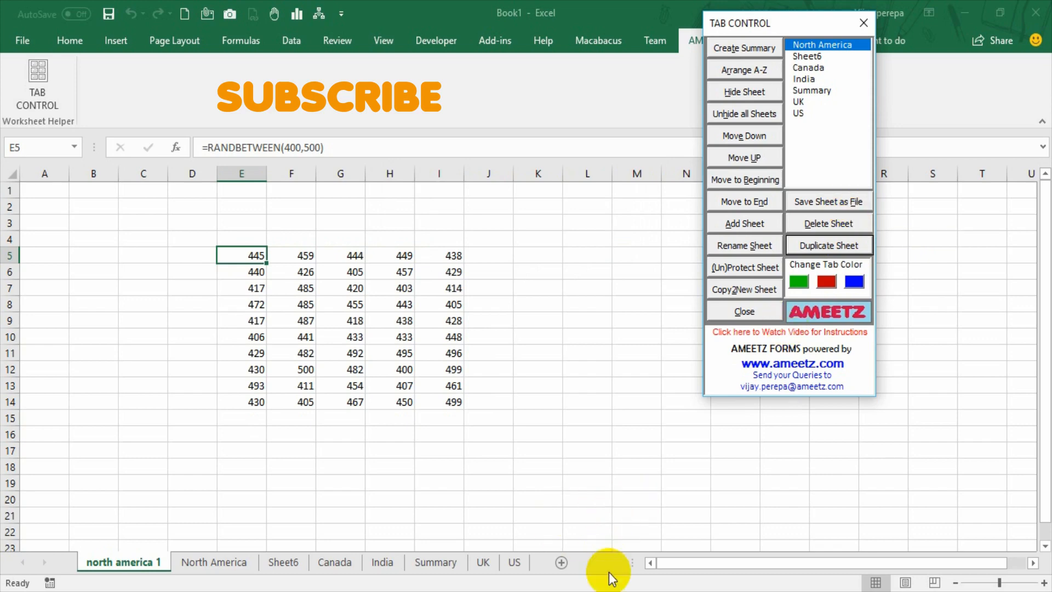
# Step: From Sheet6, color North America green, Summary red and UK blue
pyautogui.click(283, 562)
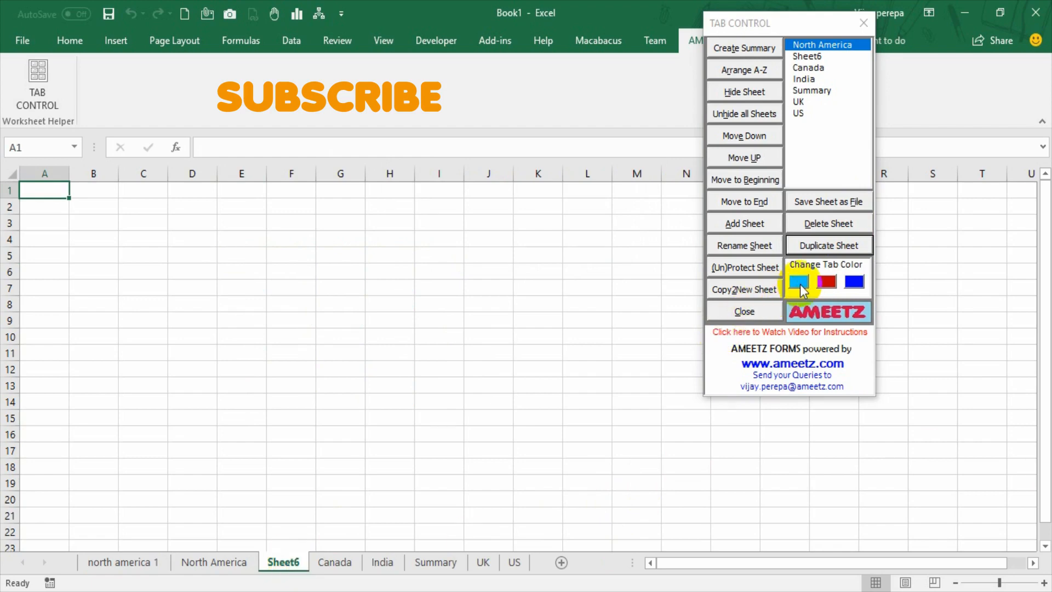
pyautogui.click(798, 281)
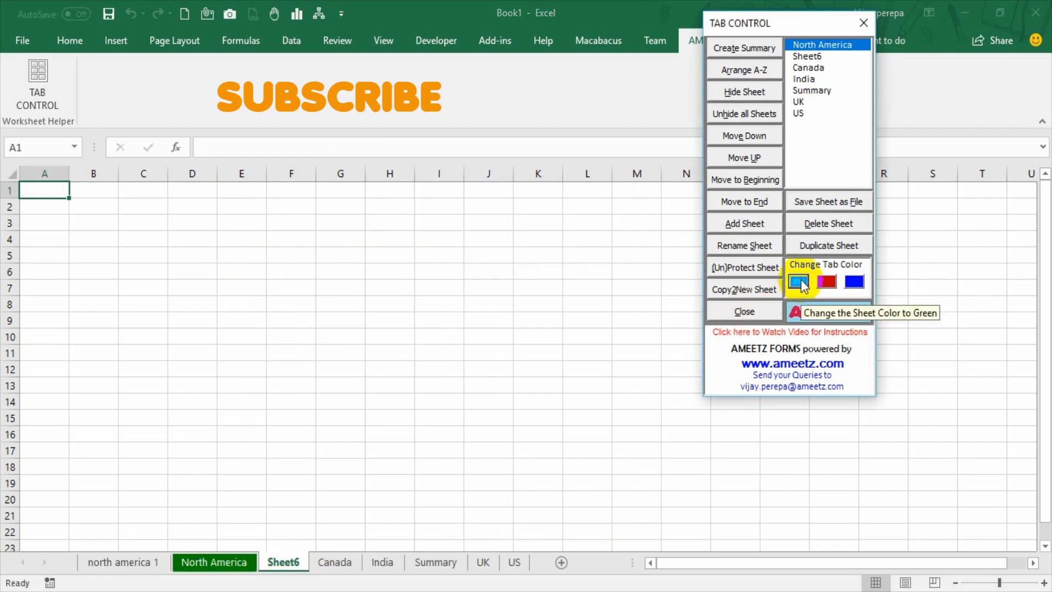
pyautogui.click(812, 90)
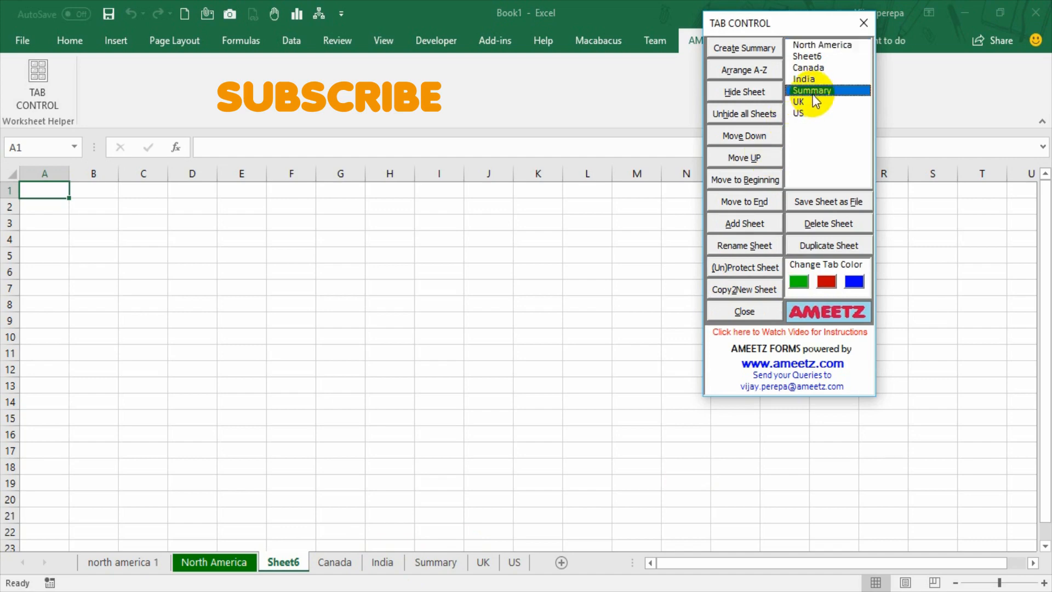
pyautogui.click(826, 280)
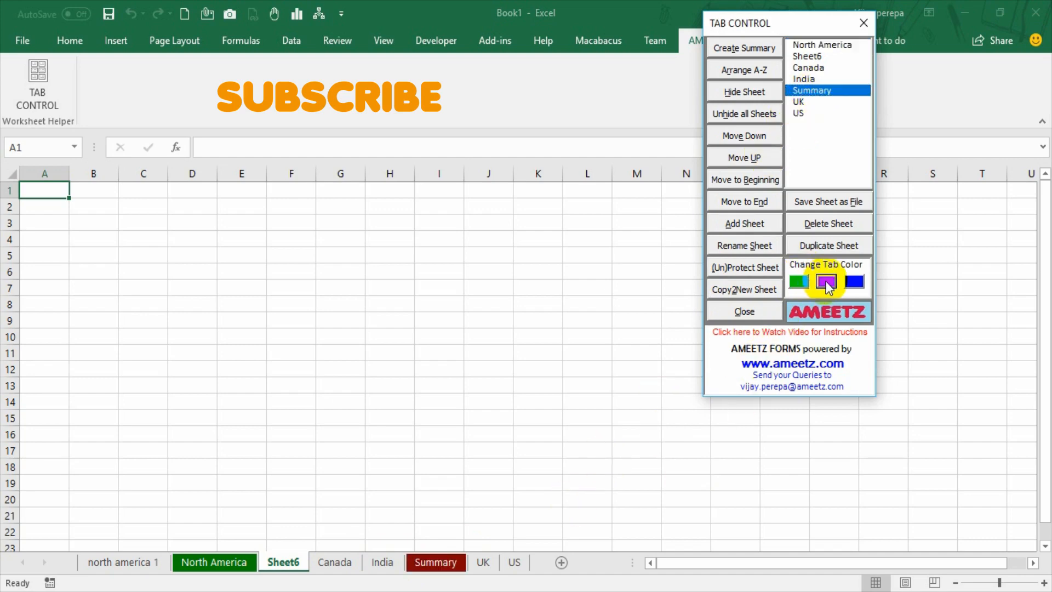
pyautogui.click(798, 102)
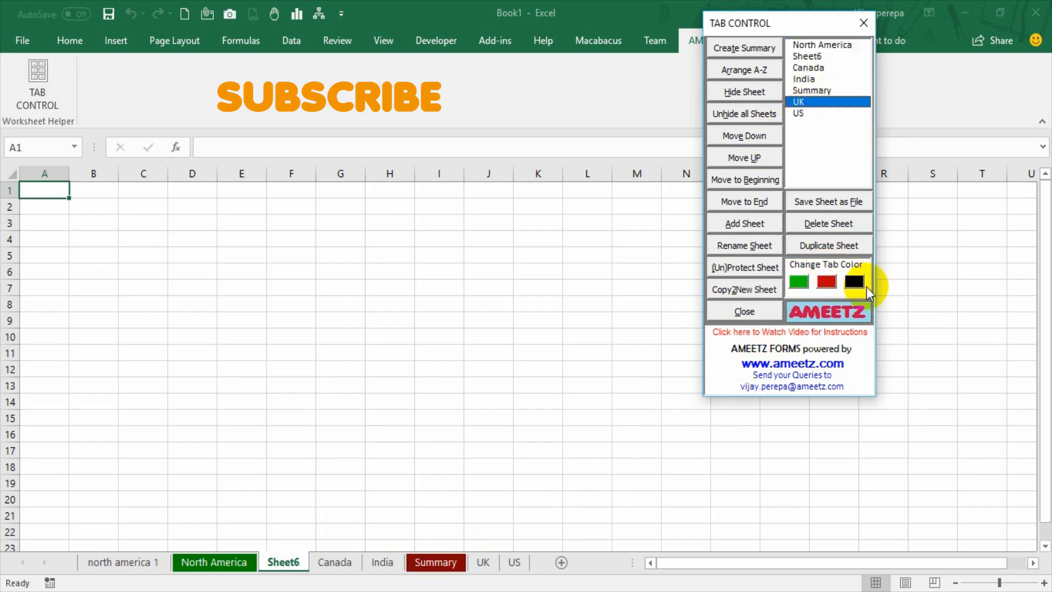
pyautogui.click(852, 281)
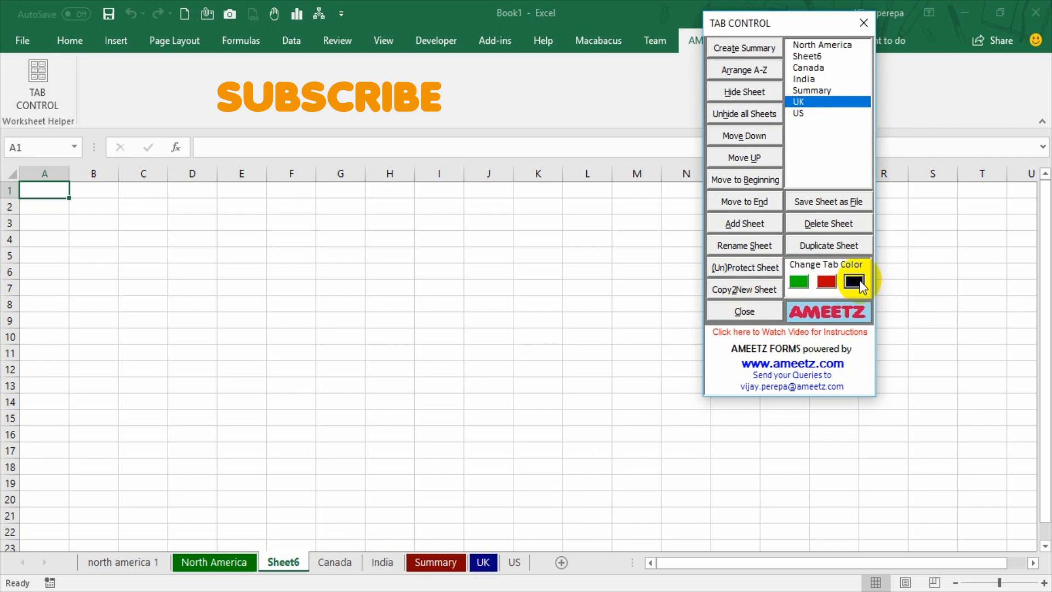
pyautogui.click(854, 281)
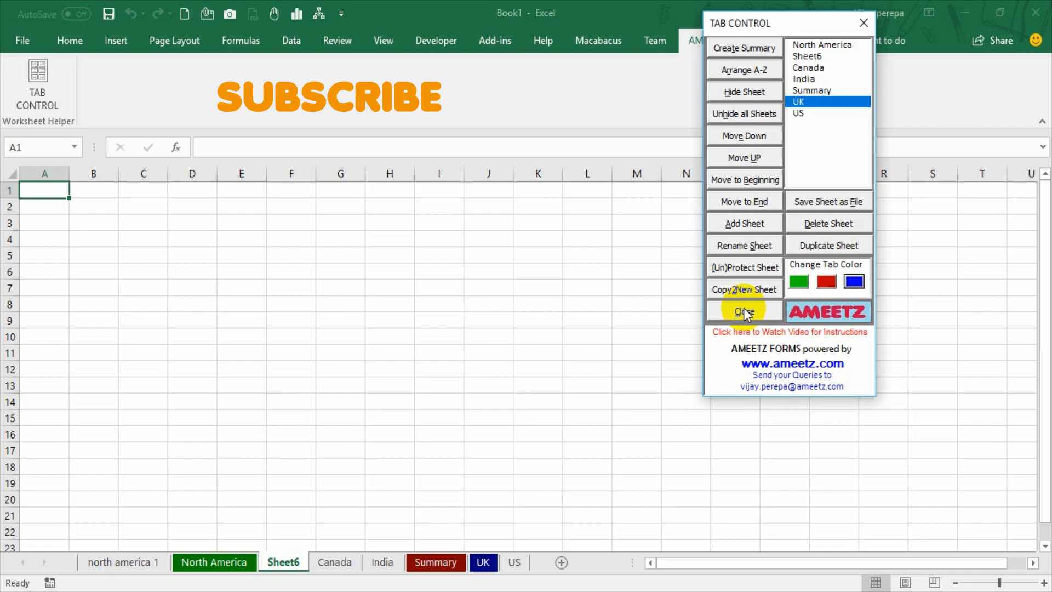
pyautogui.moveTo(745, 338)
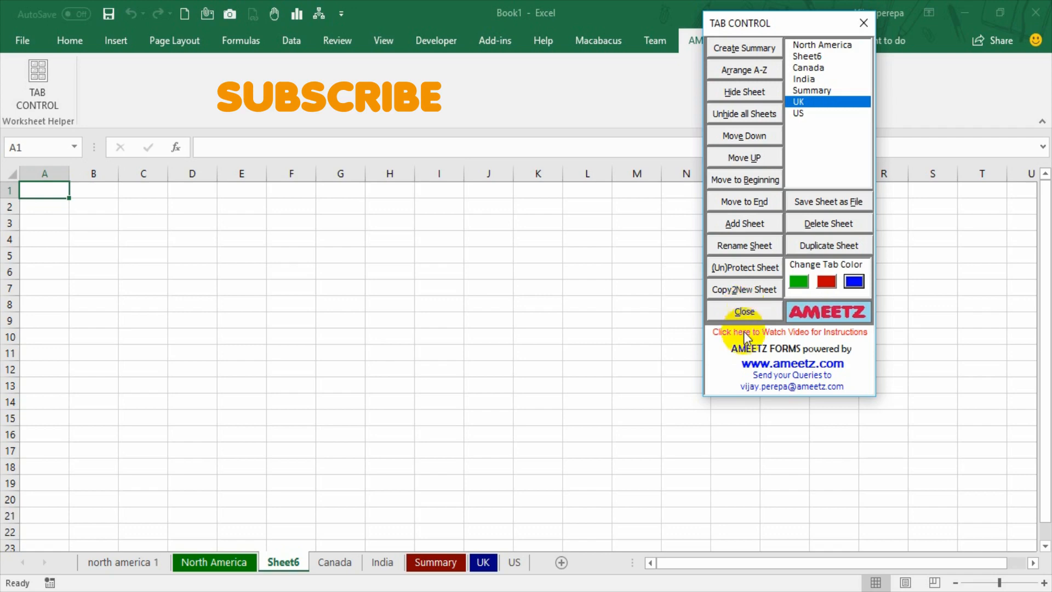
pyautogui.moveTo(801, 338)
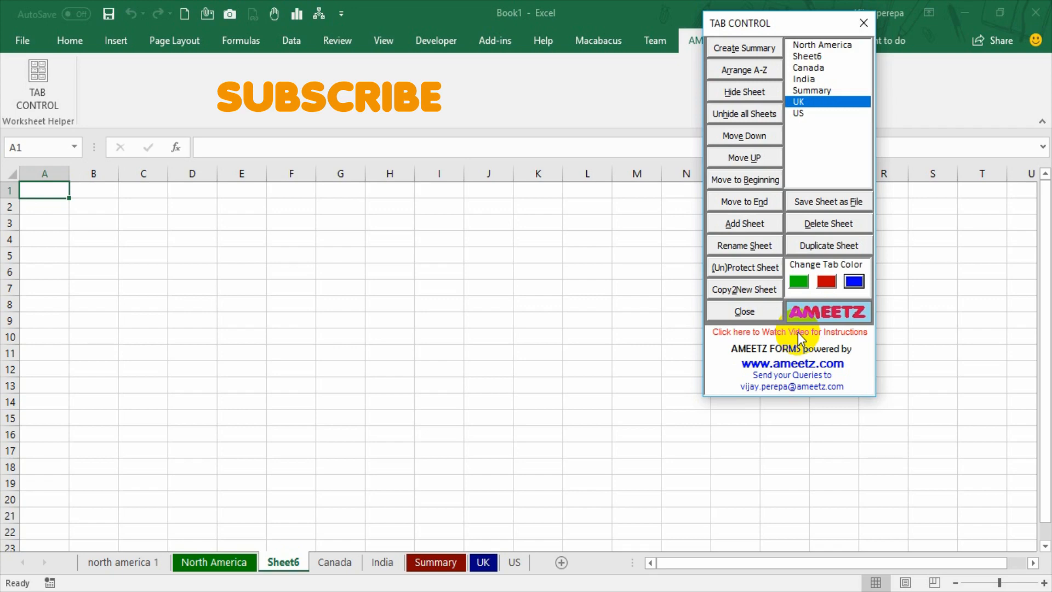
pyautogui.moveTo(819, 337)
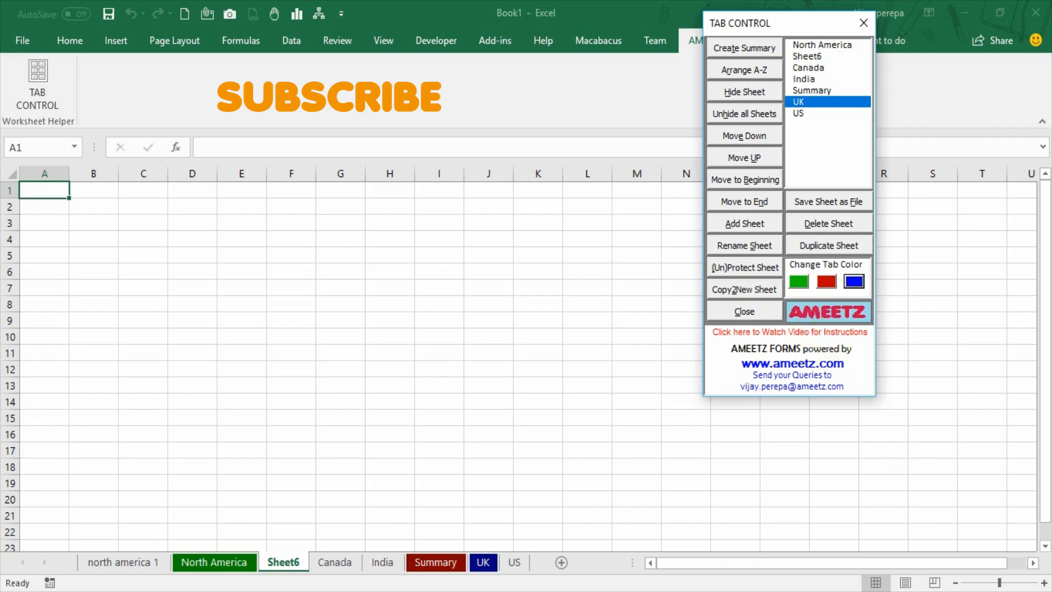
# Step: Refresh the Summary sheet of links and move Summary one place earlier
pyautogui.click(744, 48)
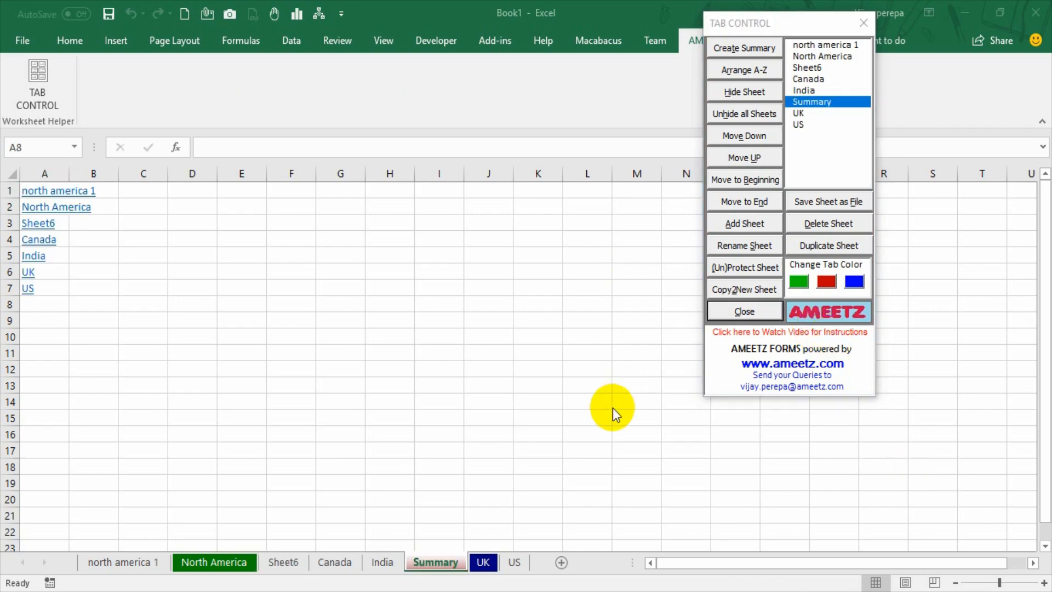
pyautogui.moveTo(876, 70)
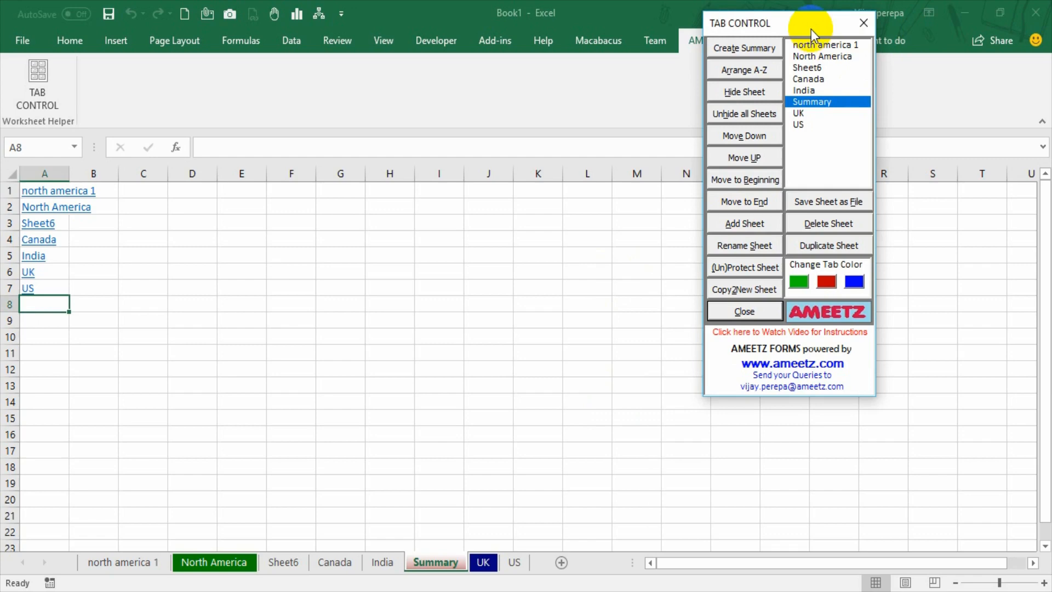
pyautogui.click(744, 48)
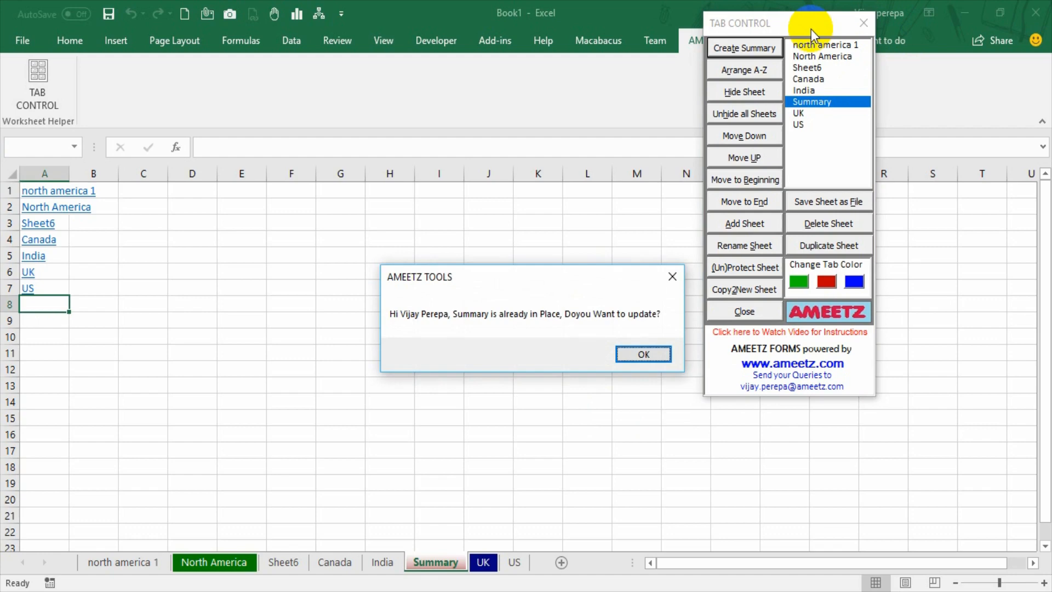
pyautogui.click(643, 353)
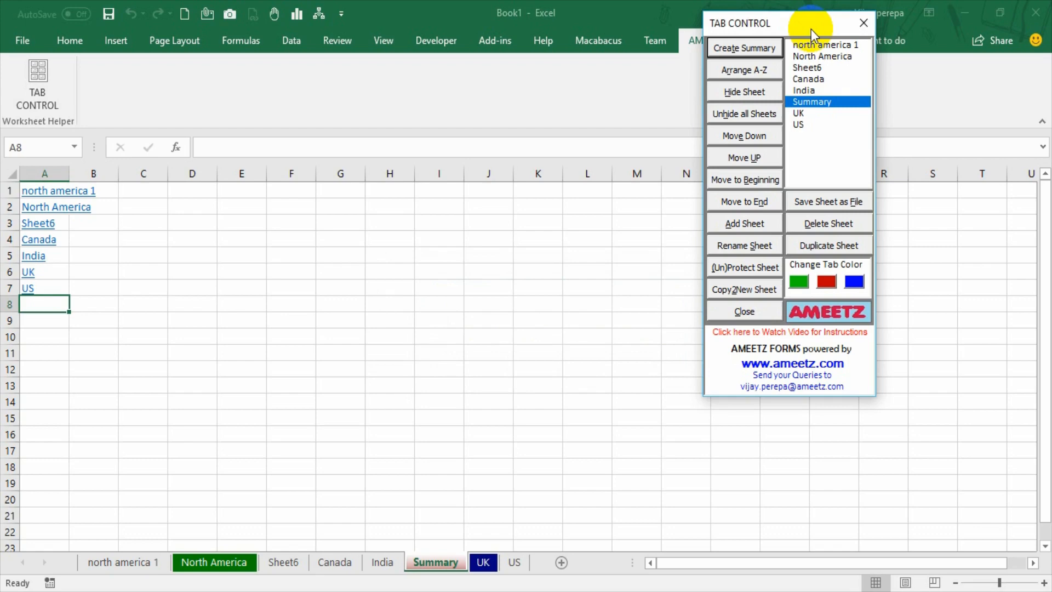
pyautogui.click(743, 157)
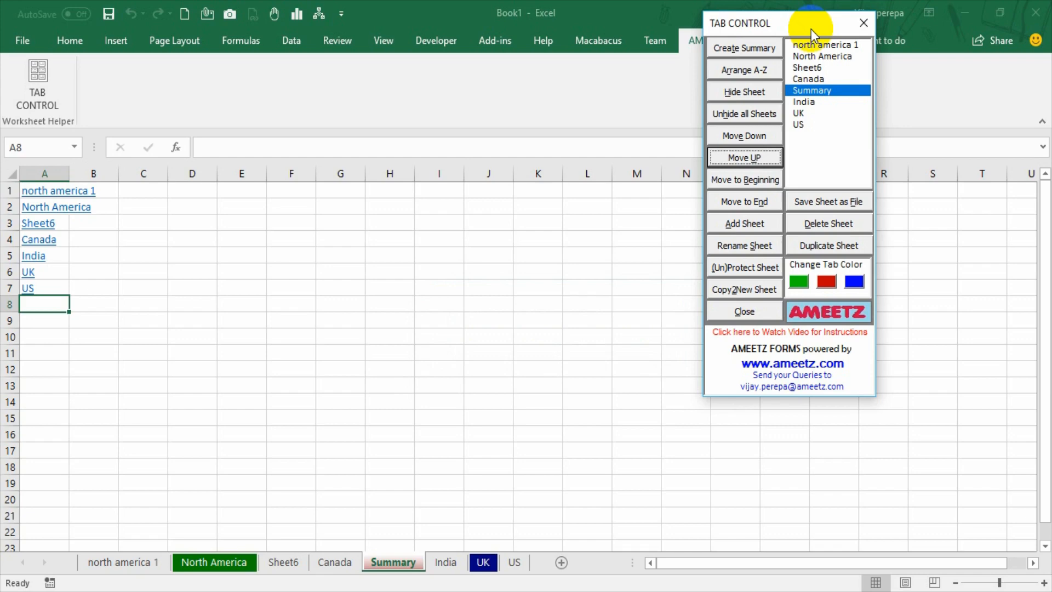
# Step: Close the TAB CONTROL form
pyautogui.click(864, 23)
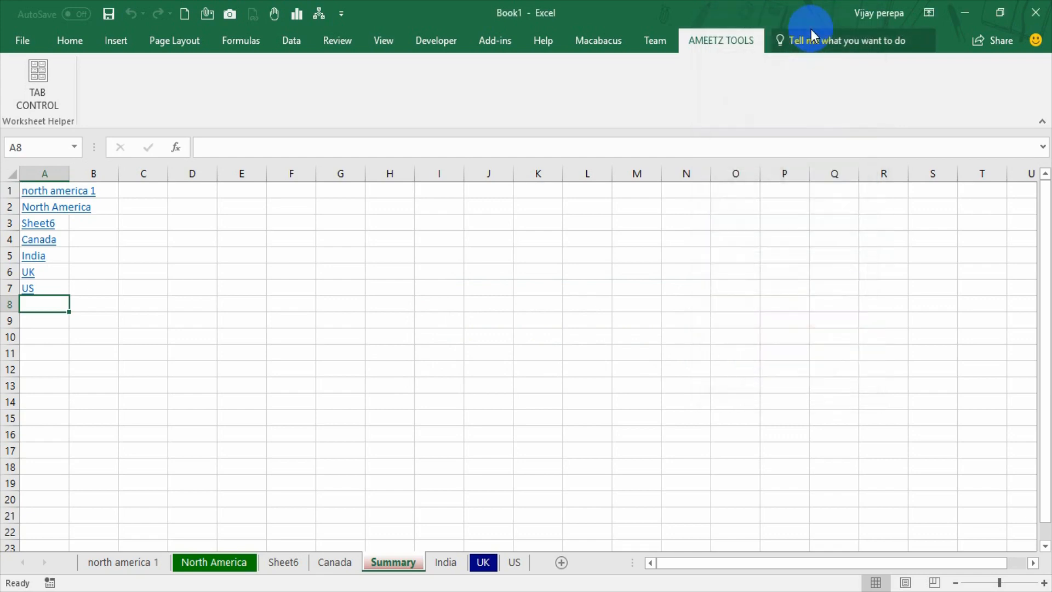